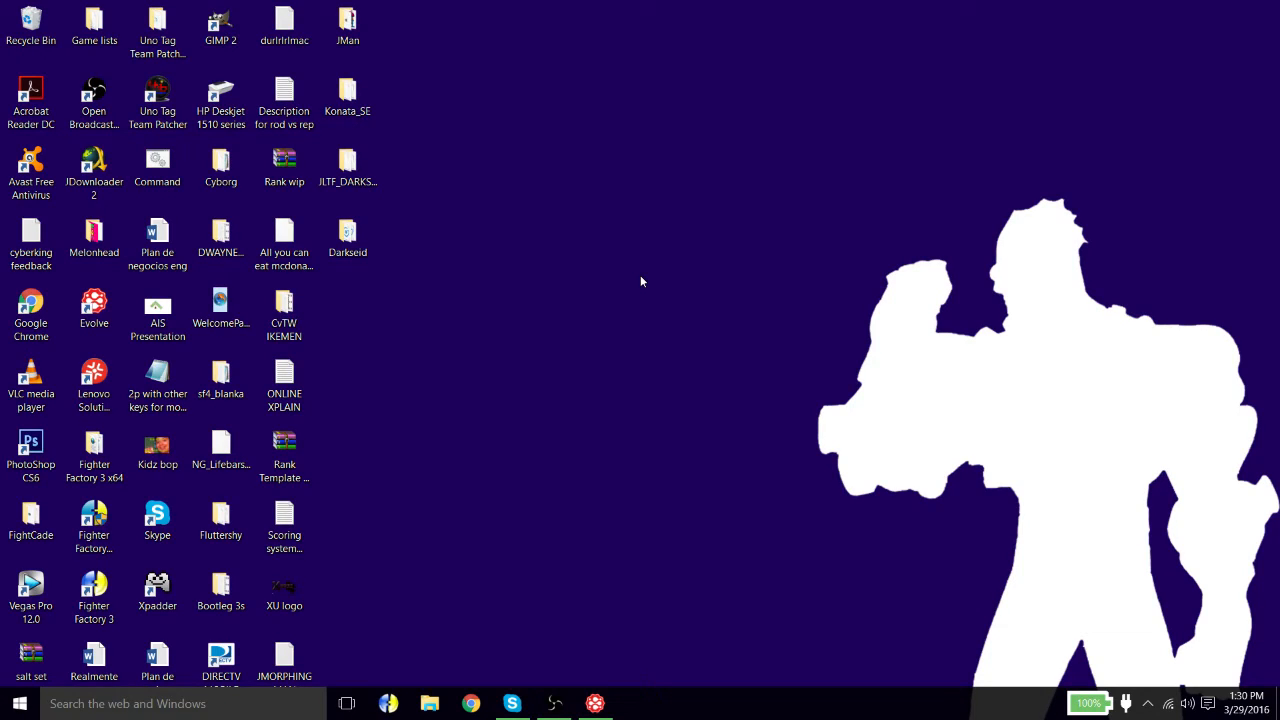
{"action": "mouse_move", "coordinate": [560, 632]}
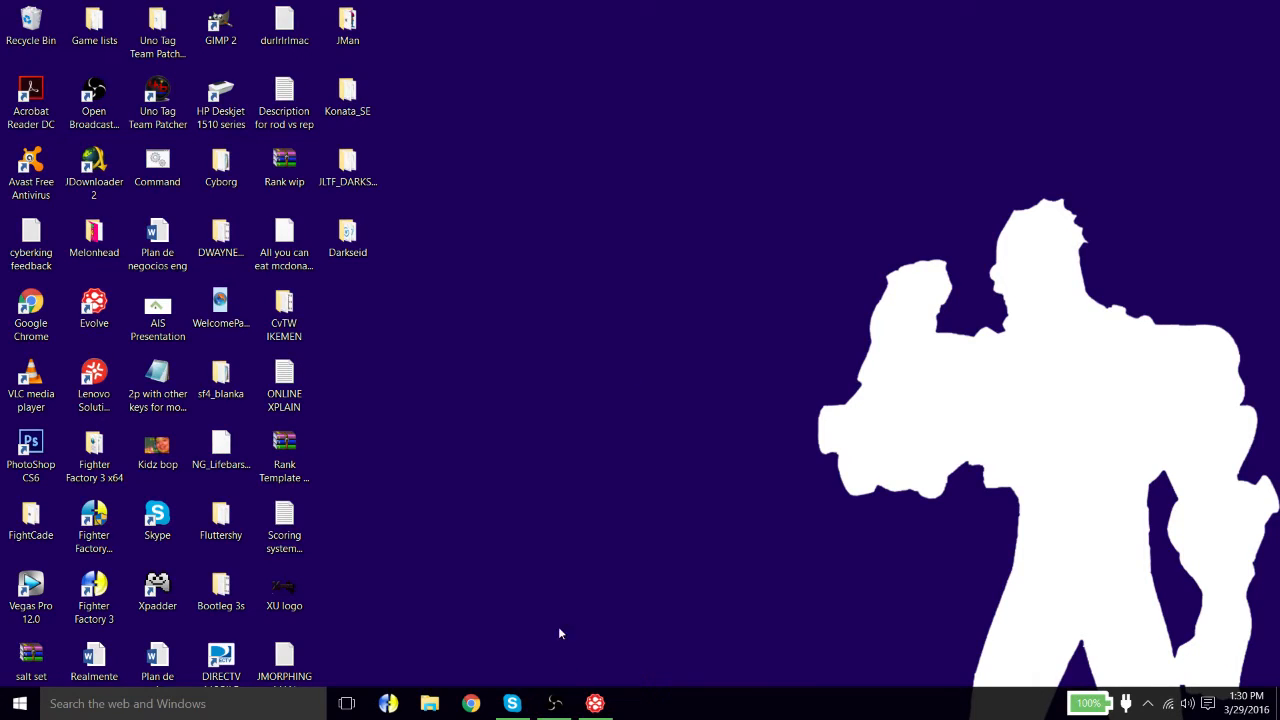
{"action": "mouse_move", "coordinate": [530, 192]}
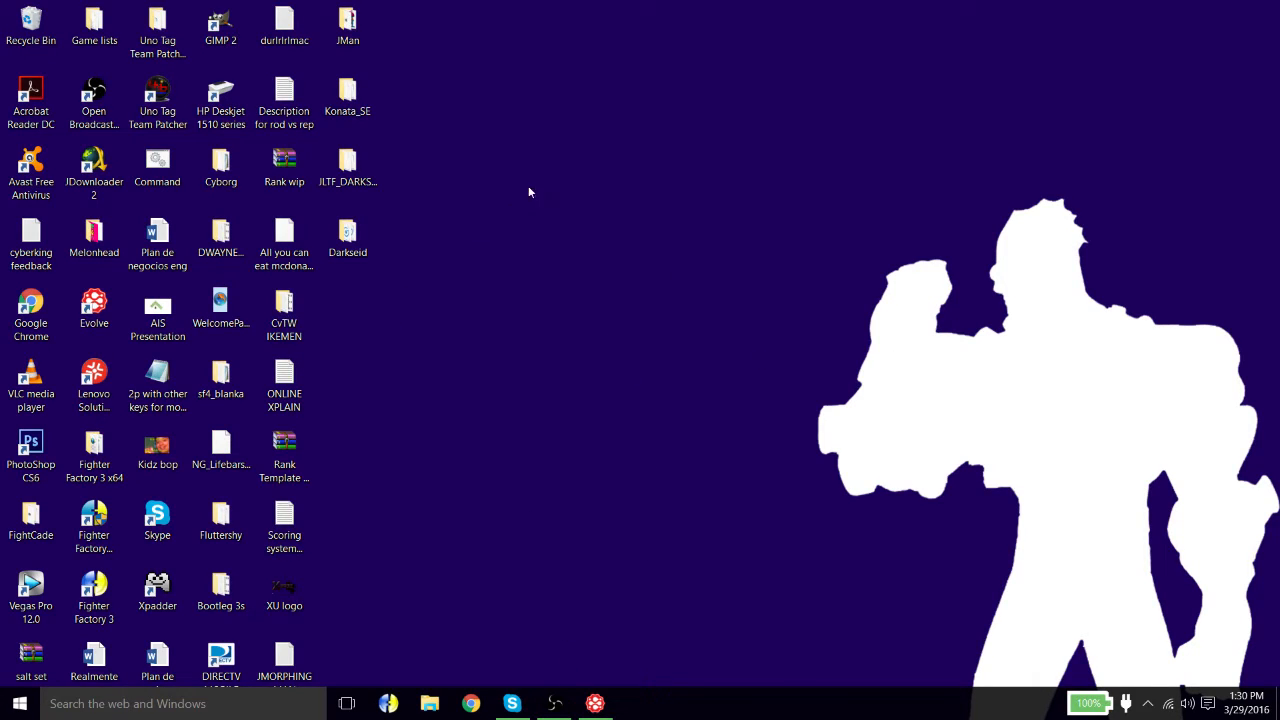
{"action": "mouse_move", "coordinate": [532, 84]}
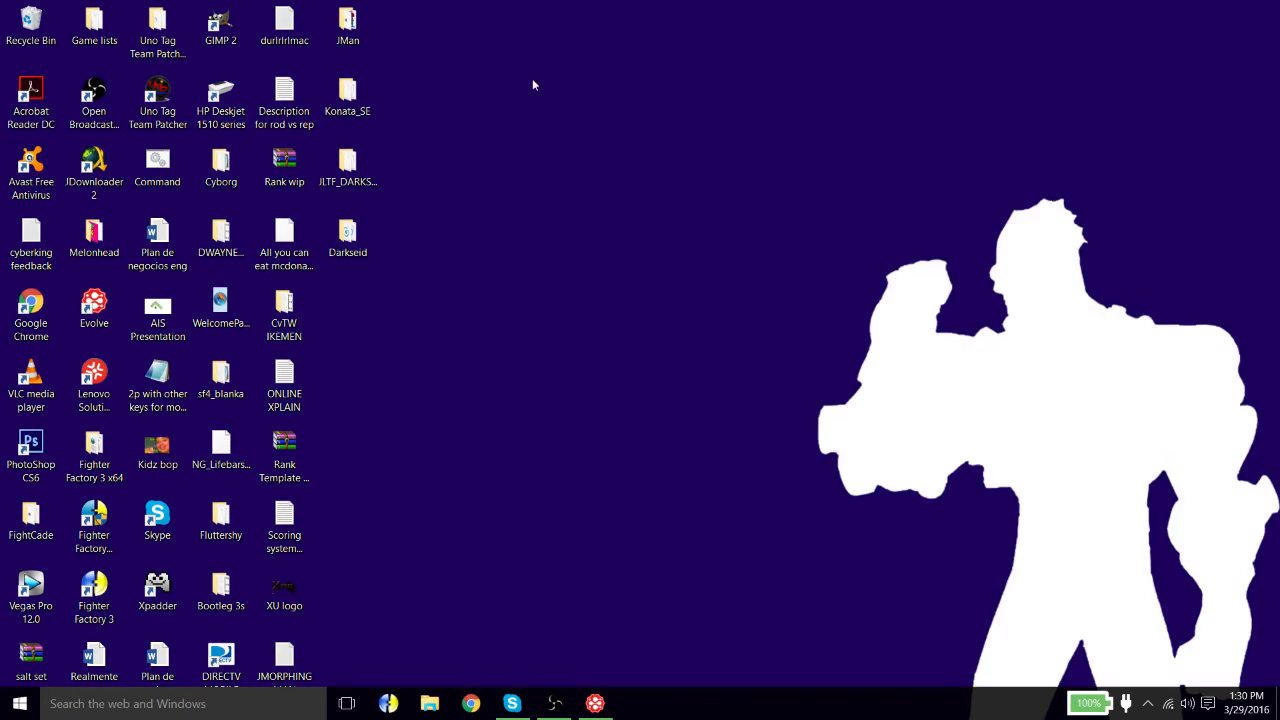
{"action": "mouse_move", "coordinate": [1276, 644]}
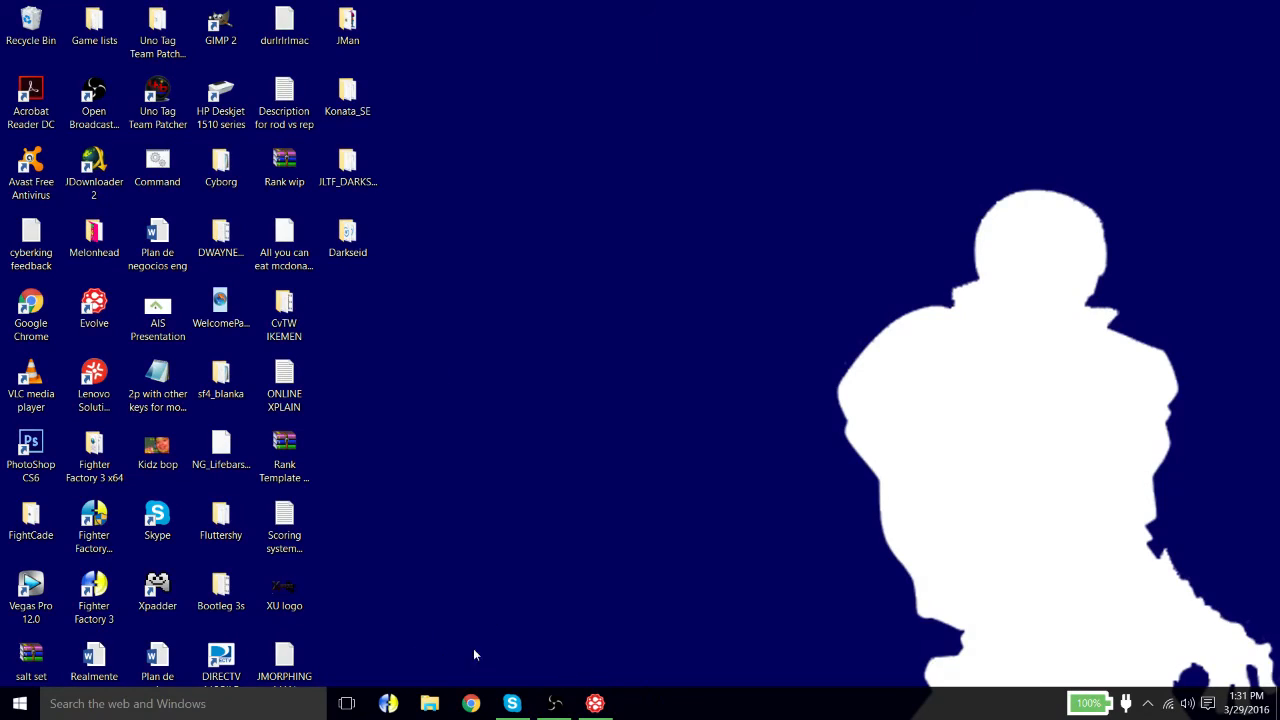
{"action": "mouse_move", "coordinate": [754, 486]}
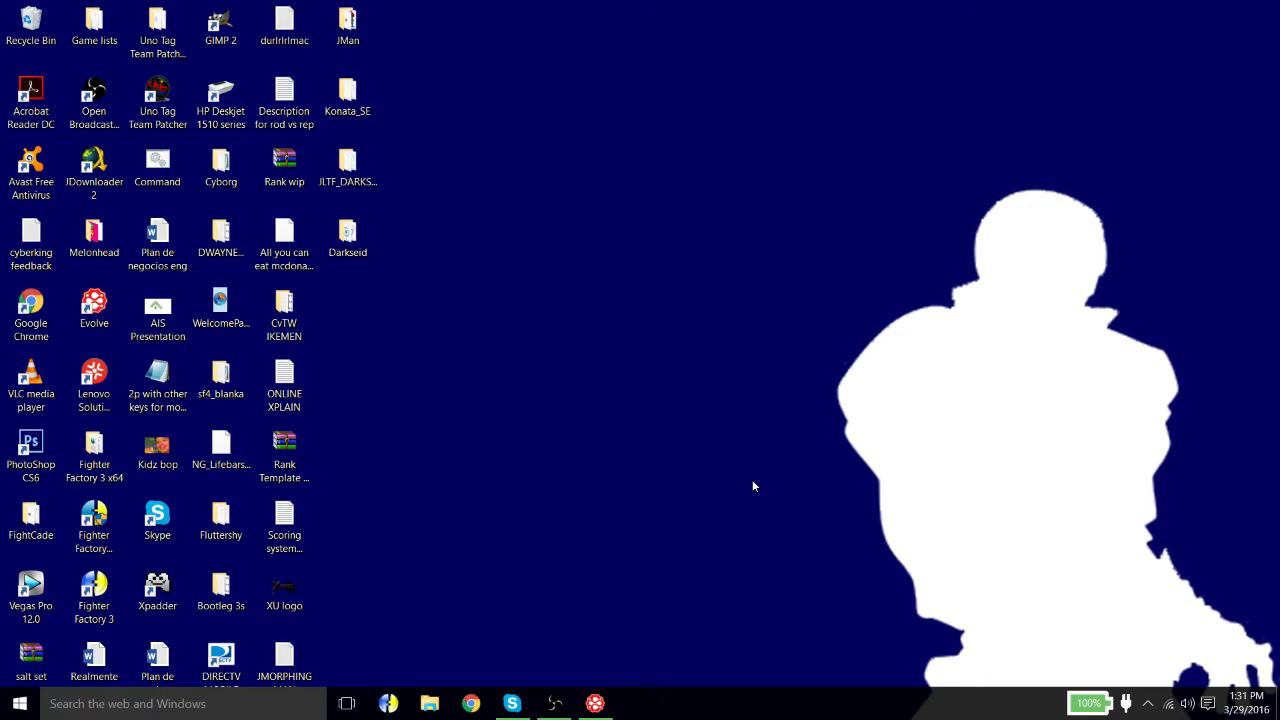
{"action": "mouse_move", "coordinate": [512, 284]}
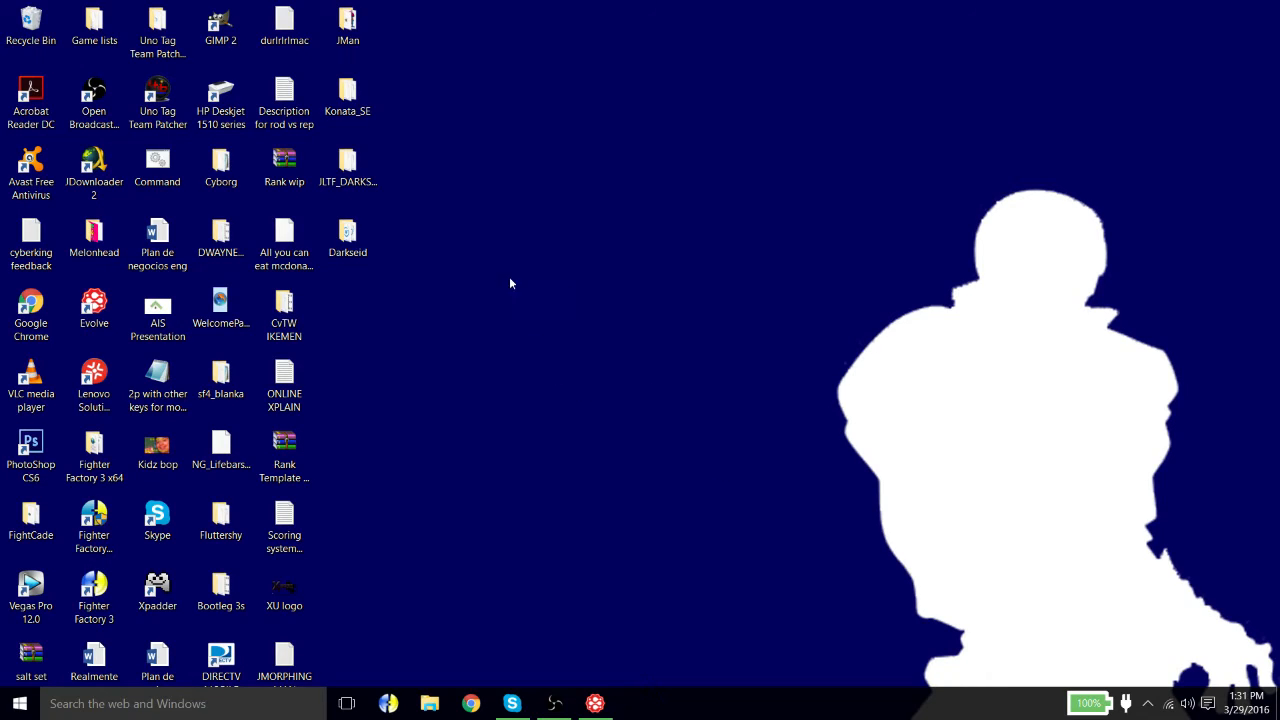
{"action": "mouse_move", "coordinate": [624, 320]}
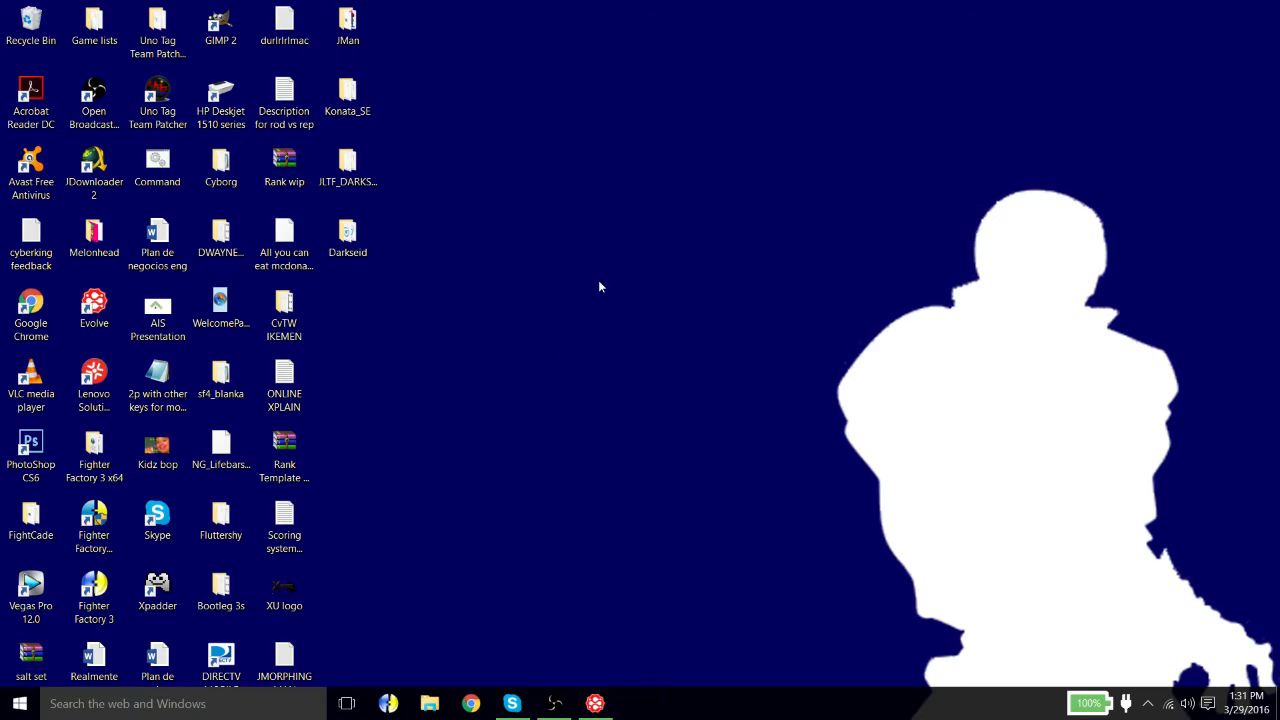
{"action": "mouse_move", "coordinate": [460, 216]}
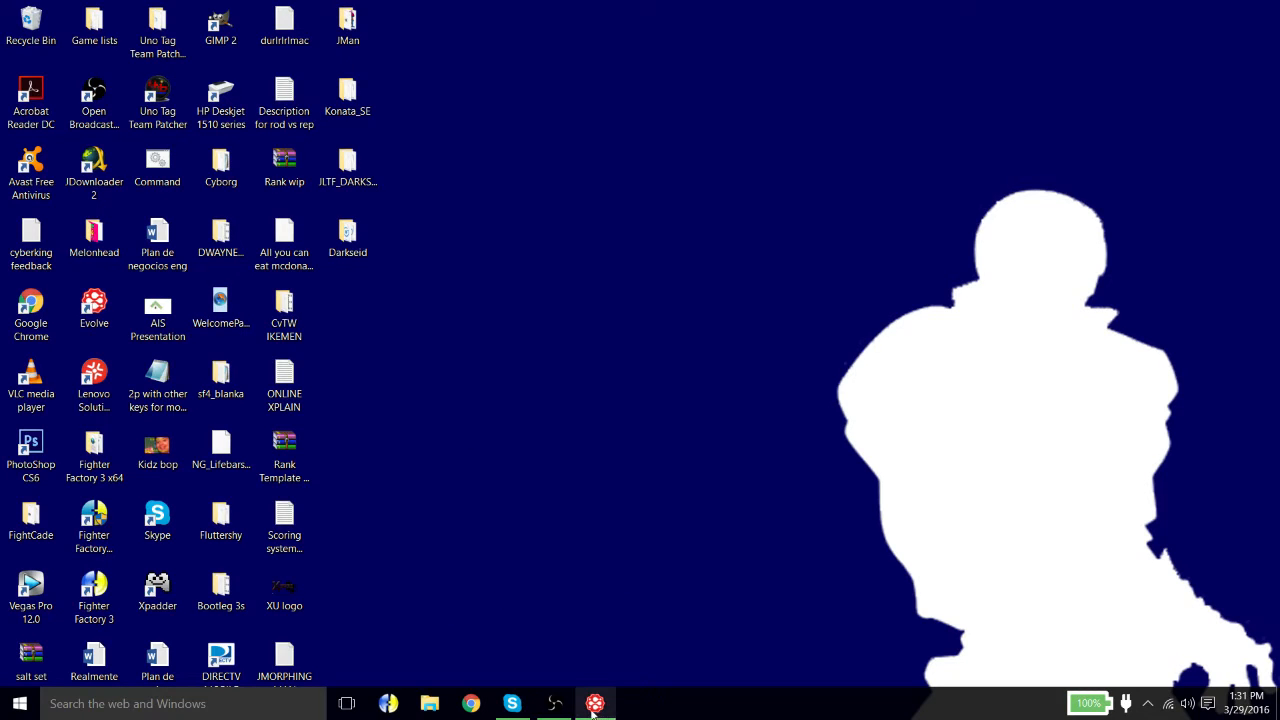
Step: Launch Open Broadcaster Software from the desktop shortcut
{"action": "left_click", "coordinate": [596, 704]}
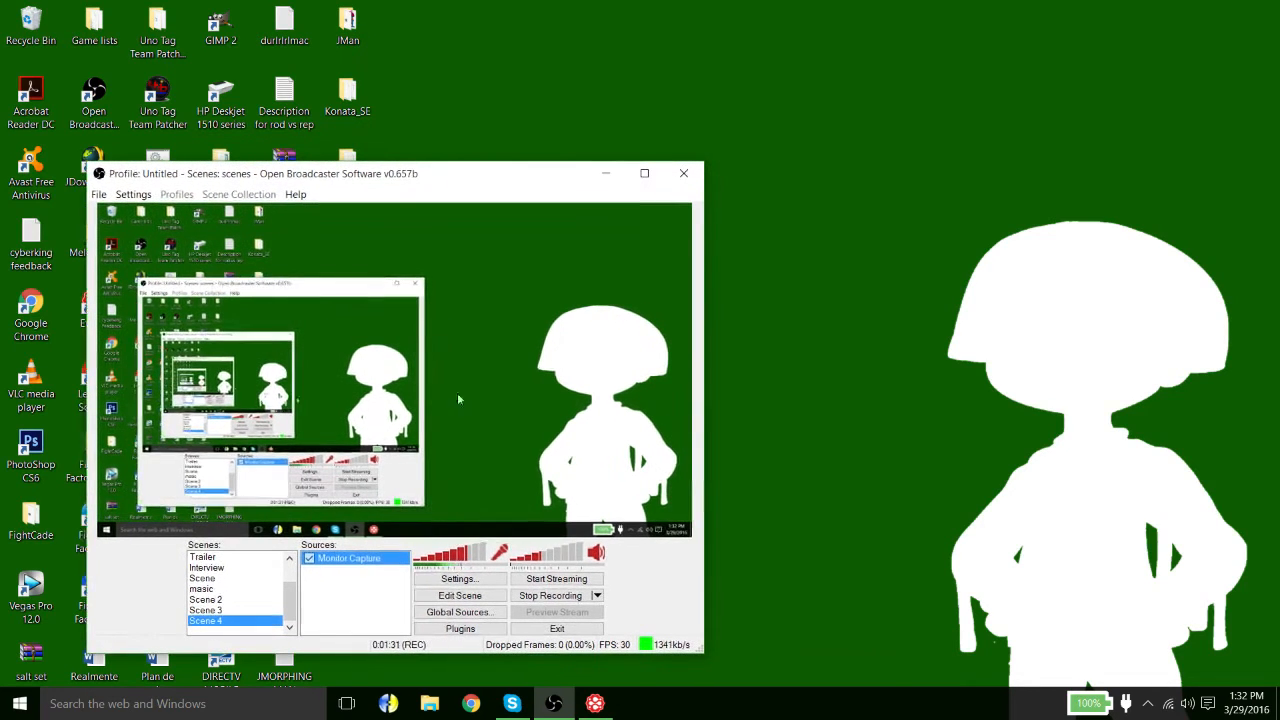
{"action": "mouse_move", "coordinate": [886, 402]}
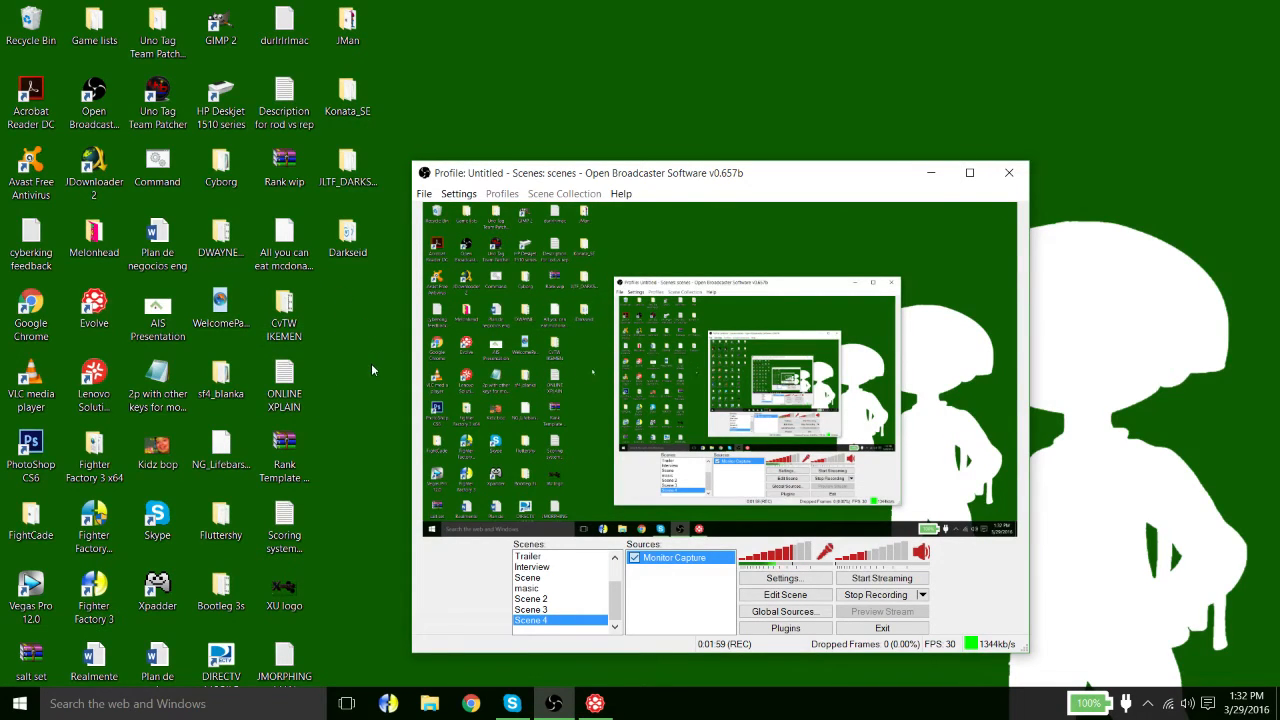
{"action": "left_click", "coordinate": [284, 304]}
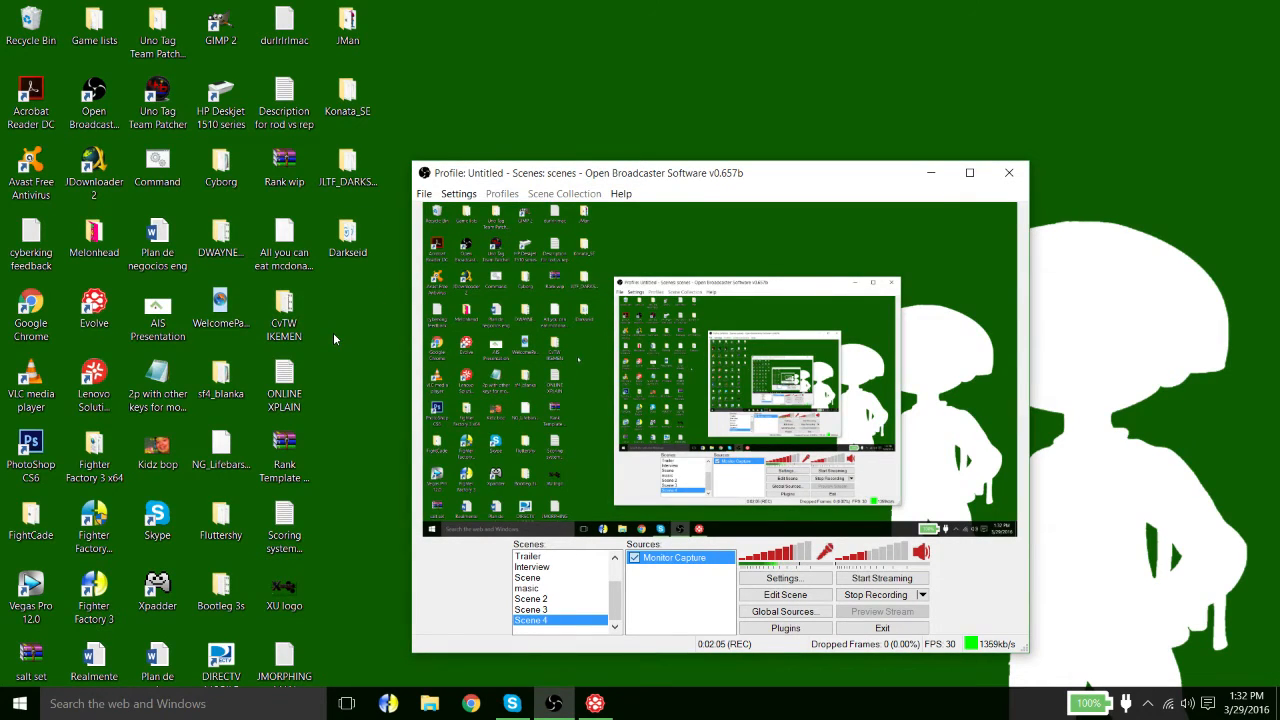
{"action": "mouse_move", "coordinate": [346, 388]}
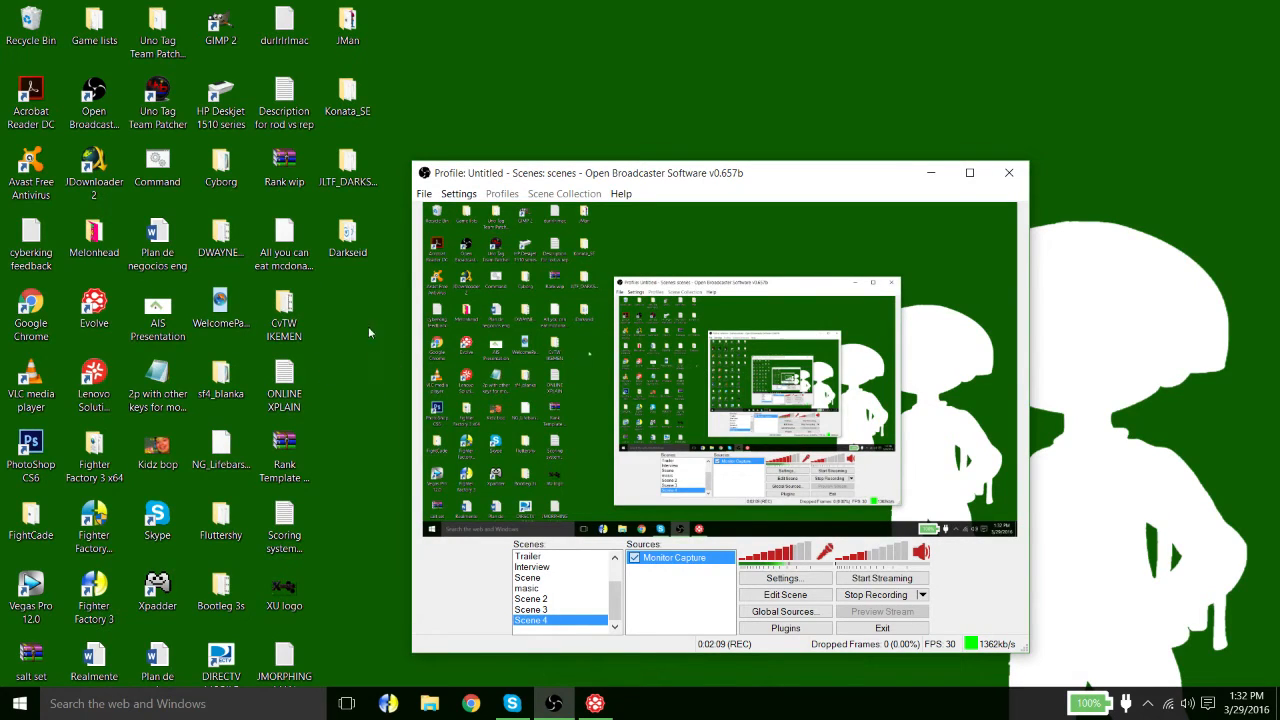
{"action": "mouse_move", "coordinate": [308, 280]}
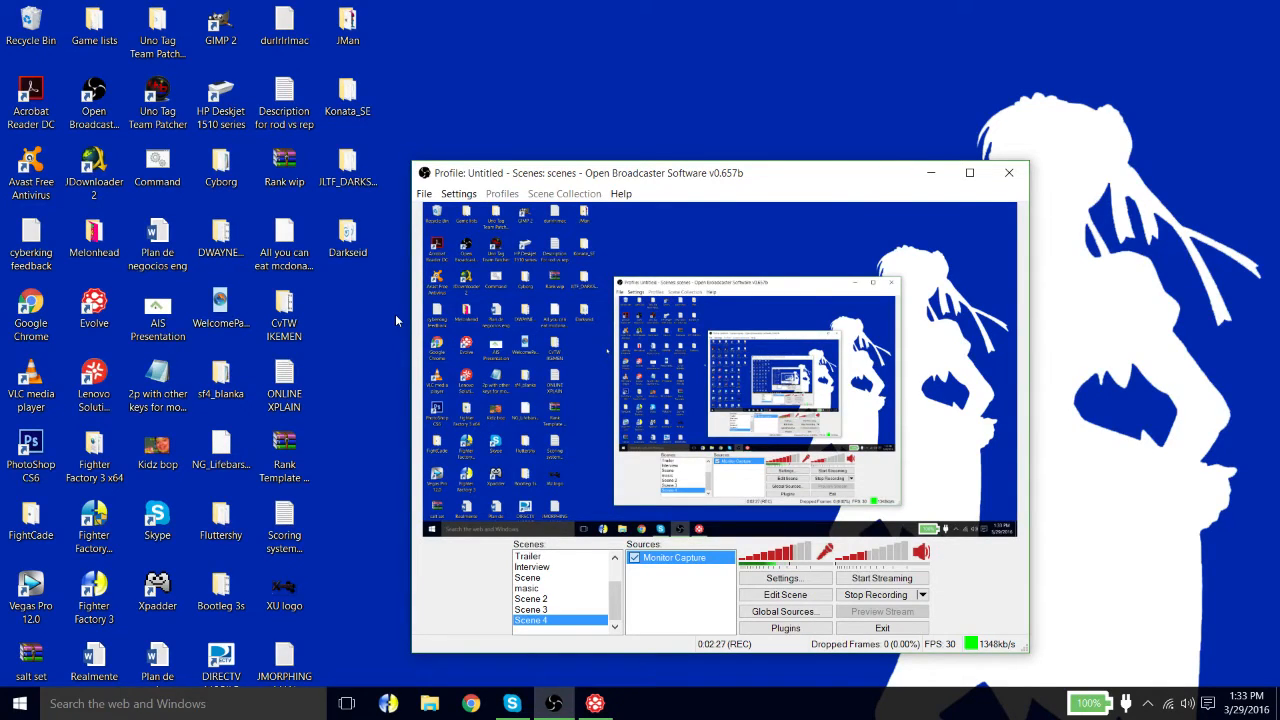
{"action": "mouse_move", "coordinate": [360, 340]}
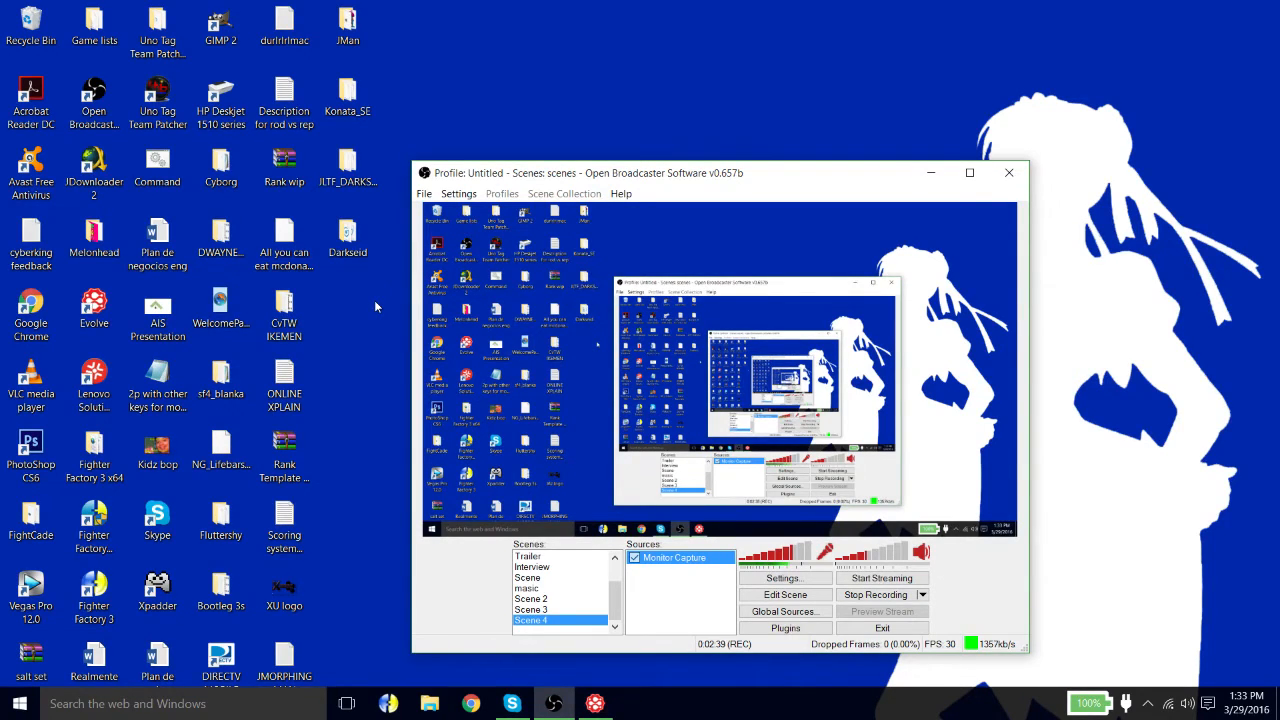
{"action": "mouse_move", "coordinate": [464, 316]}
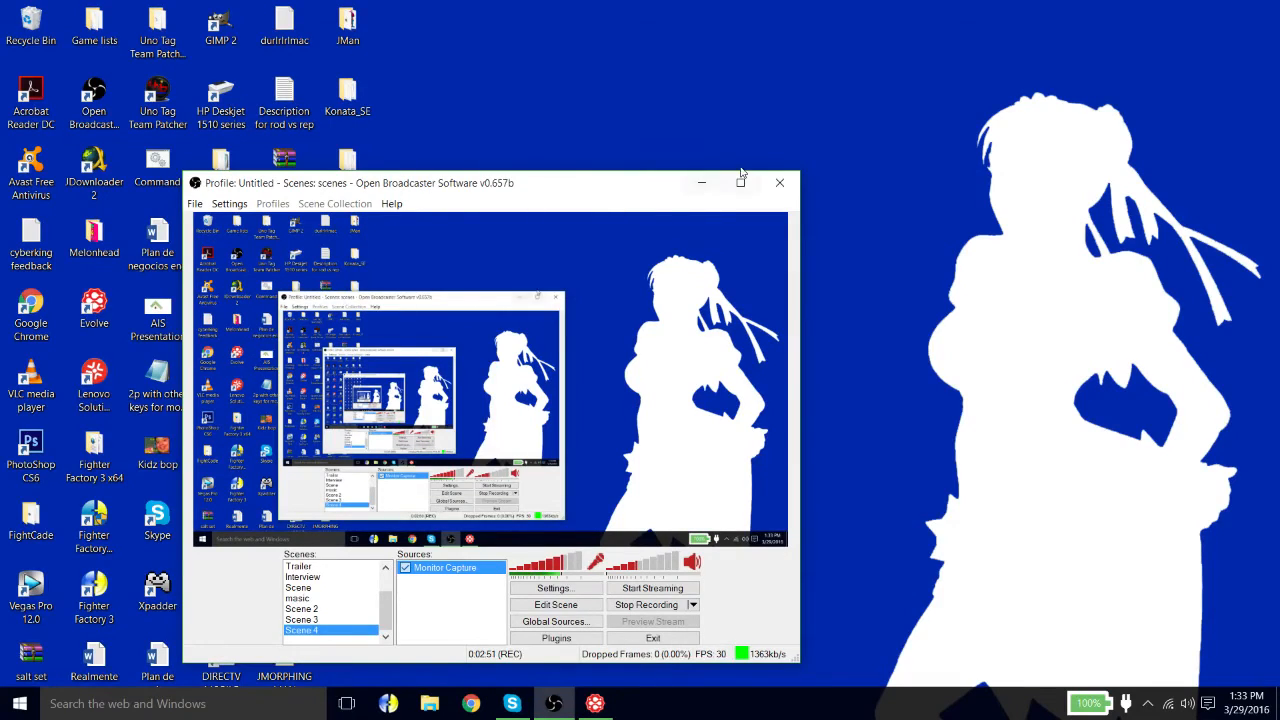
{"action": "mouse_move", "coordinate": [602, 104]}
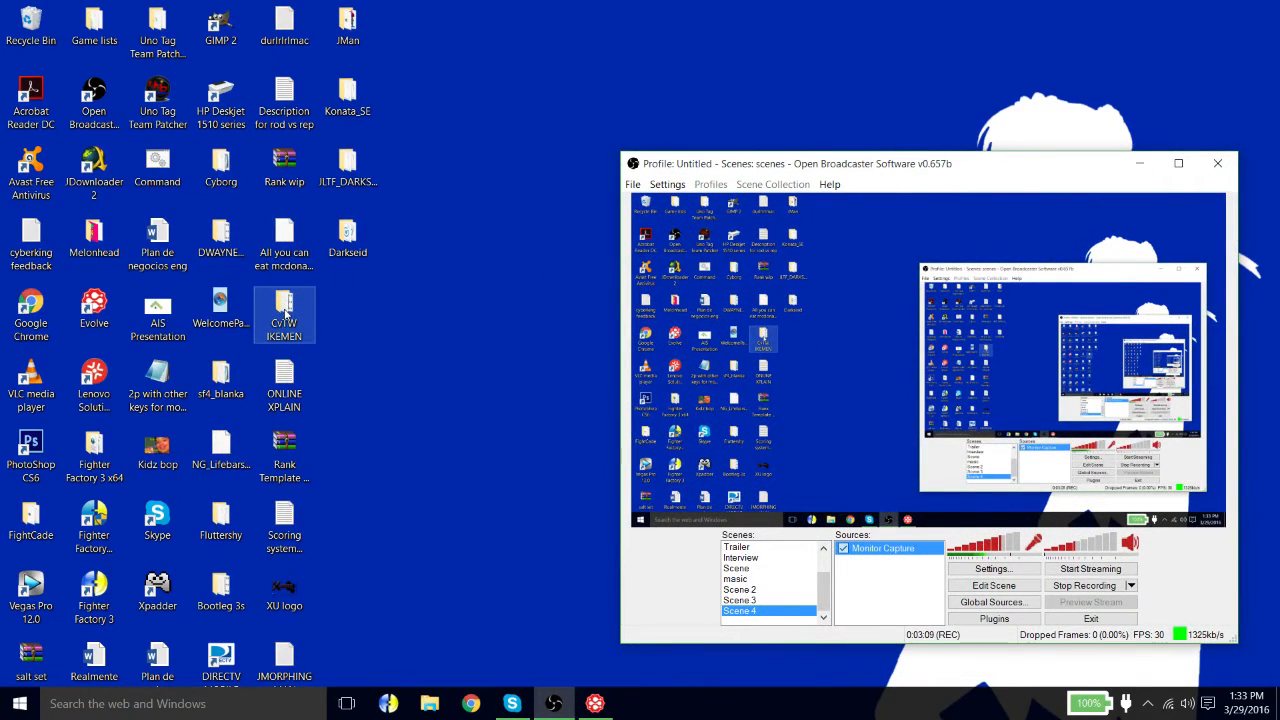
Step: Launch ikemen.exe from the CvTW IKEMEN folder and move the game window aside
{"action": "double_click", "coordinate": [284, 316]}
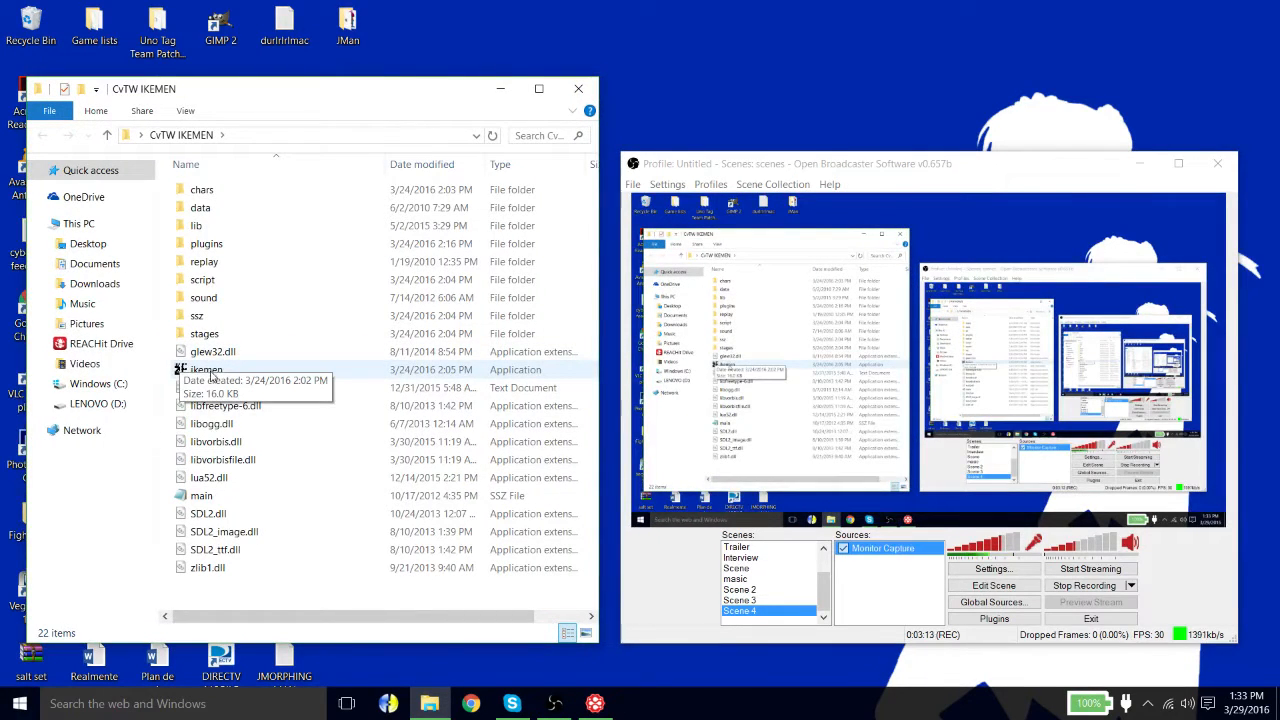
{"action": "double_click", "coordinate": [204, 368]}
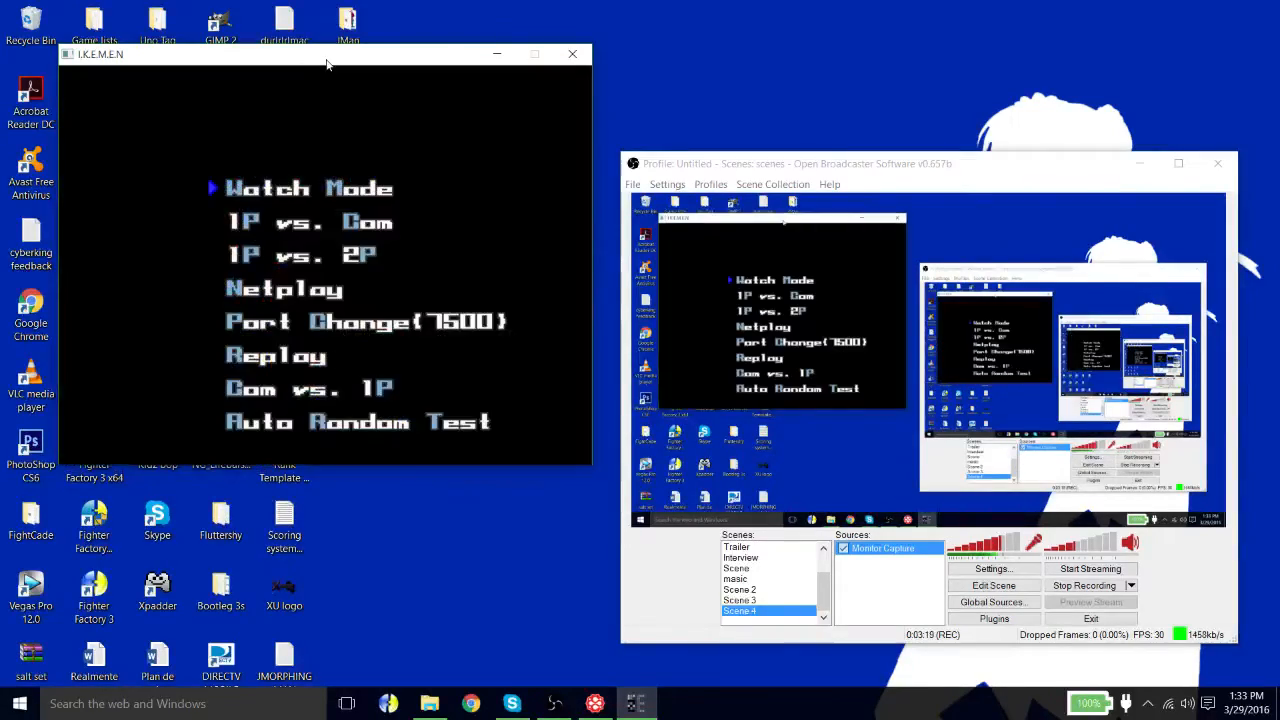
{"action": "left_click_drag", "start_coordinate": [324, 54], "coordinate": [1004, 34]}
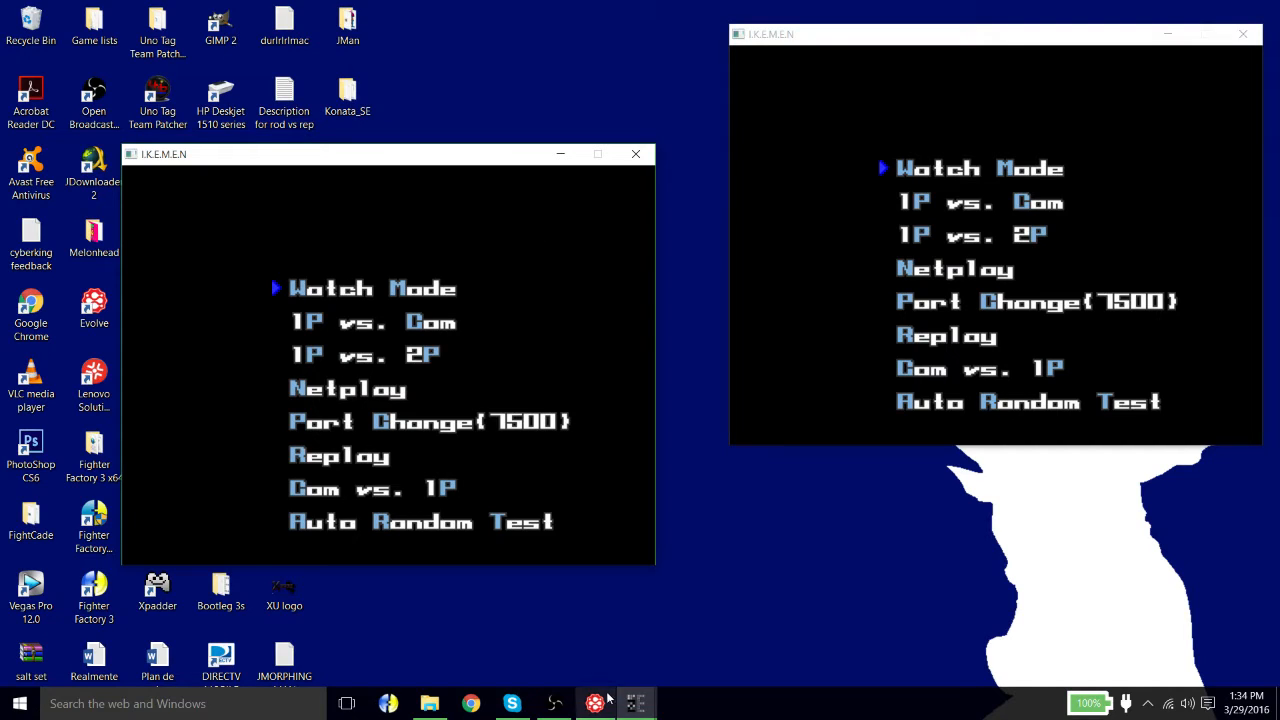
{"action": "left_click", "coordinate": [598, 702]}
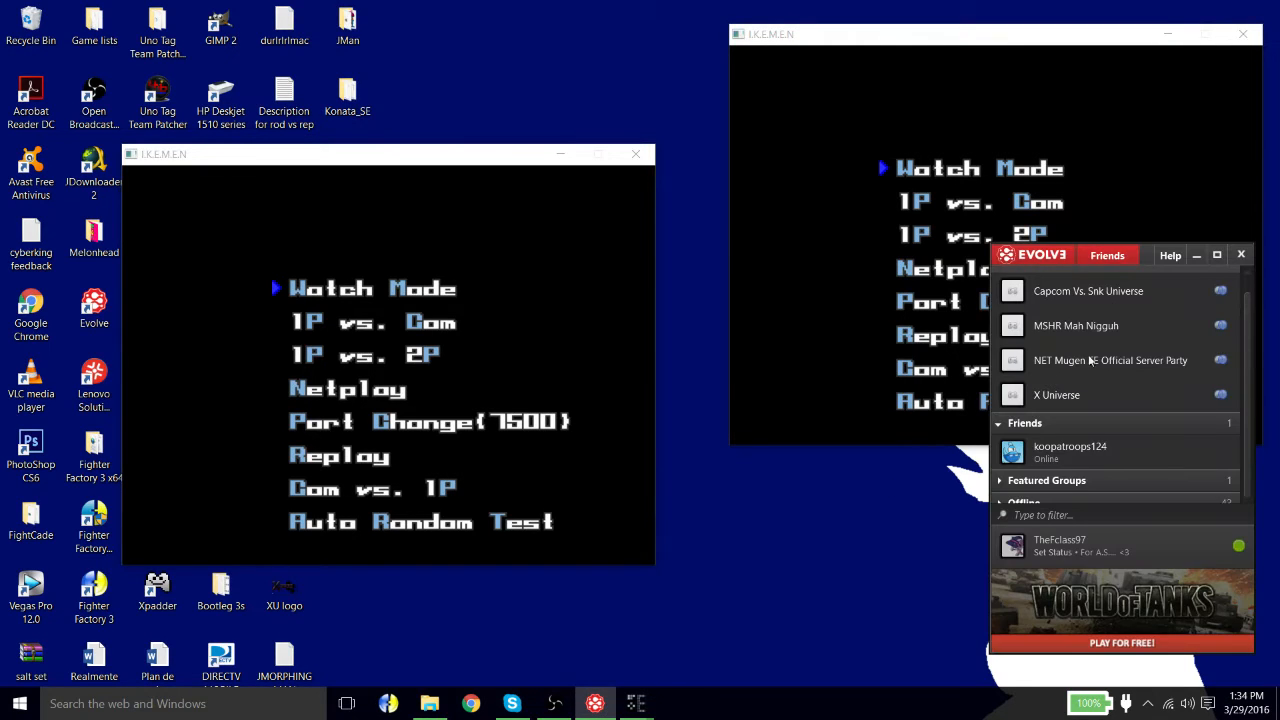
{"action": "left_click_drag", "start_coordinate": [1040, 254], "coordinate": [308, 260]}
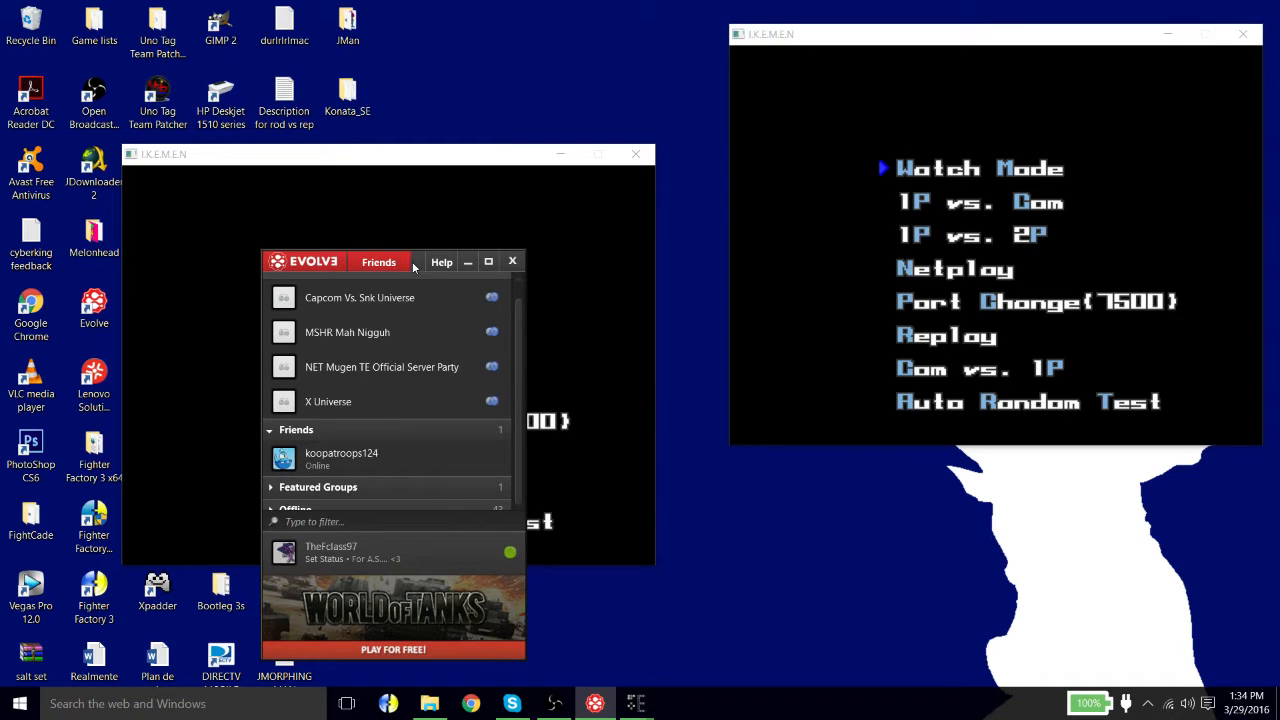
{"action": "mouse_move", "coordinate": [420, 272]}
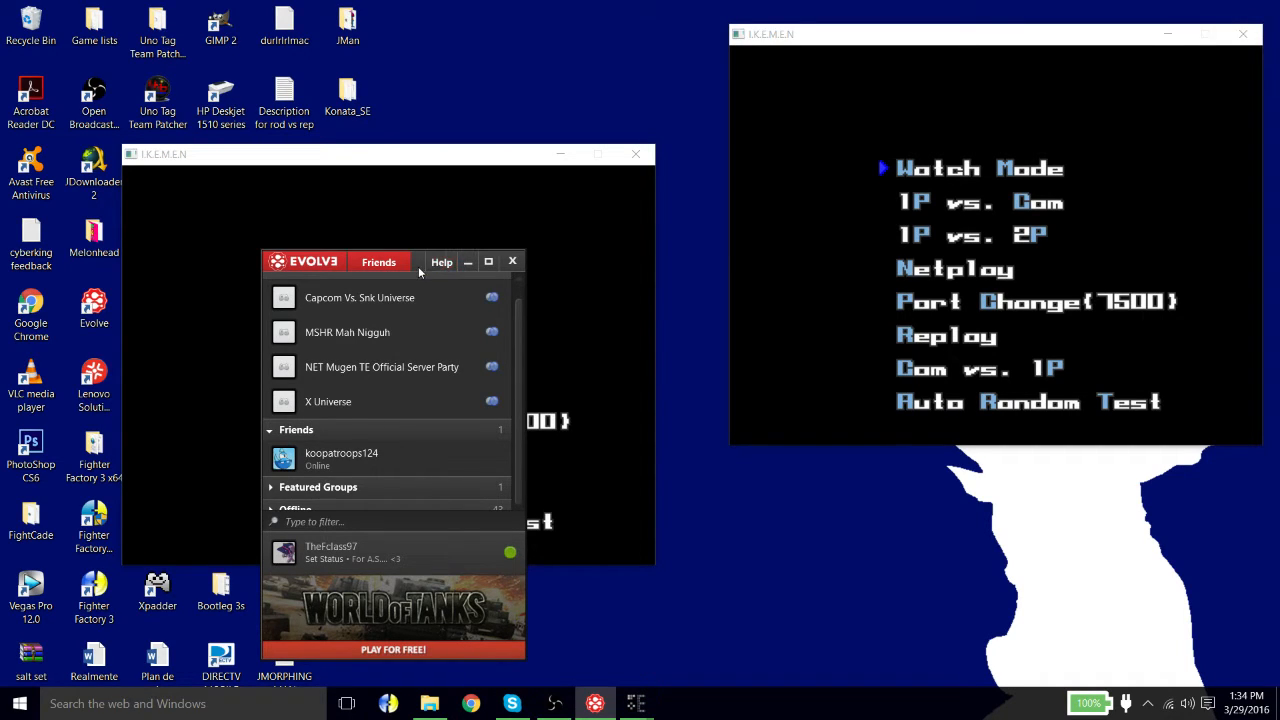
{"action": "left_click", "coordinate": [512, 260]}
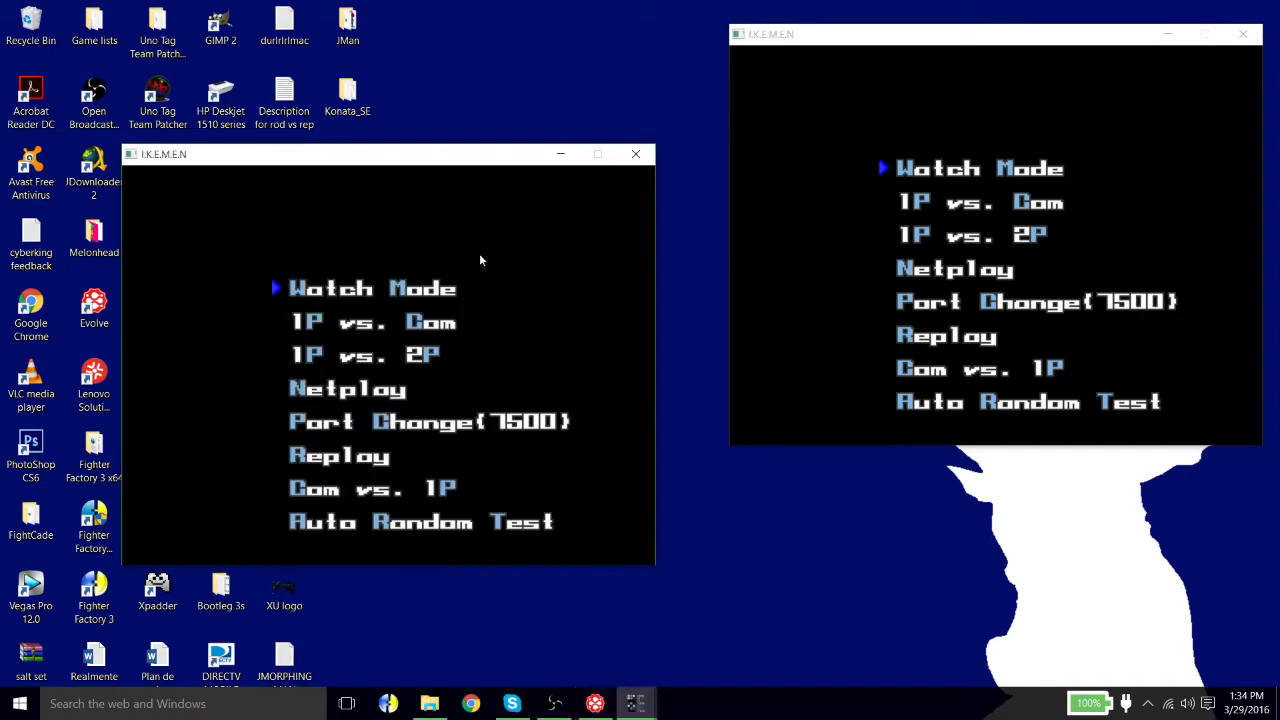
{"action": "mouse_move", "coordinate": [592, 100]}
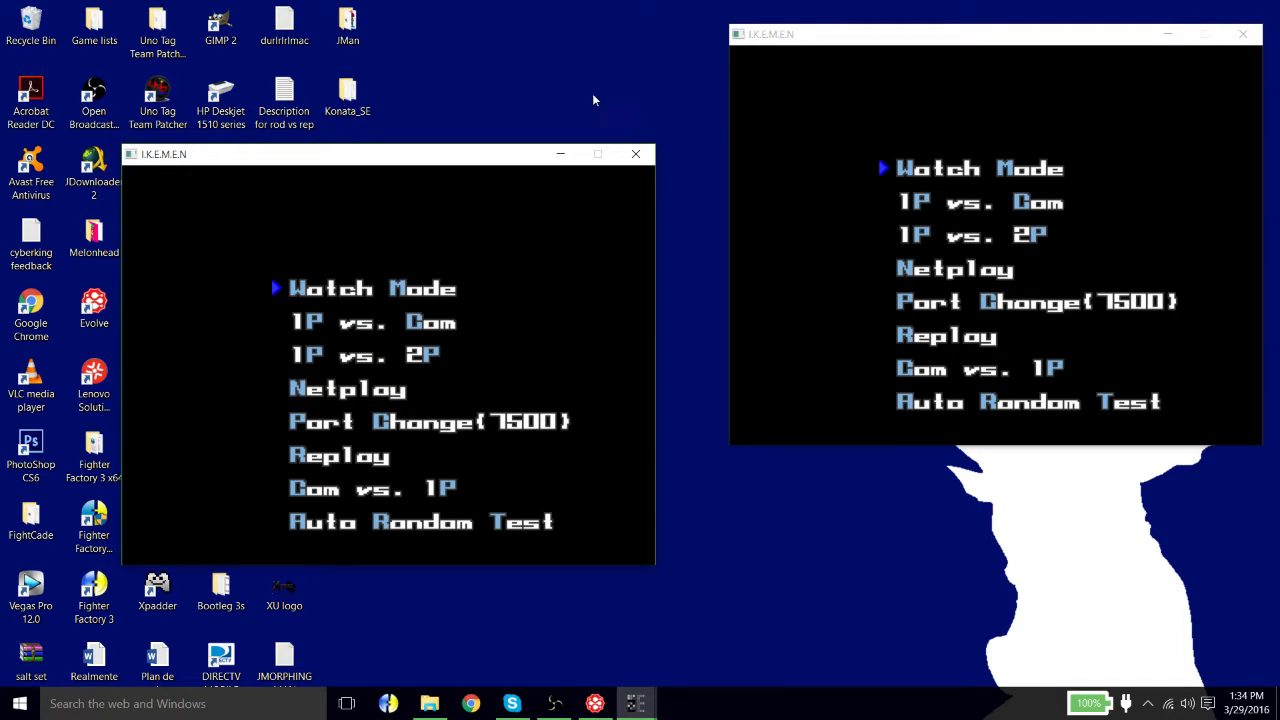
{"action": "mouse_move", "coordinate": [984, 48]}
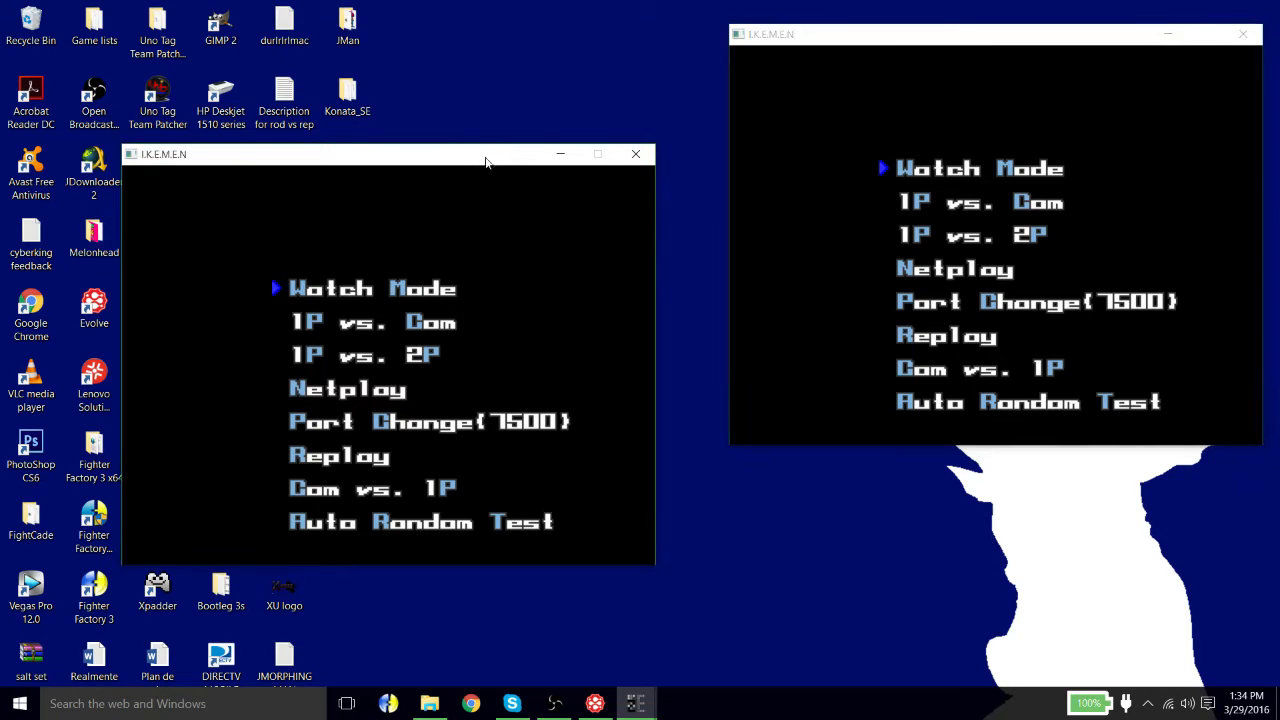
{"action": "mouse_move", "coordinate": [510, 106]}
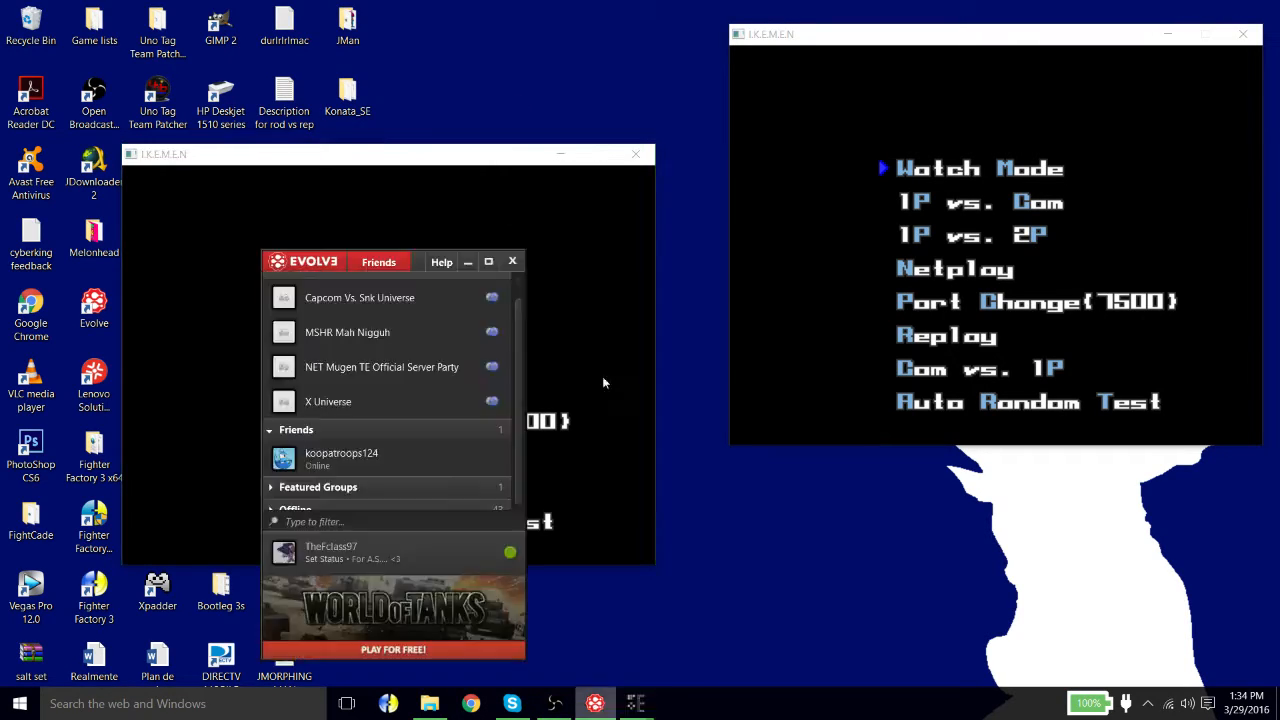
{"action": "left_click_drag", "start_coordinate": [390, 260], "coordinate": [762, 224]}
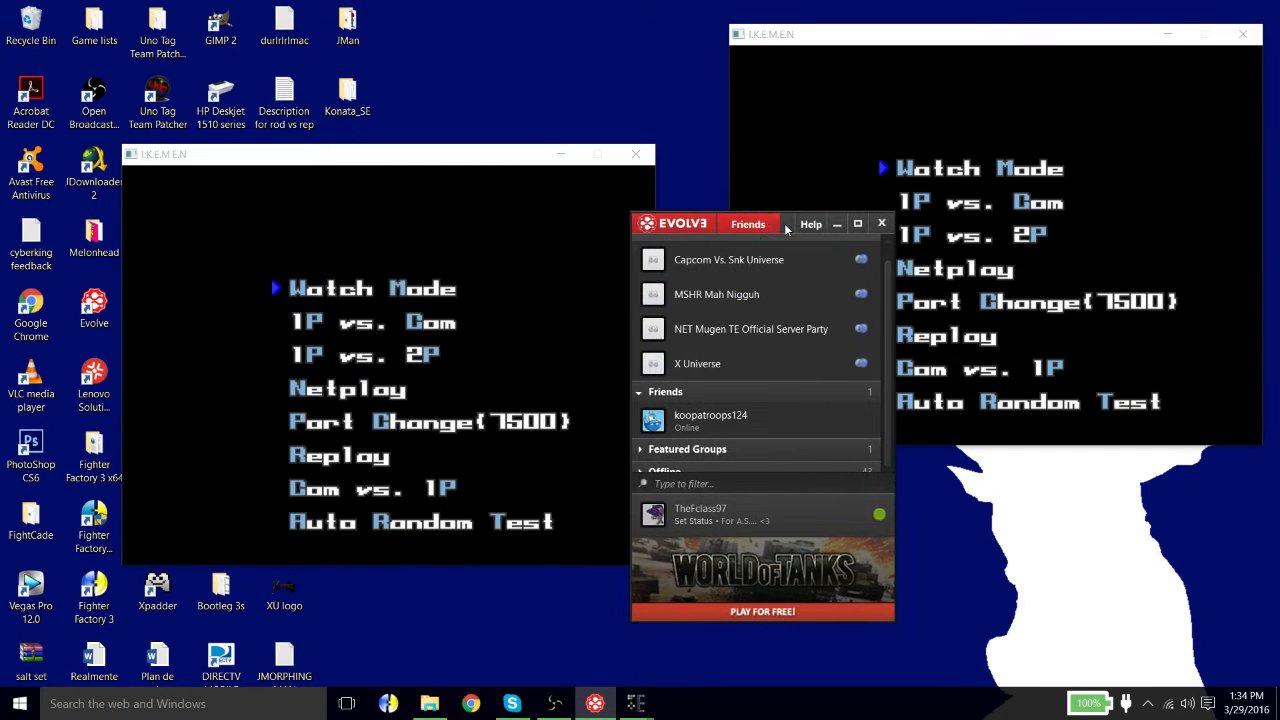
{"action": "mouse_move", "coordinate": [762, 414]}
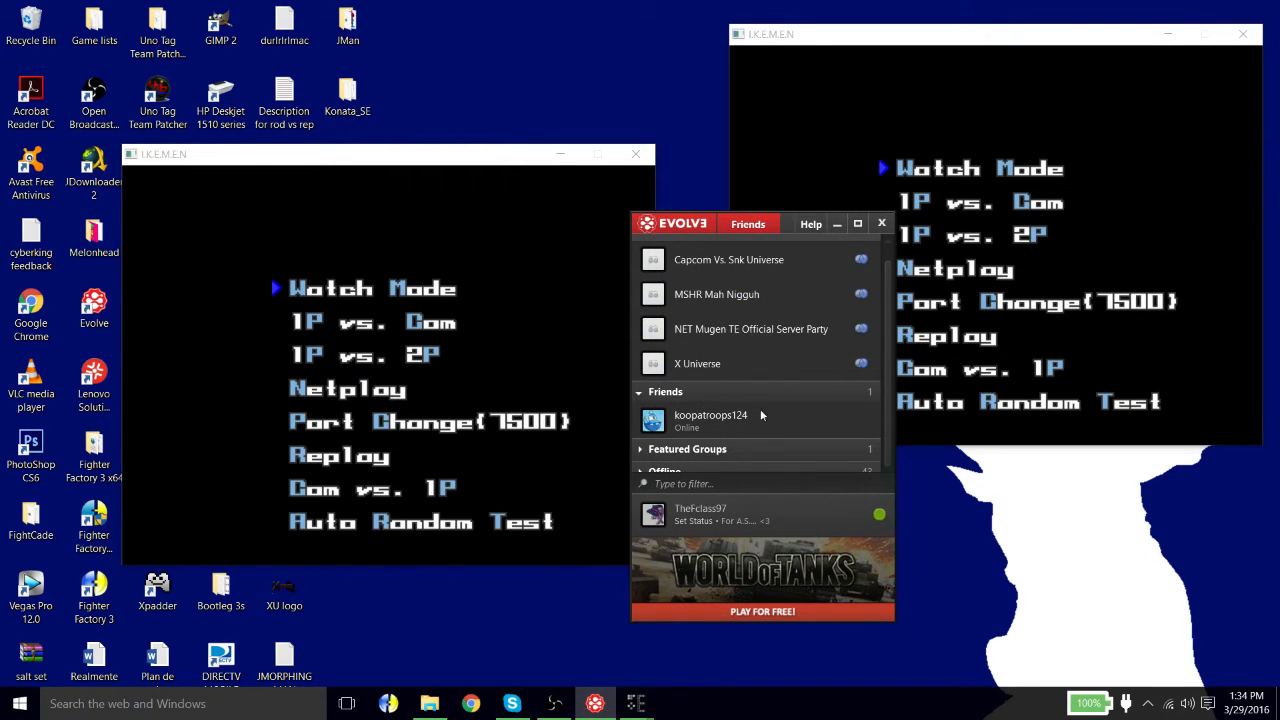
{"action": "mouse_move", "coordinate": [784, 228]}
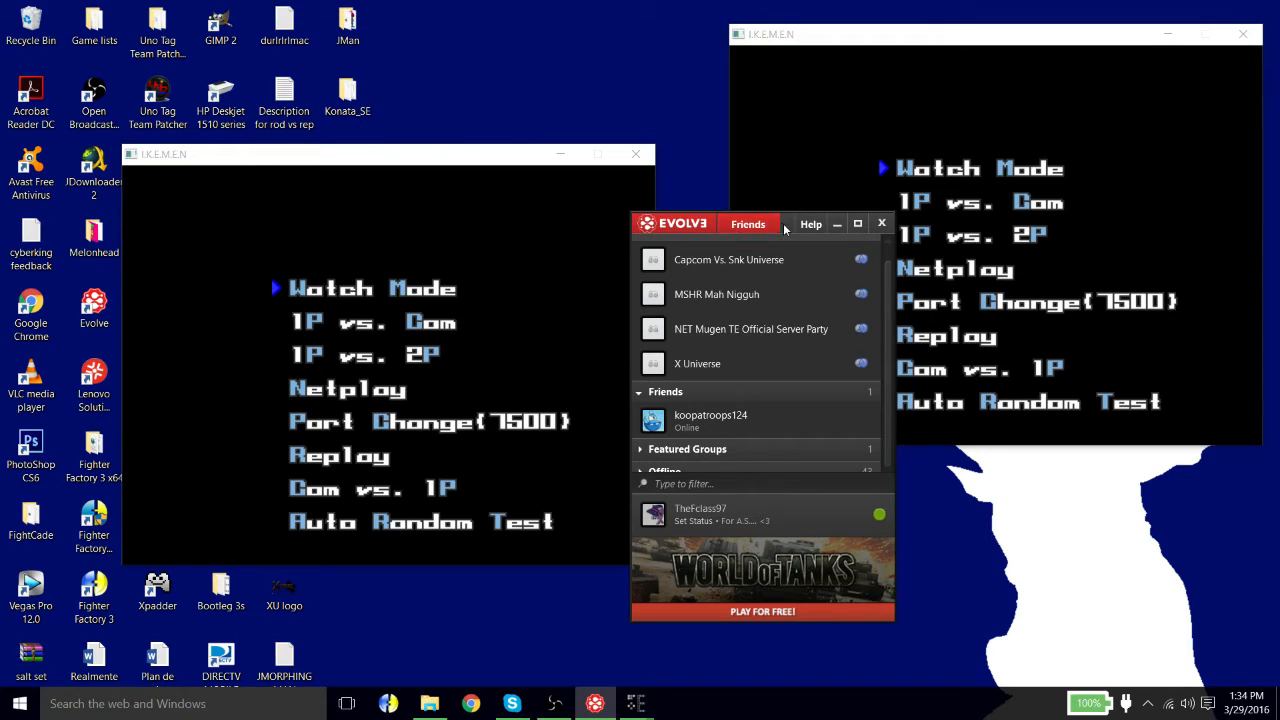
{"action": "mouse_move", "coordinate": [738, 308]}
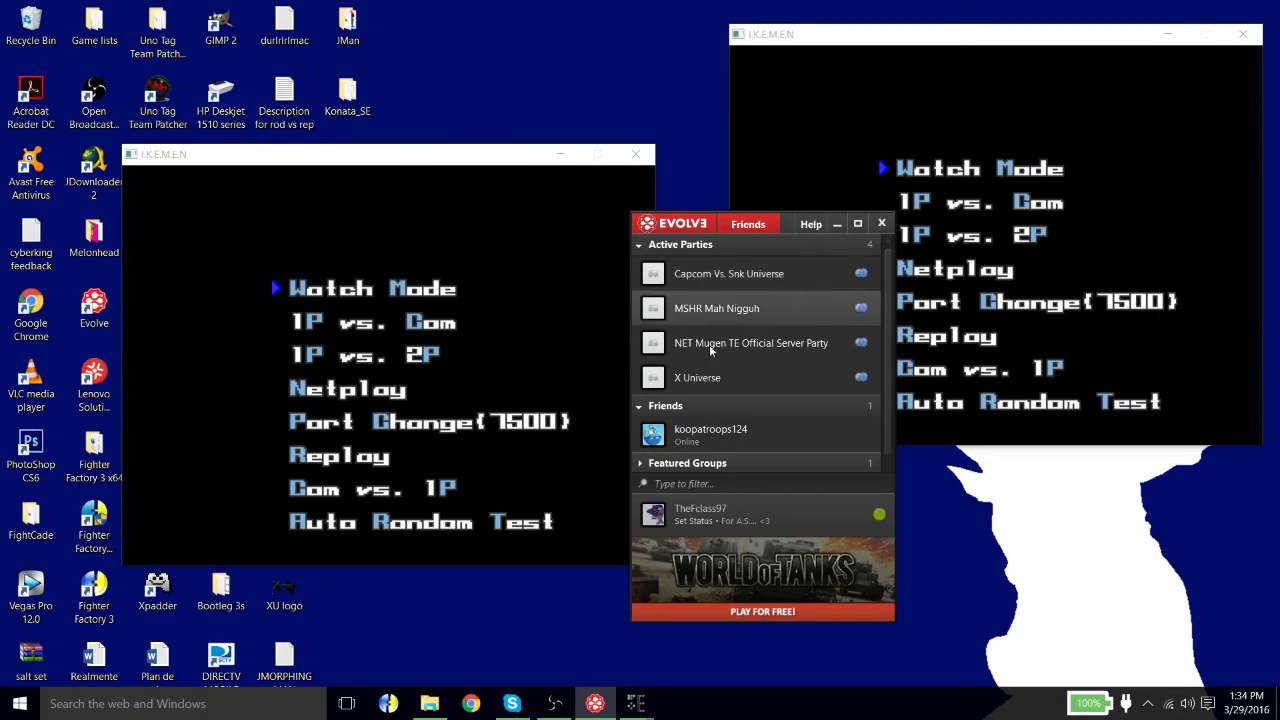
{"action": "mouse_move", "coordinate": [726, 280]}
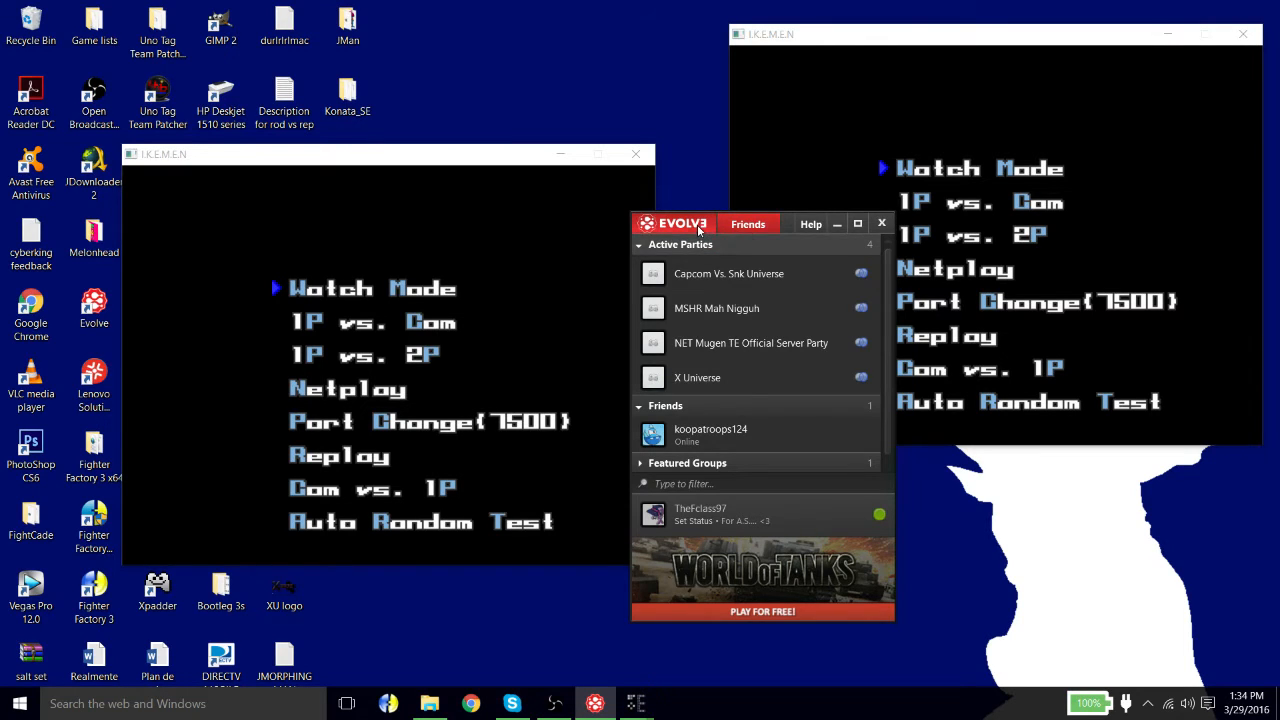
Step: Join the NET Mugen TE Official Server Party and mute its sound and voice input
{"action": "left_click", "coordinate": [672, 224]}
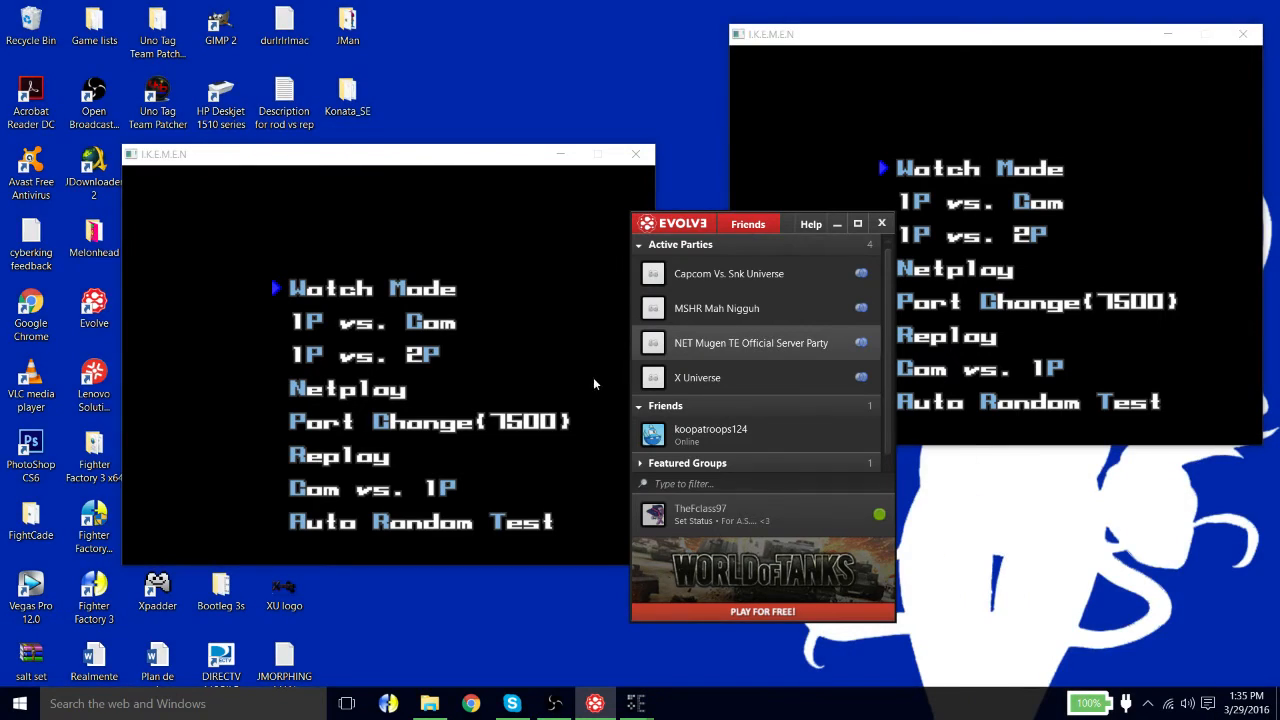
{"action": "mouse_move", "coordinate": [700, 300]}
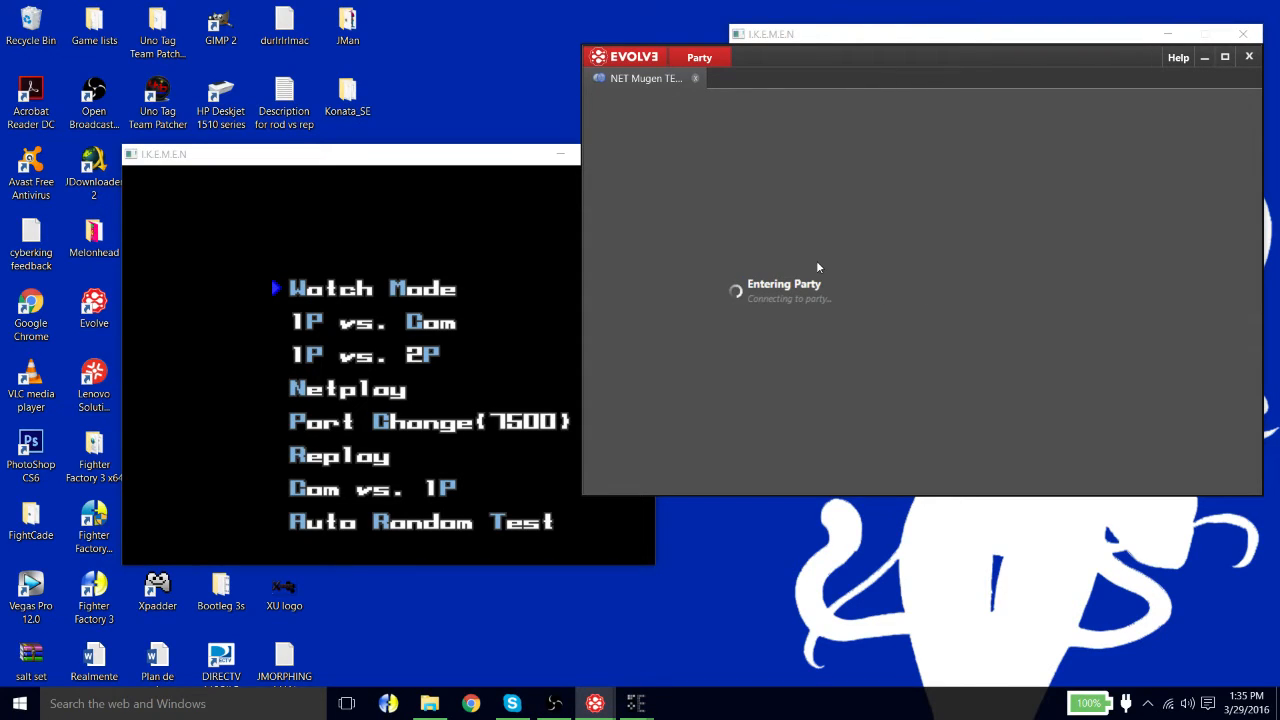
{"action": "mouse_move", "coordinate": [880, 62]}
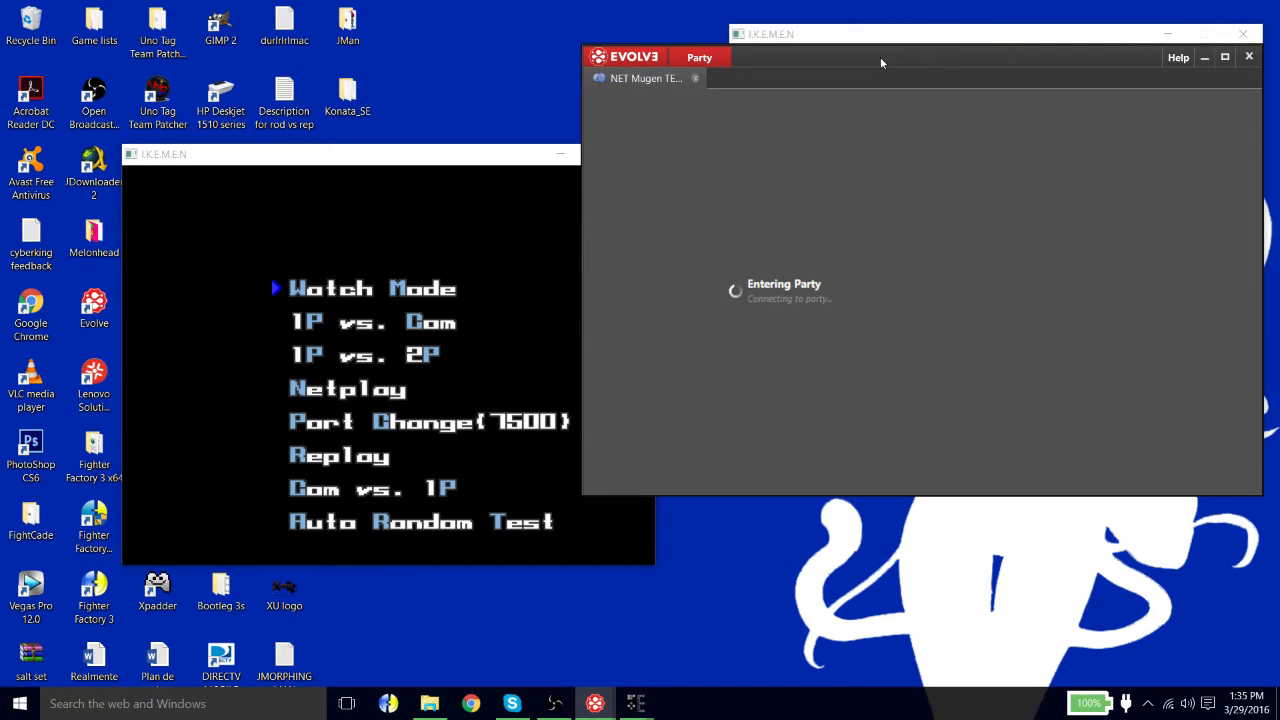
{"action": "mouse_move", "coordinate": [864, 104]}
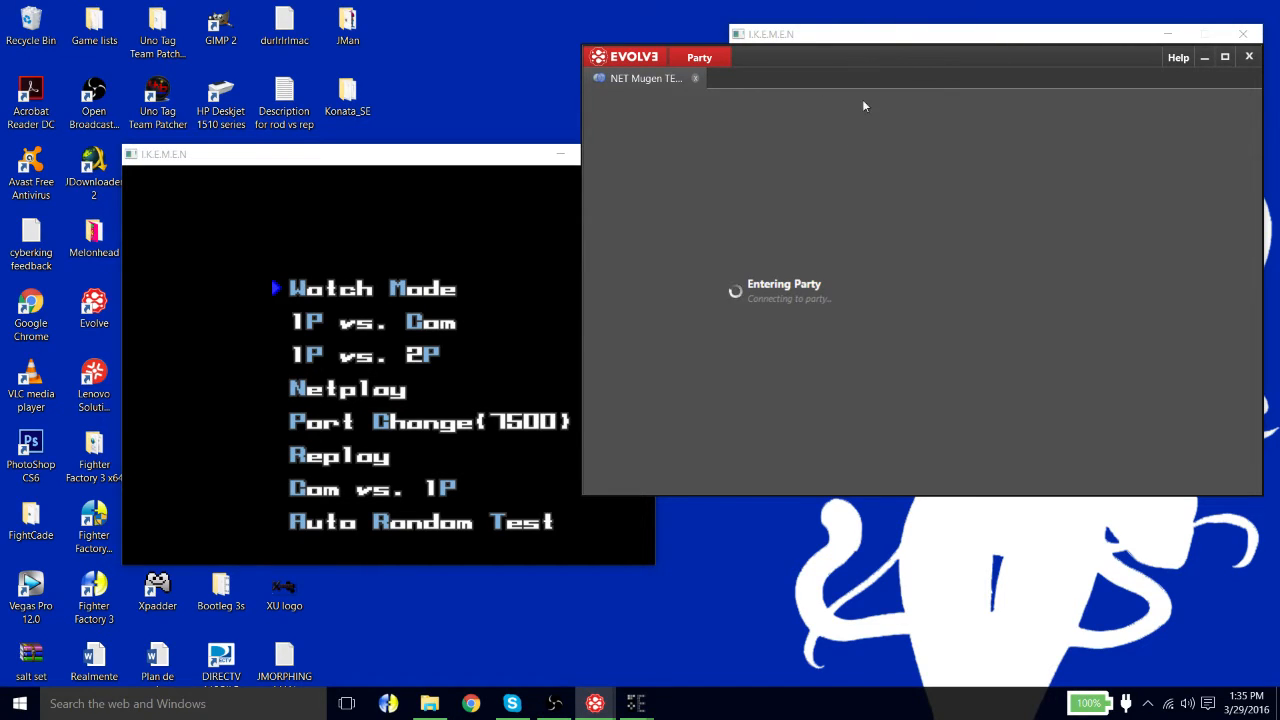
{"action": "mouse_move", "coordinate": [888, 290]}
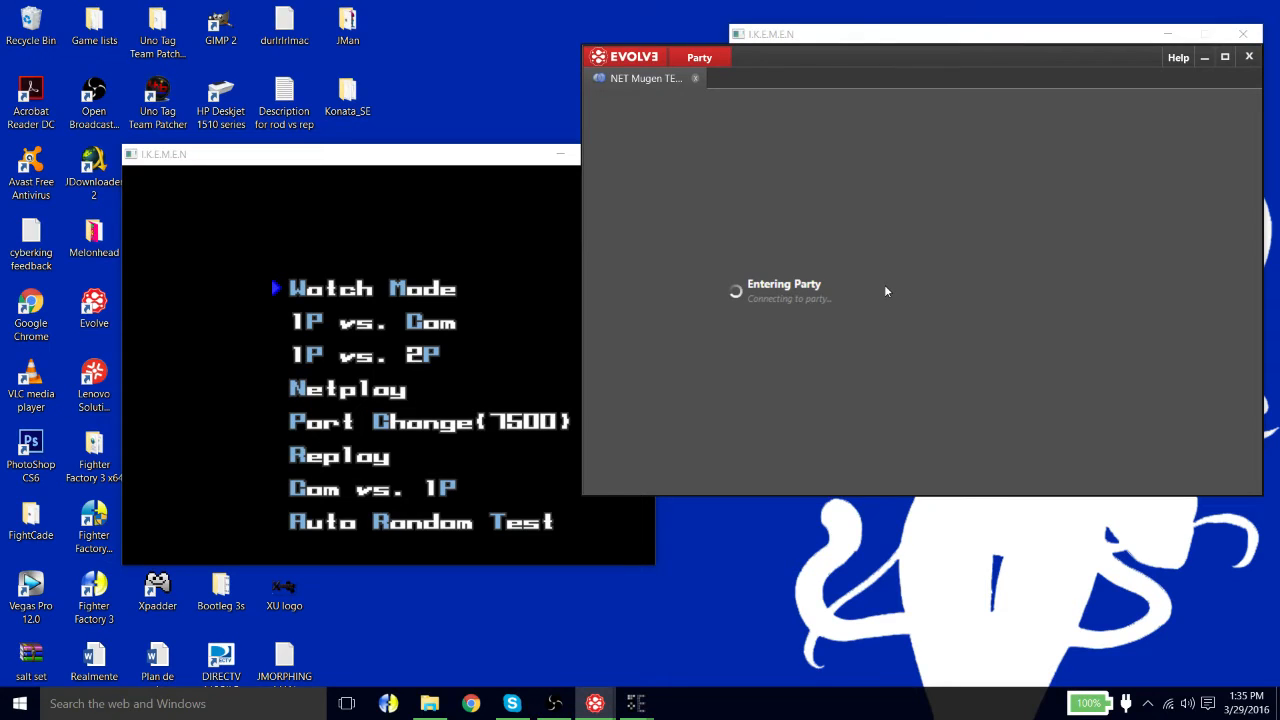
{"action": "mouse_move", "coordinate": [800, 152]}
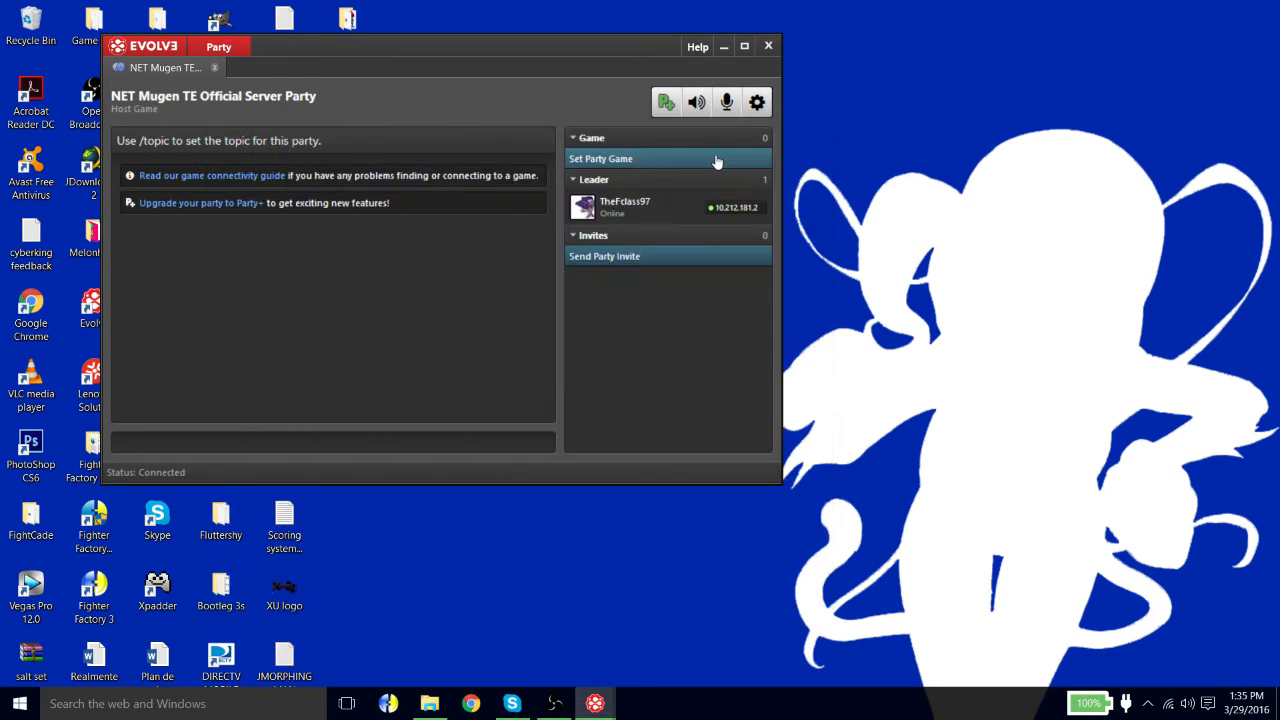
{"action": "left_click", "coordinate": [696, 100]}
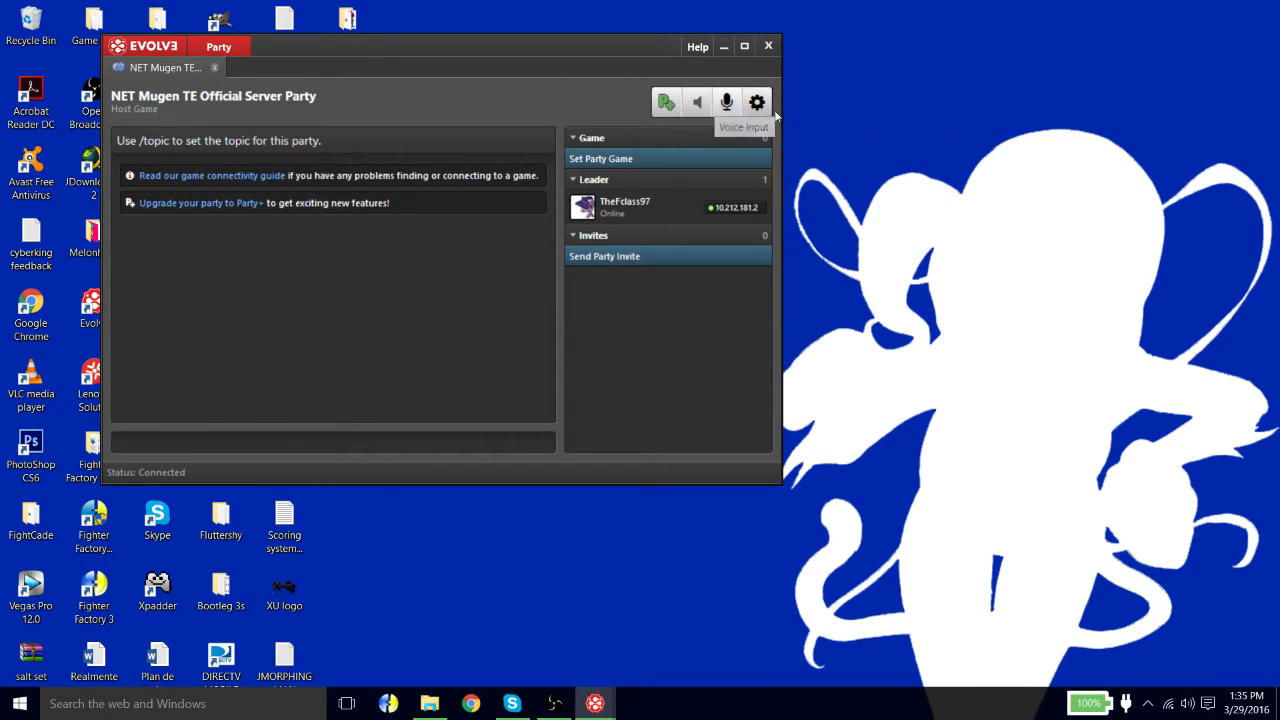
{"action": "left_click", "coordinate": [724, 100]}
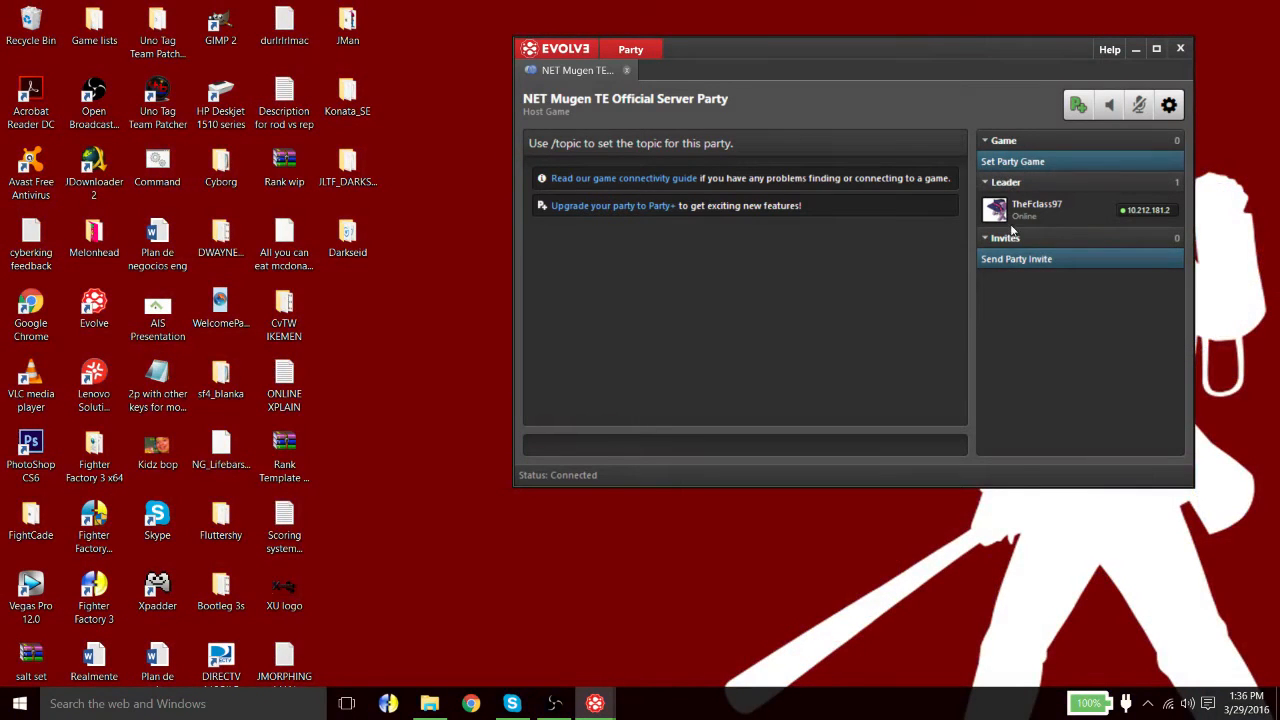
{"action": "mouse_move", "coordinate": [1042, 70]}
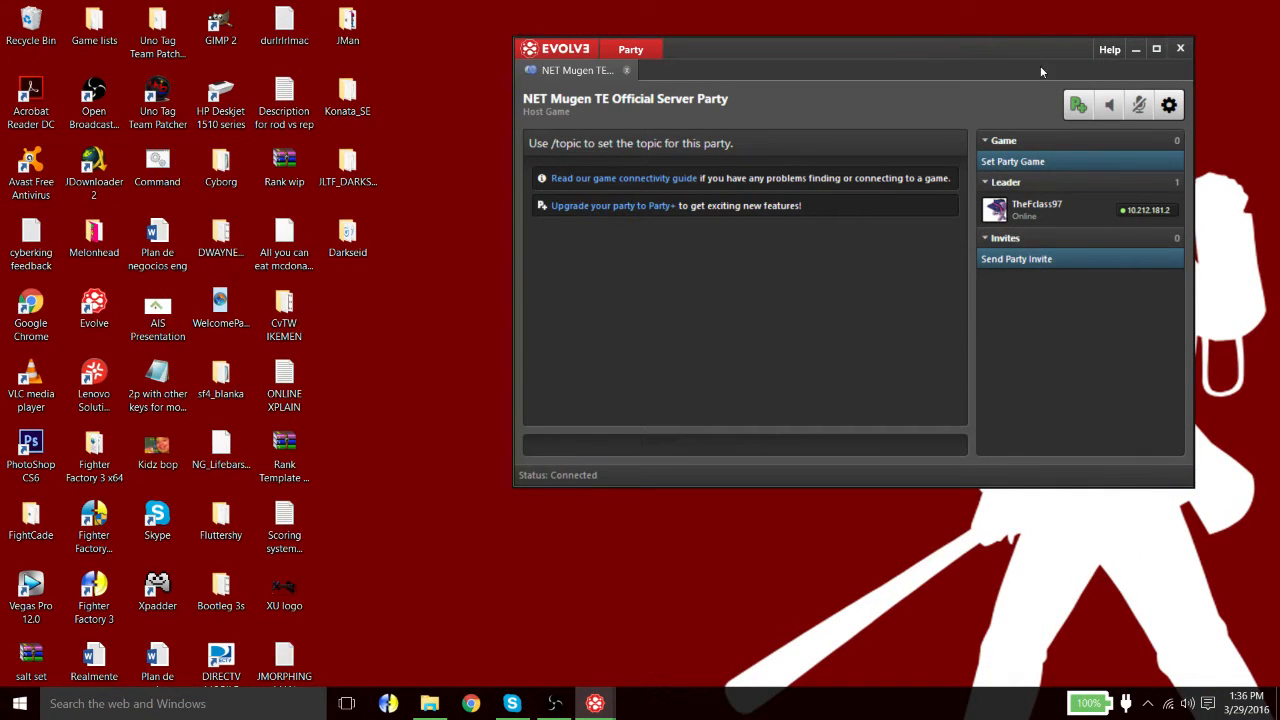
Step: Minimize Evolve, launch ikemen.exe again and choose Netplay to reach the Input Server field
{"action": "left_click", "coordinate": [1188, 48]}
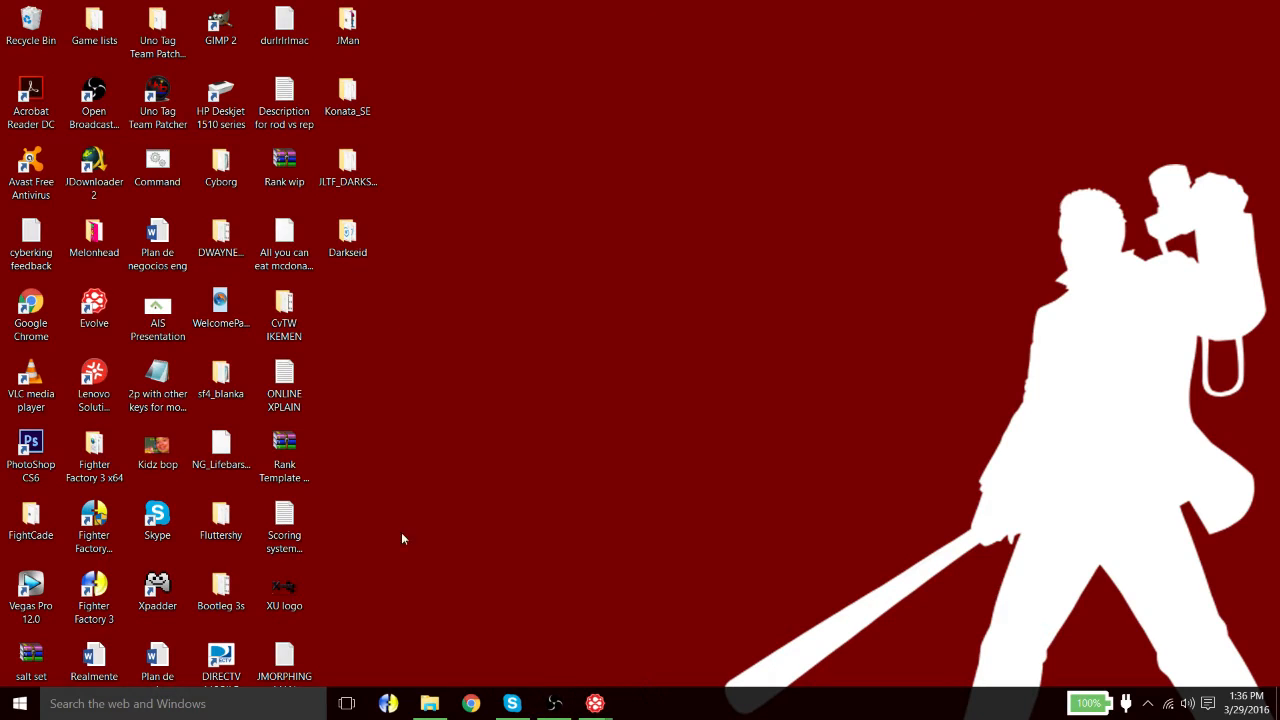
{"action": "double_click", "coordinate": [284, 310]}
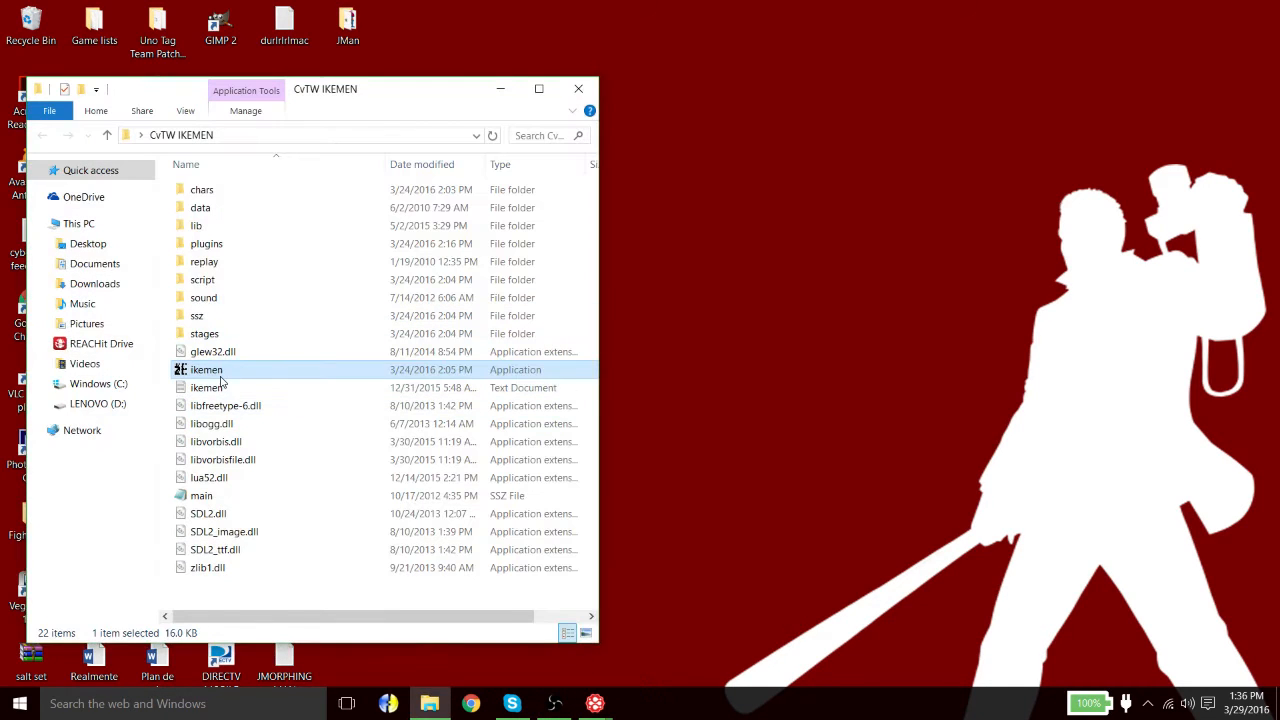
{"action": "double_click", "coordinate": [206, 368]}
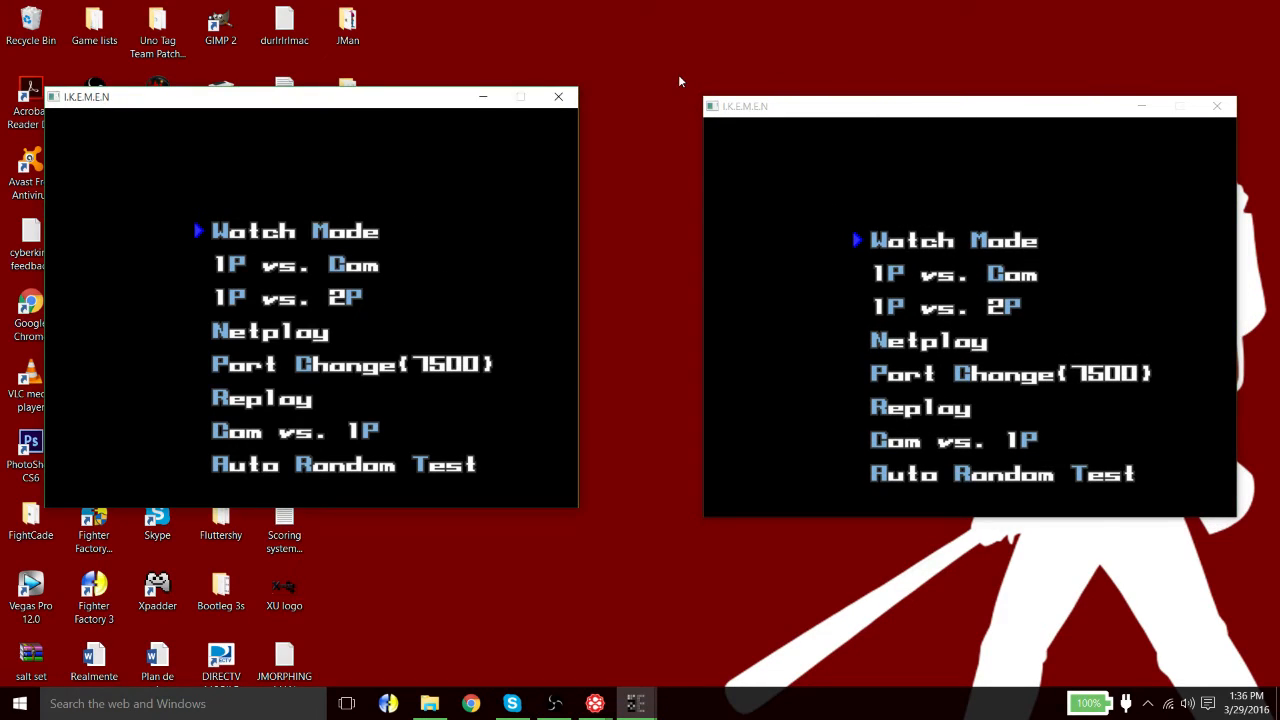
{"action": "key", "text": "down"}
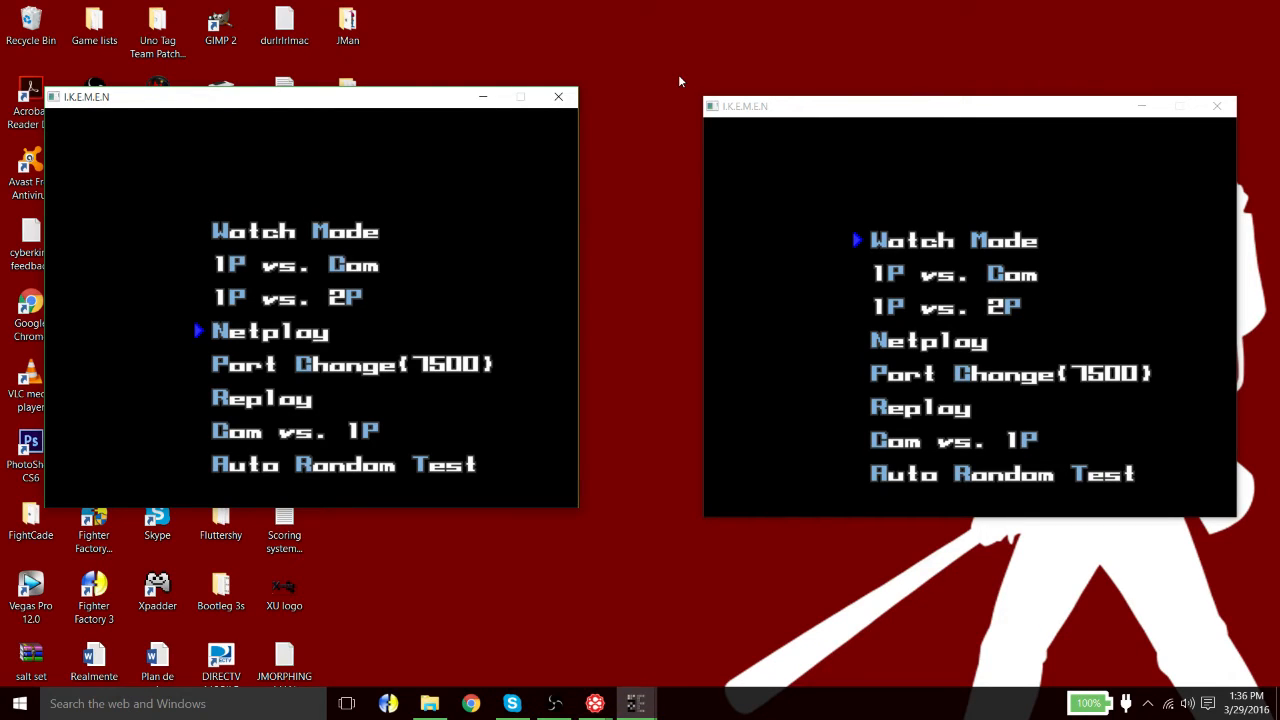
{"action": "mouse_move", "coordinate": [392, 200]}
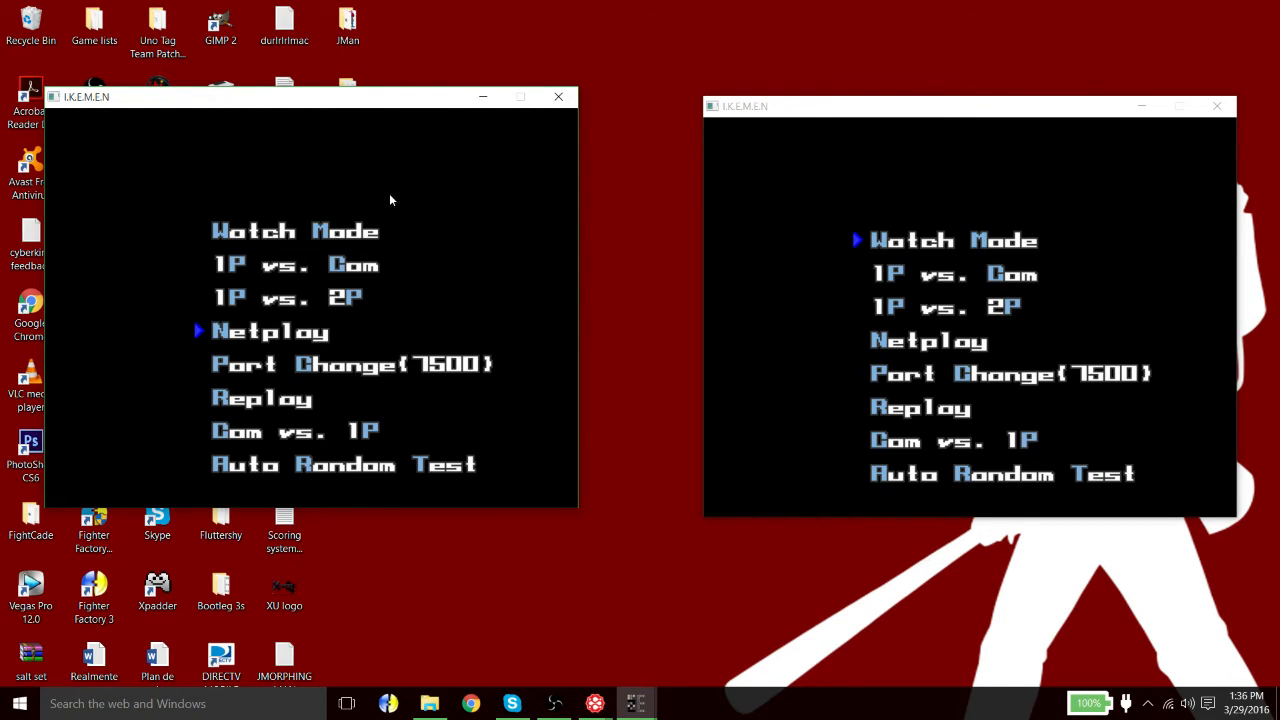
{"action": "mouse_move", "coordinate": [632, 184]}
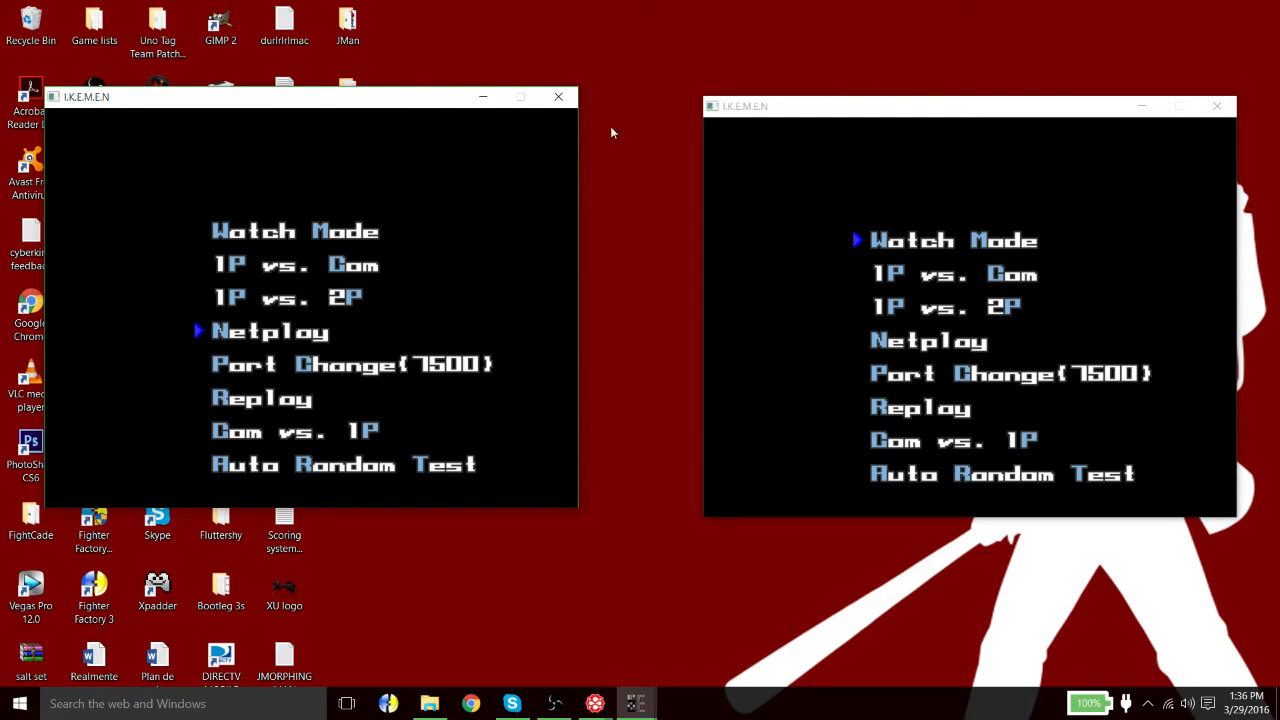
{"action": "mouse_move", "coordinate": [610, 230]}
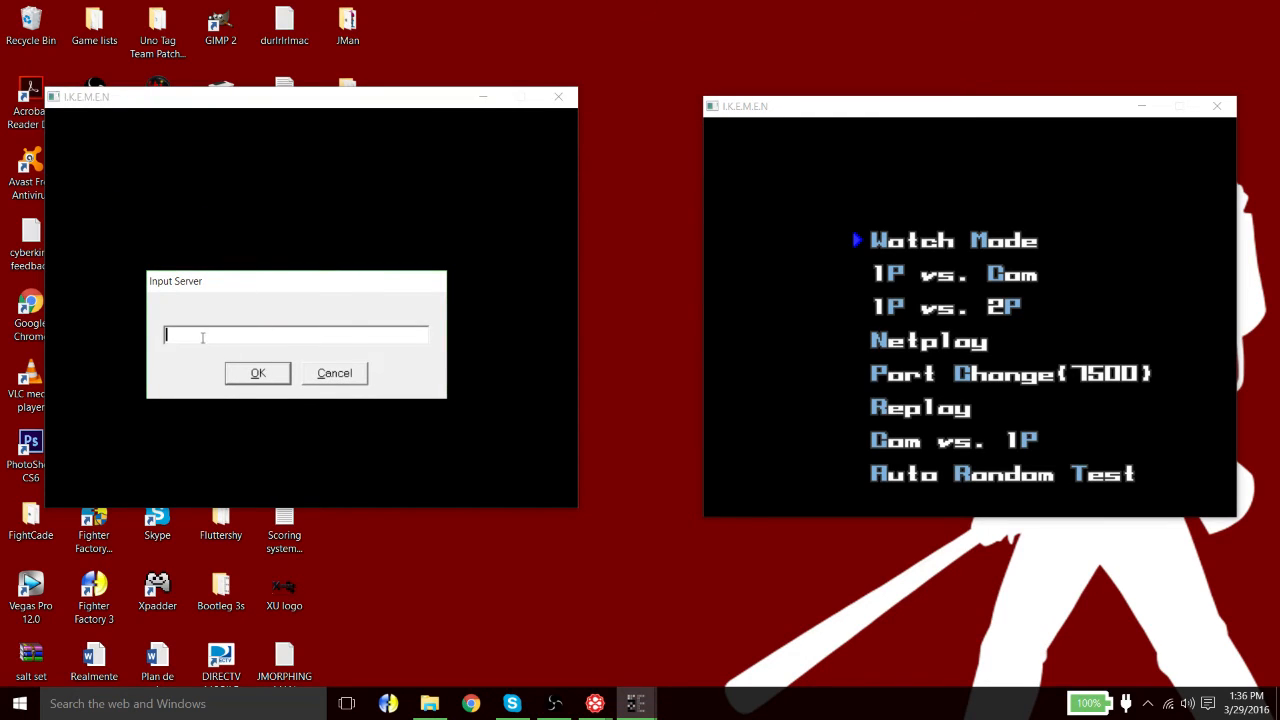
{"action": "left_click", "coordinate": [256, 374]}
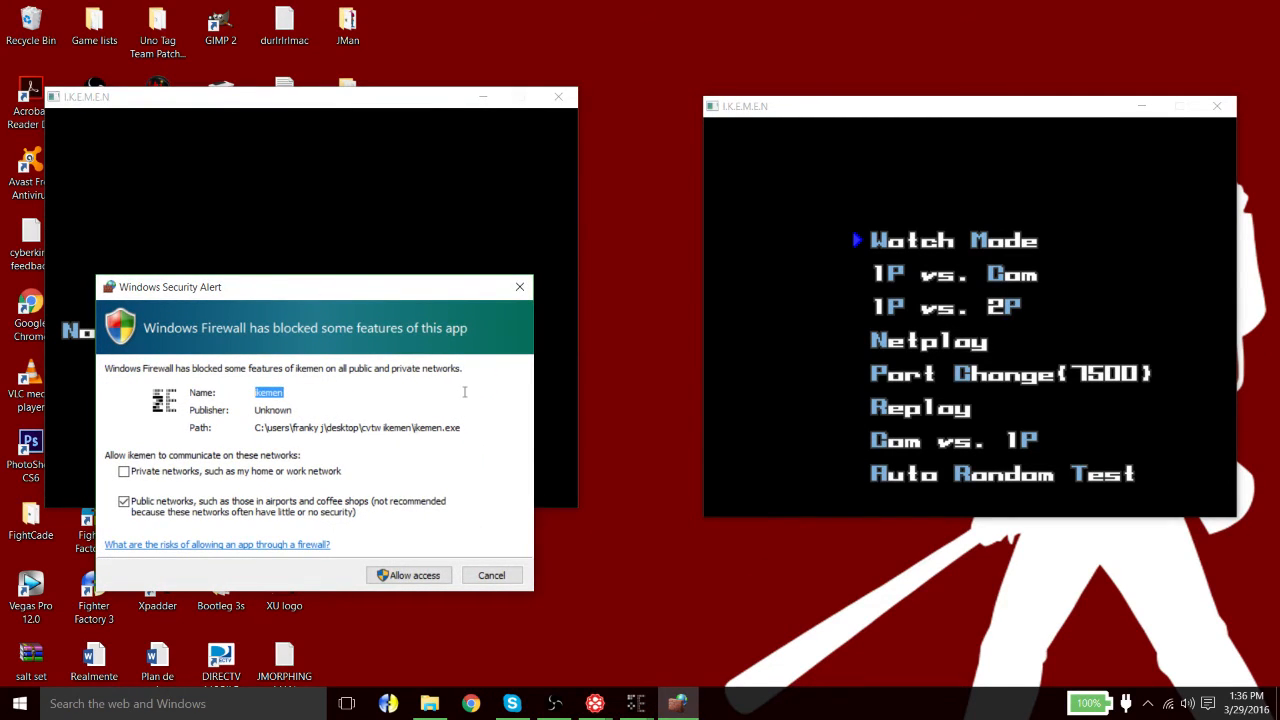
{"action": "mouse_move", "coordinate": [392, 344]}
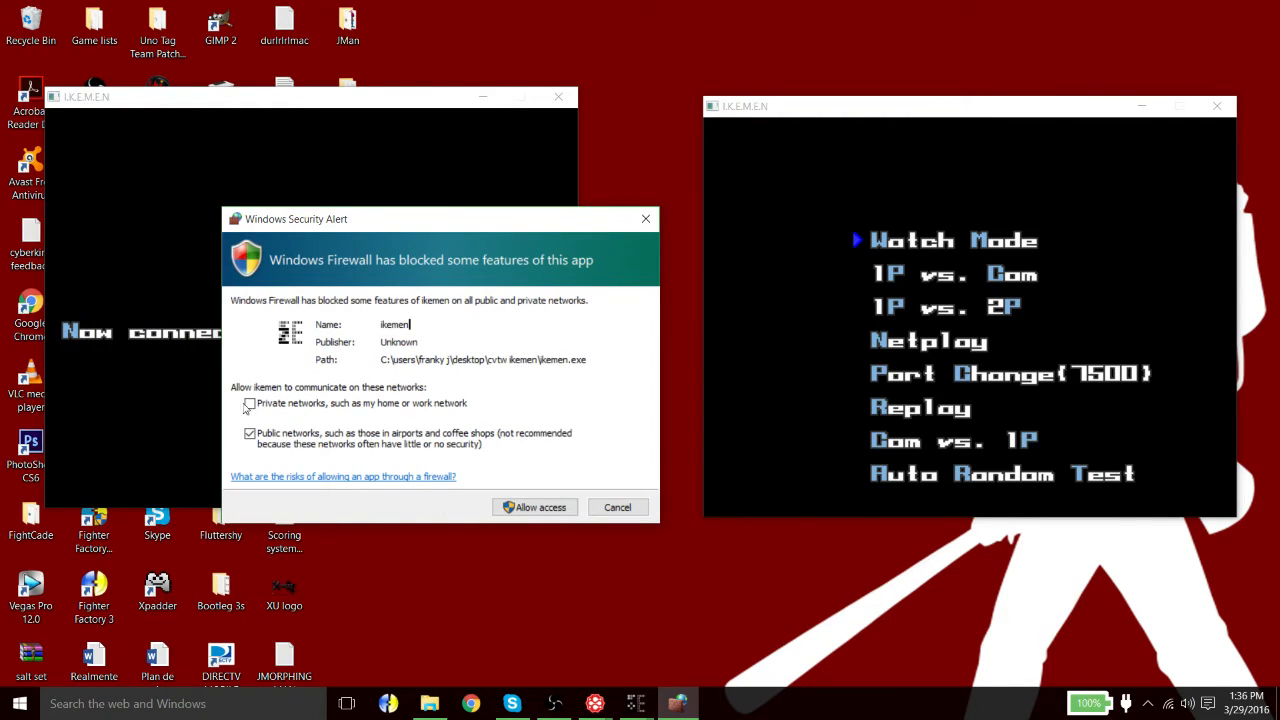
Step: Allow IKEMEN through Windows Firewall on both private and public networks
{"action": "left_click", "coordinate": [250, 404]}
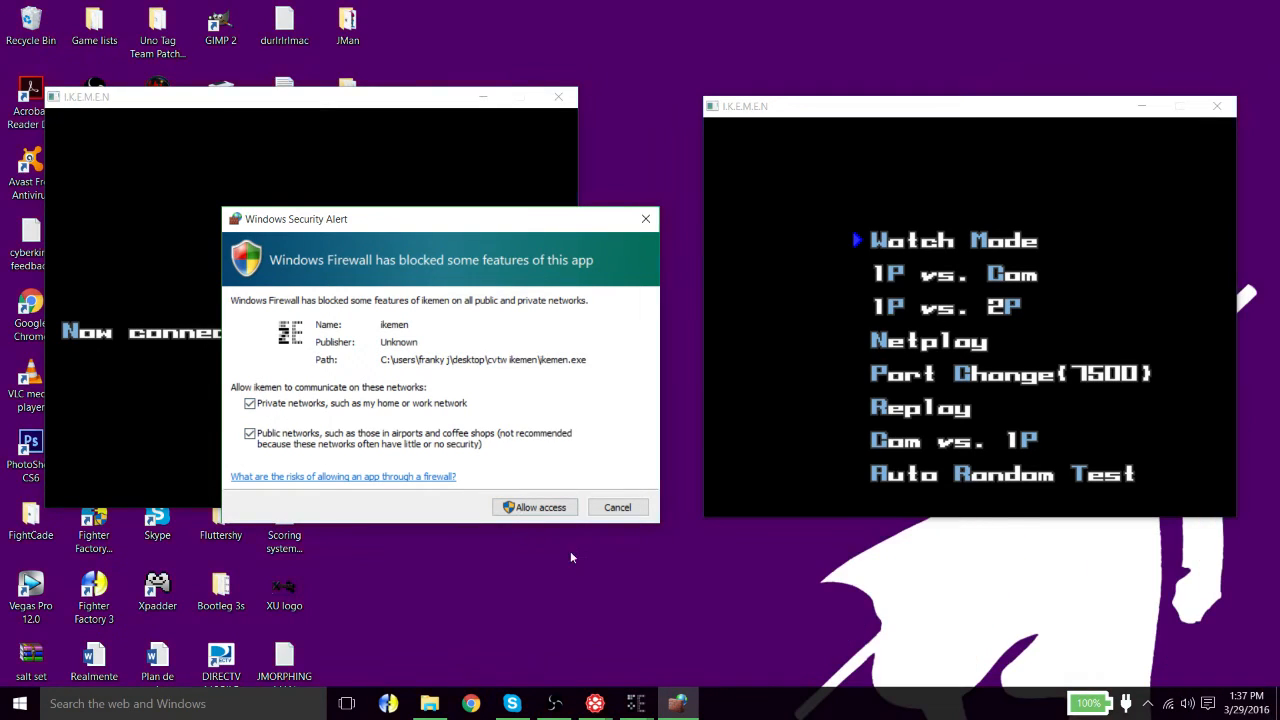
{"action": "left_click", "coordinate": [534, 508]}
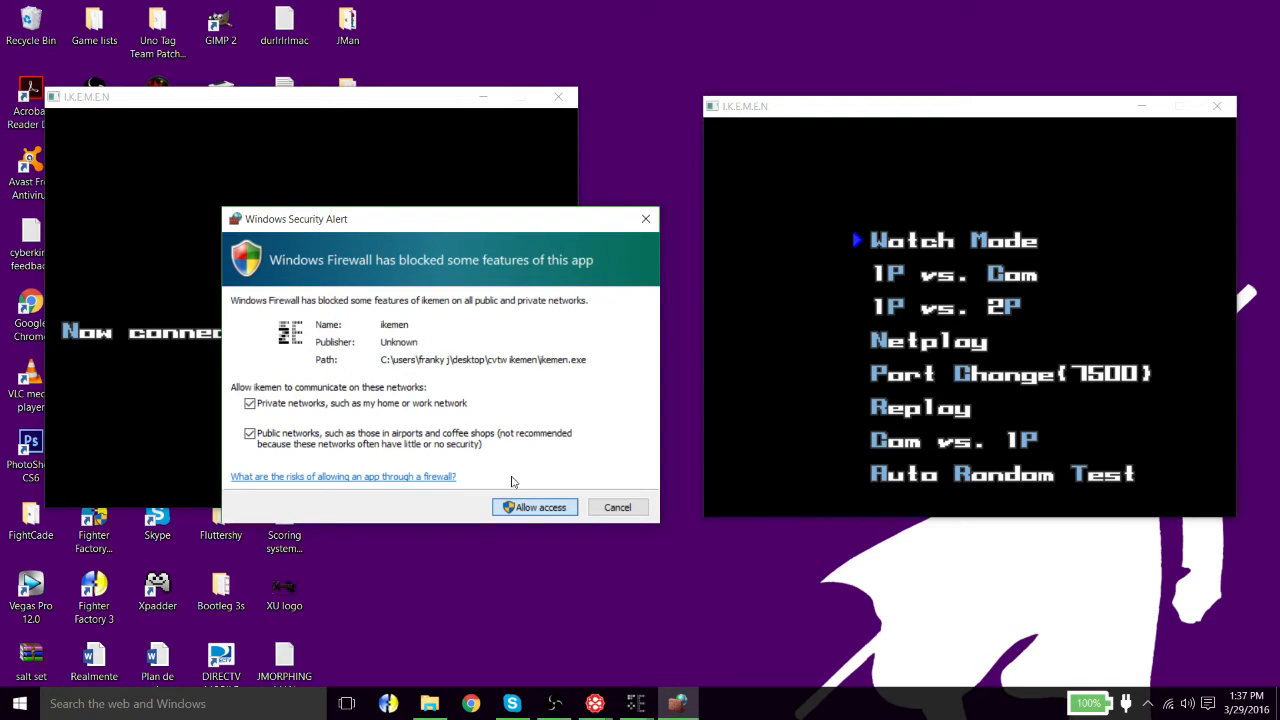
{"action": "mouse_move", "coordinate": [380, 168]}
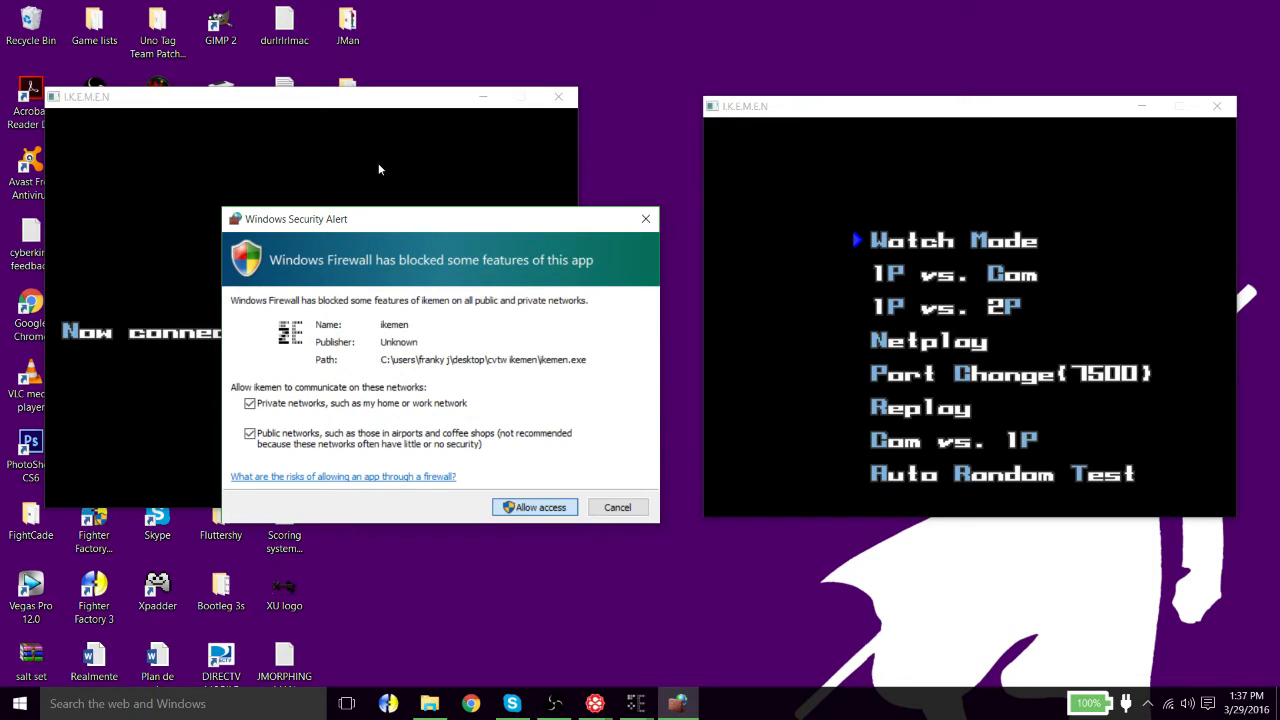
{"action": "left_click", "coordinate": [536, 508]}
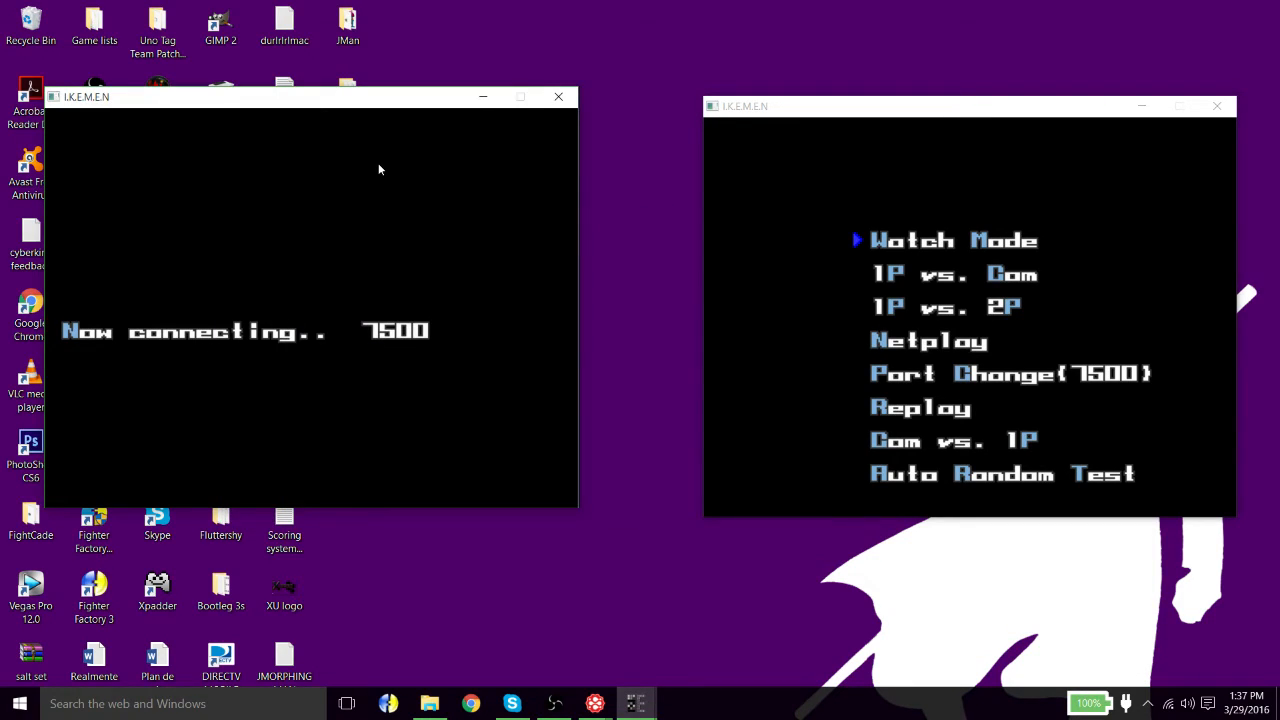
{"action": "mouse_move", "coordinate": [416, 124]}
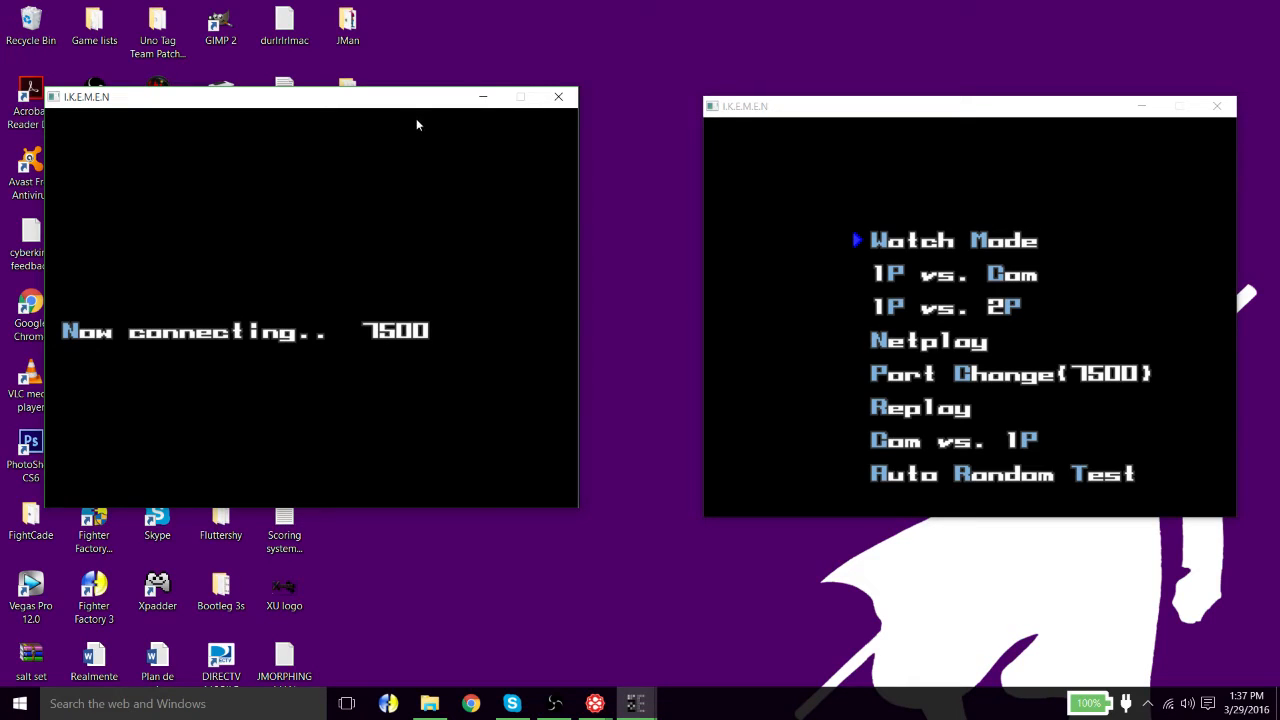
{"action": "mouse_move", "coordinate": [392, 164]}
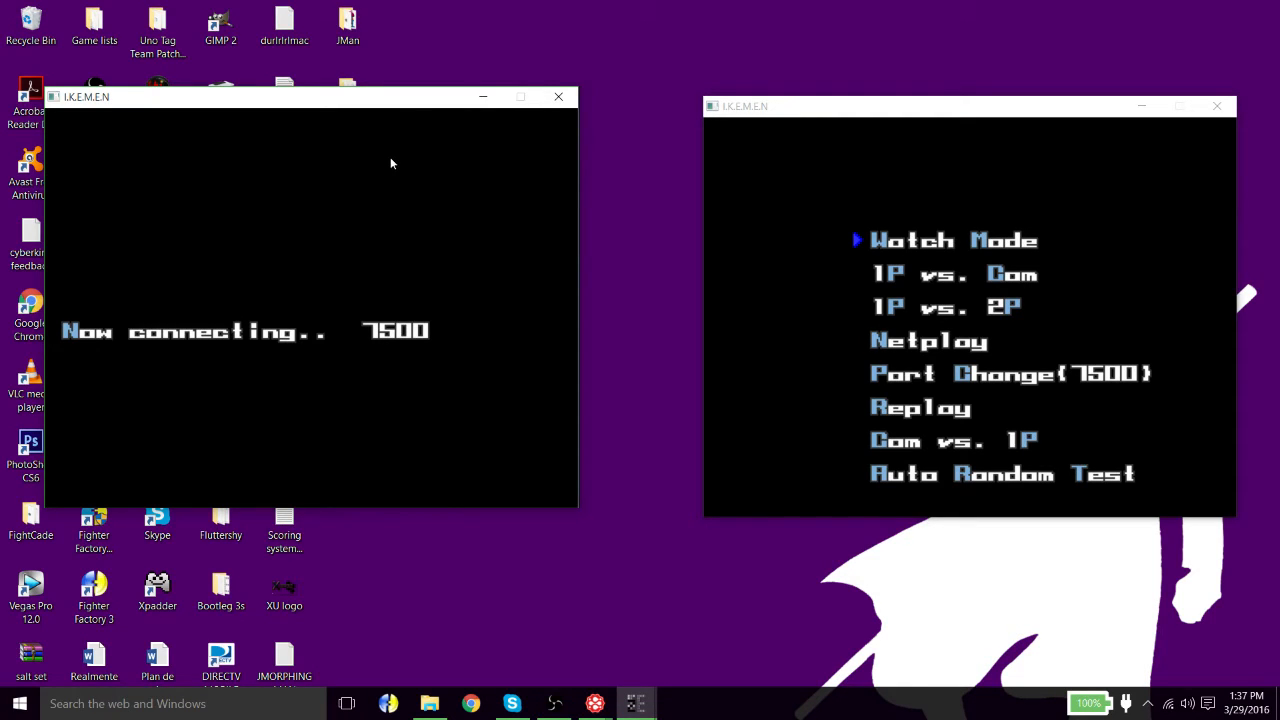
{"action": "mouse_move", "coordinate": [332, 98]}
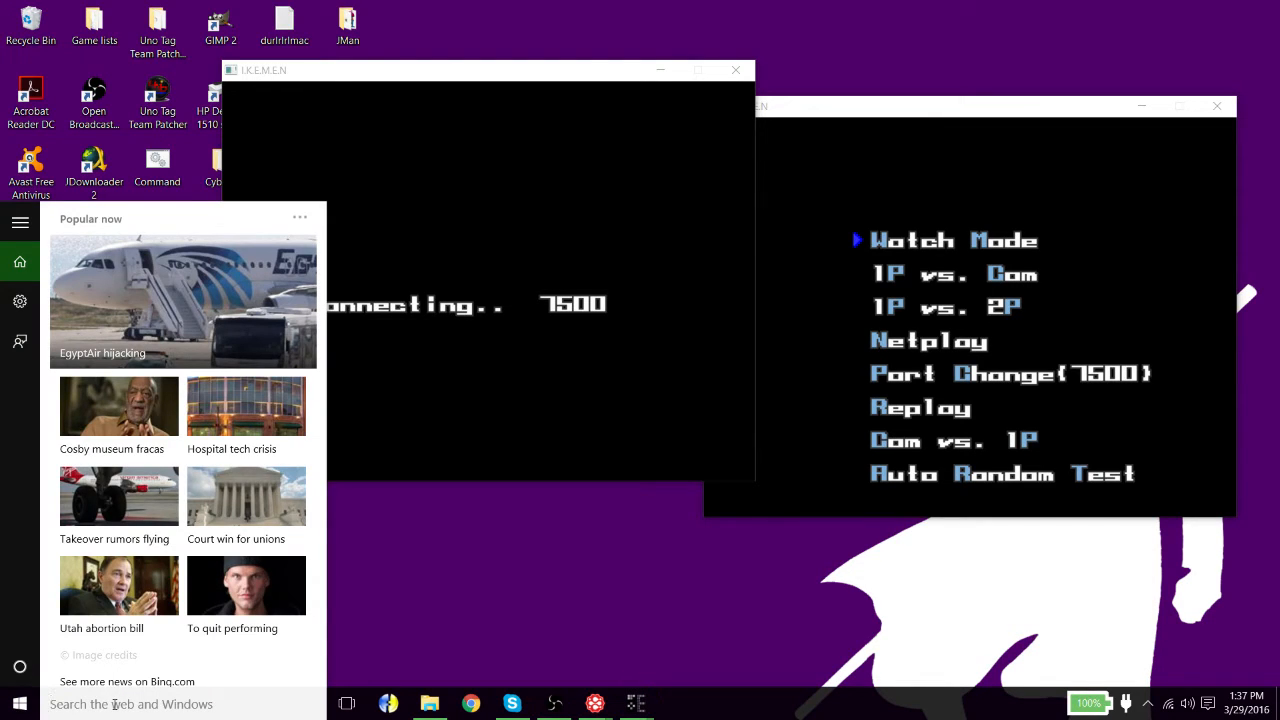
Step: Find the ikemen.exe entries in the Windows Firewall allowed apps list
{"action": "type", "text": "A"}
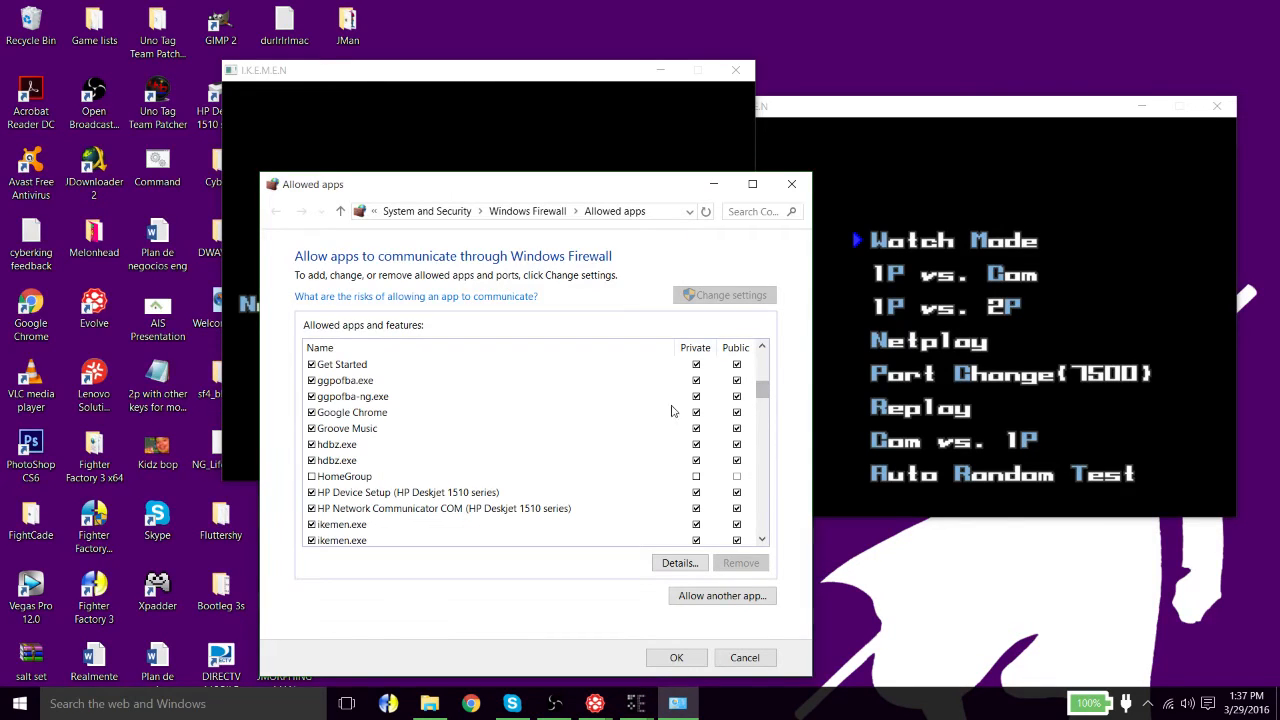
{"action": "scroll", "scroll_direction": "down", "scroll_amount": 3}
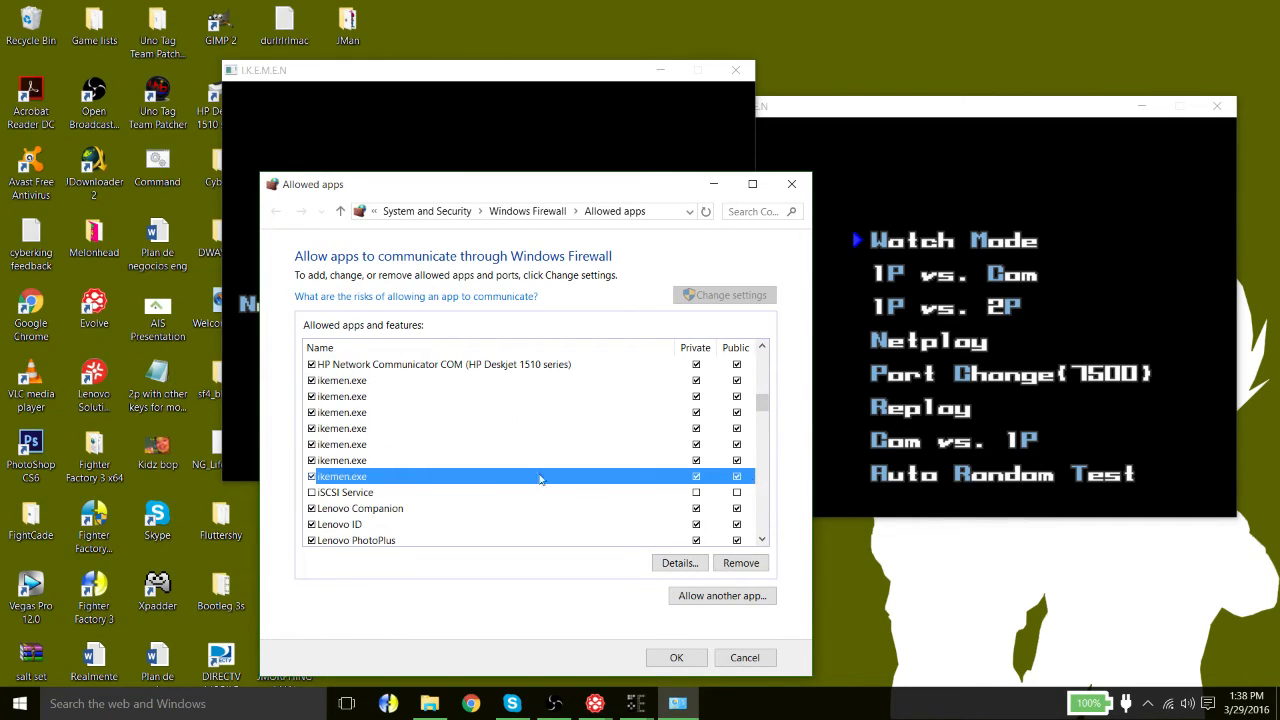
{"action": "scroll", "scroll_direction": "down", "scroll_amount": 3}
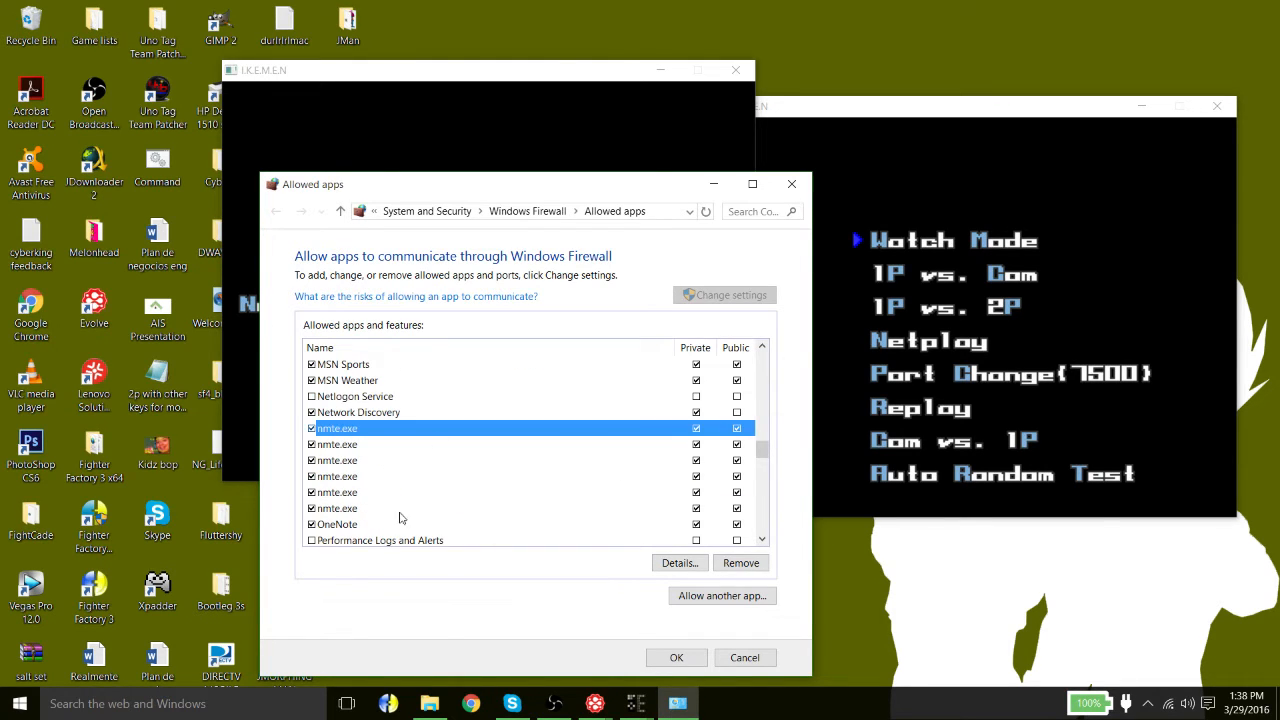
{"action": "left_click", "coordinate": [676, 656]}
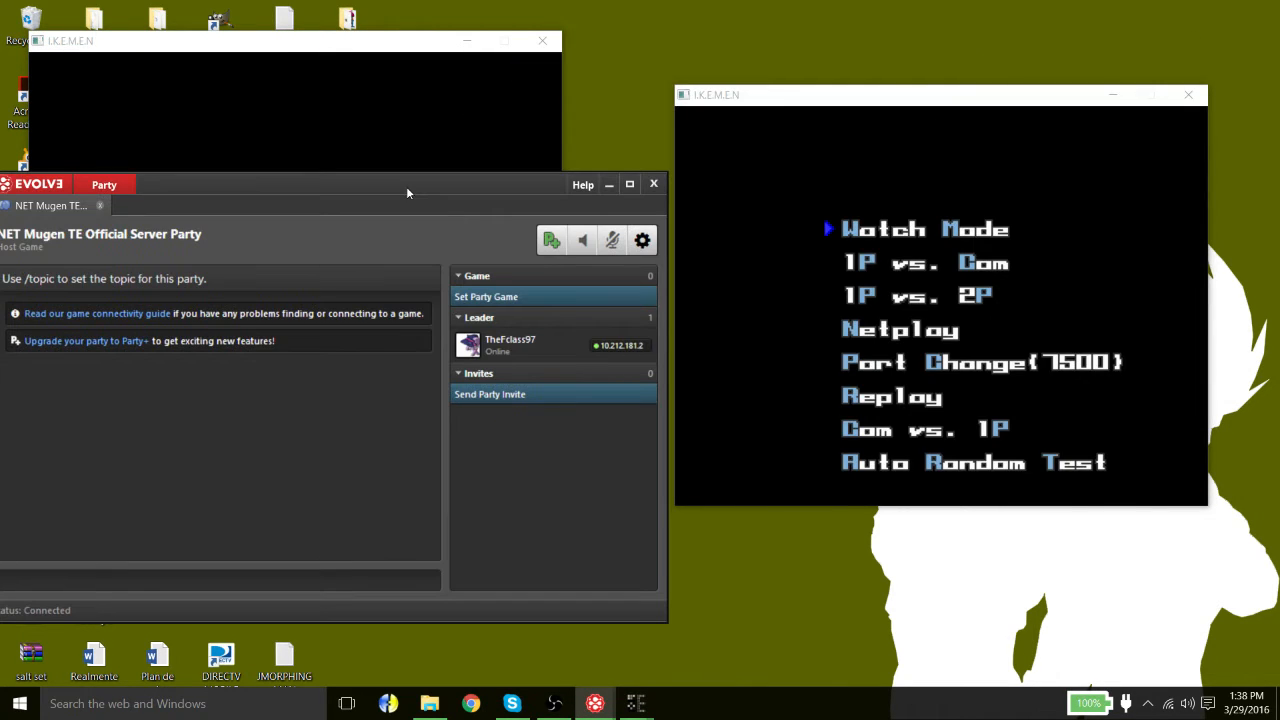
{"action": "mouse_move", "coordinate": [556, 356]}
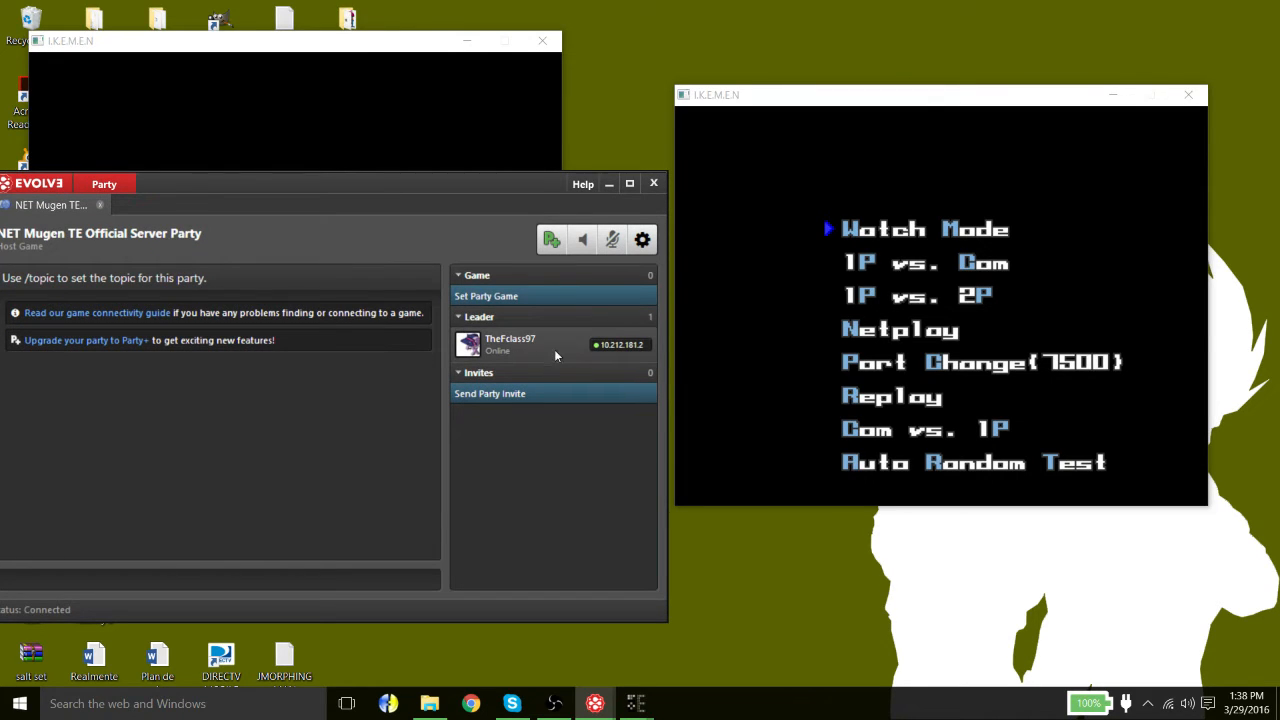
{"action": "mouse_move", "coordinate": [572, 364]}
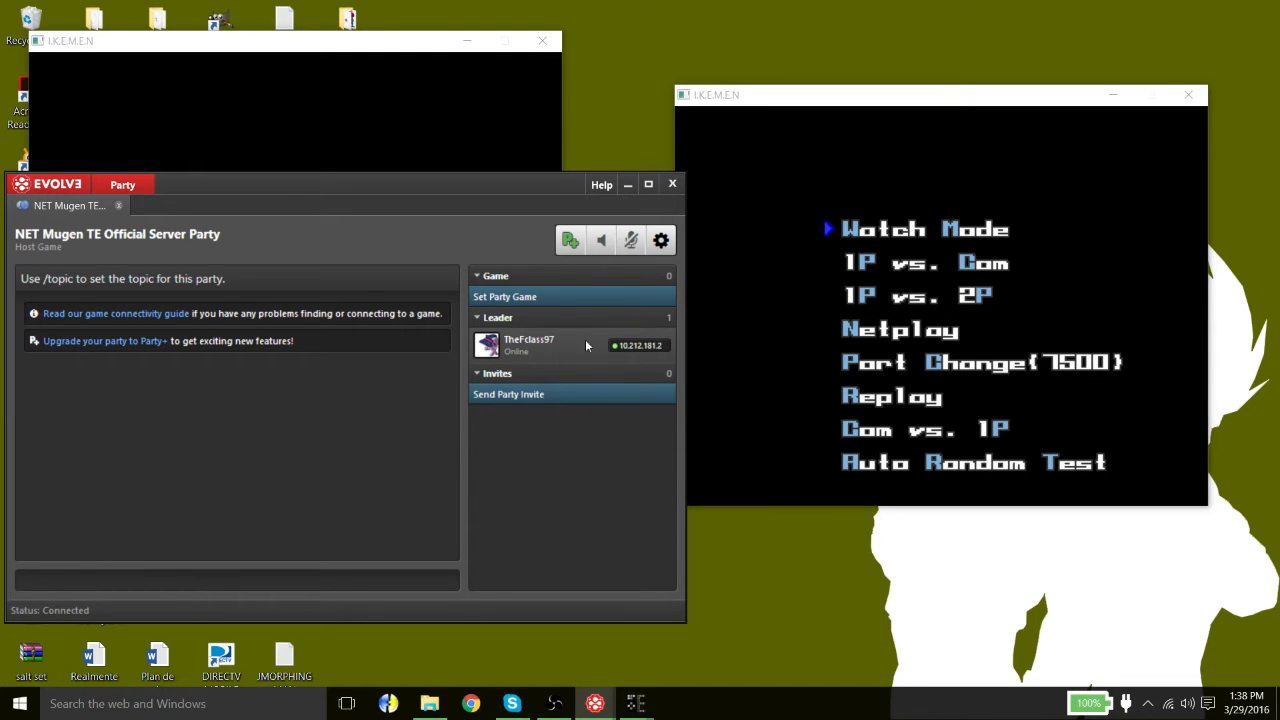
{"action": "mouse_move", "coordinate": [568, 348]}
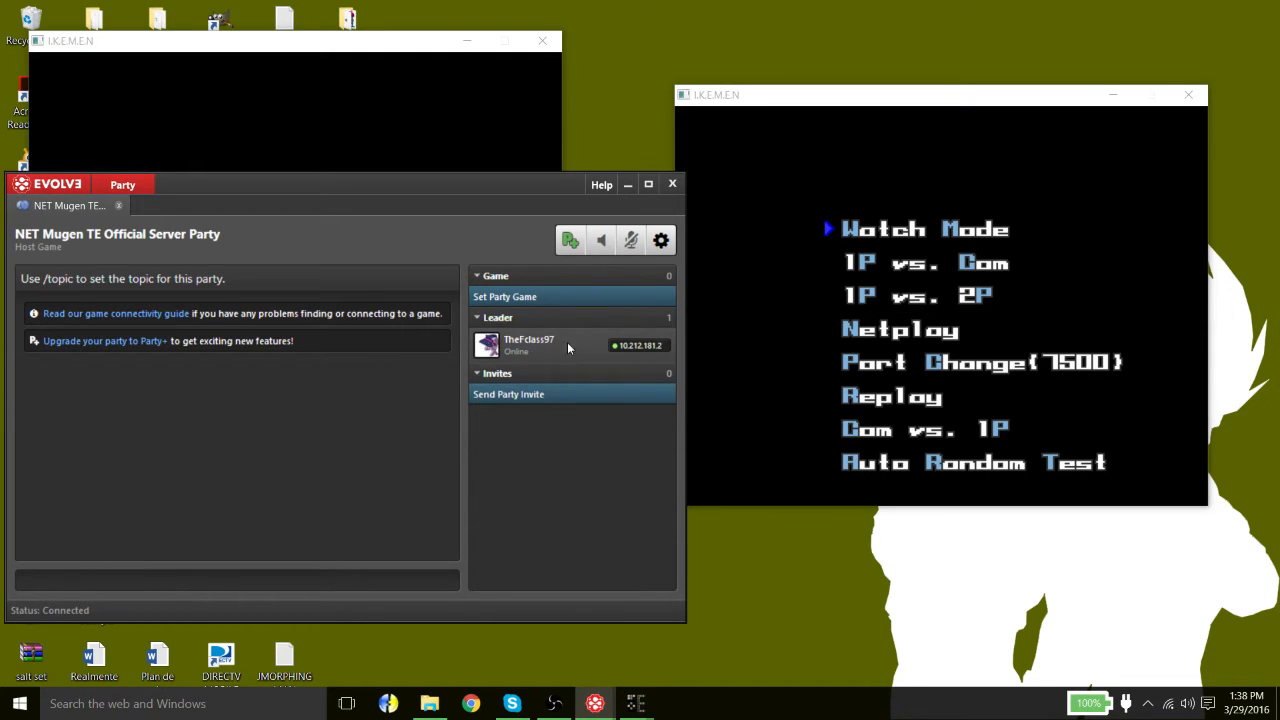
{"action": "mouse_move", "coordinate": [632, 364]}
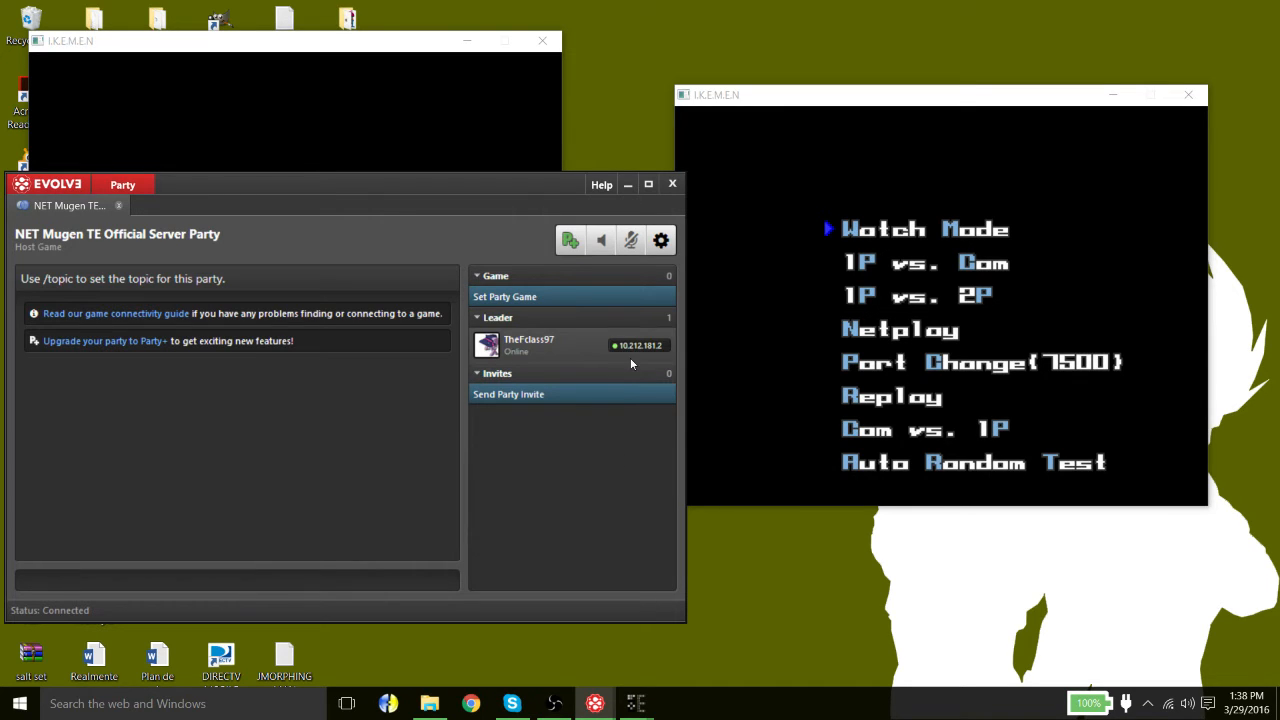
{"action": "mouse_move", "coordinate": [616, 348]}
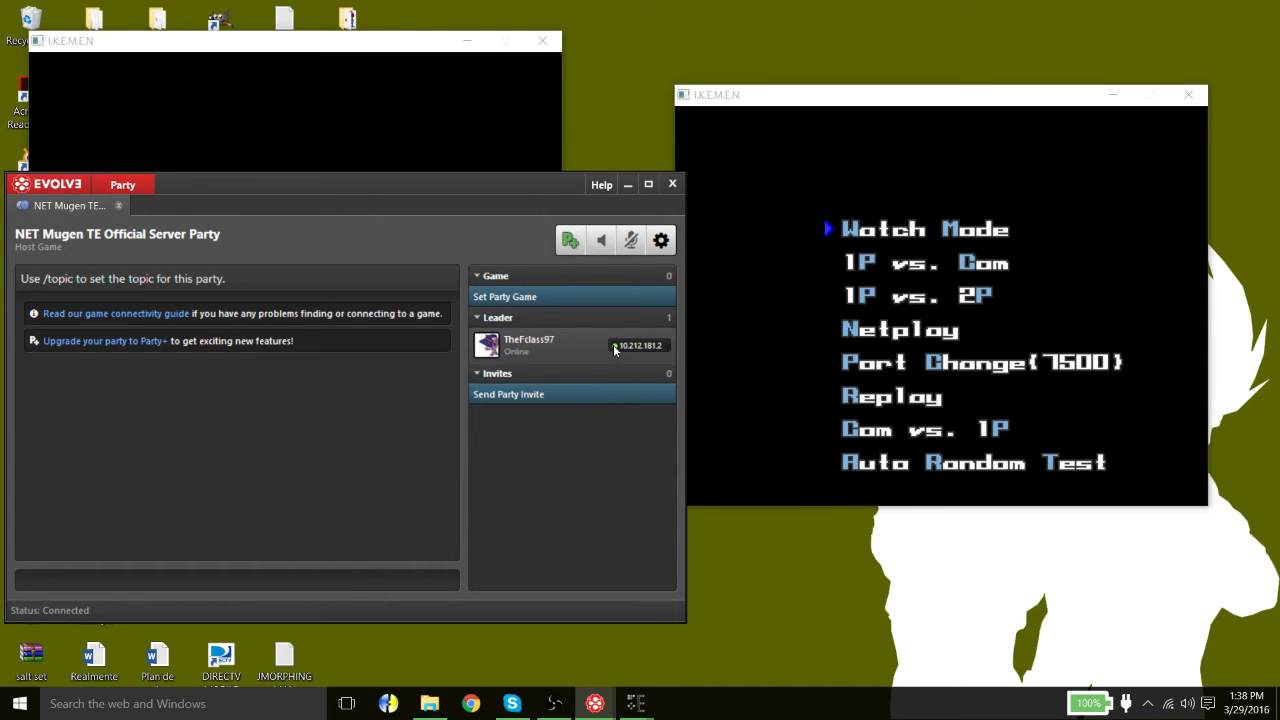
{"action": "mouse_move", "coordinate": [642, 356]}
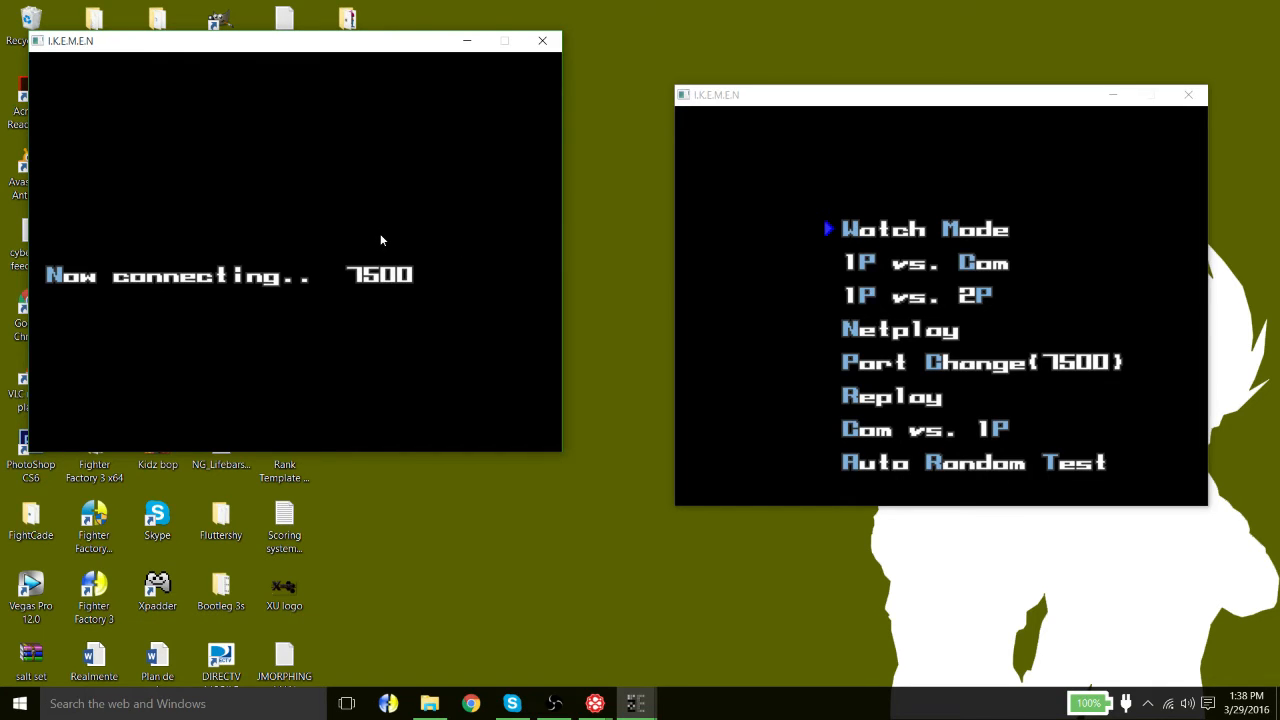
Step: Join the netplay match as client, connecting to server 10.212.181.2
{"action": "key", "text": "down"}
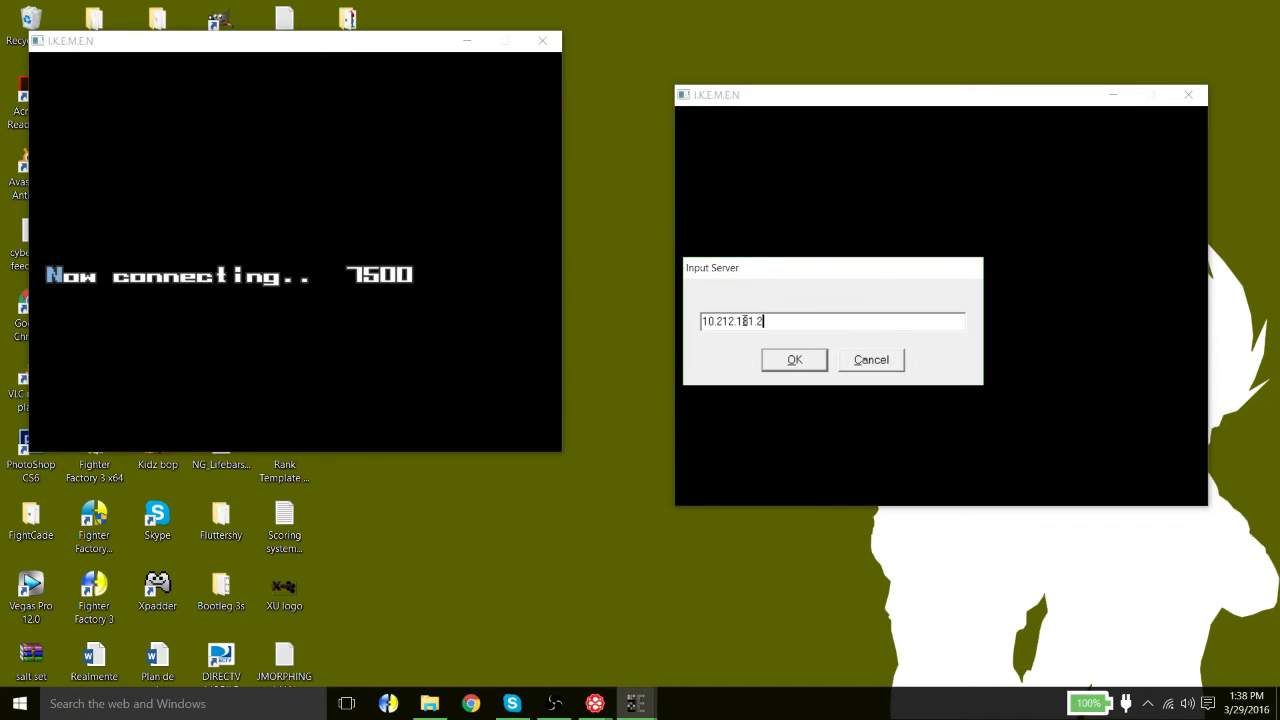
{"action": "left_click", "coordinate": [794, 360]}
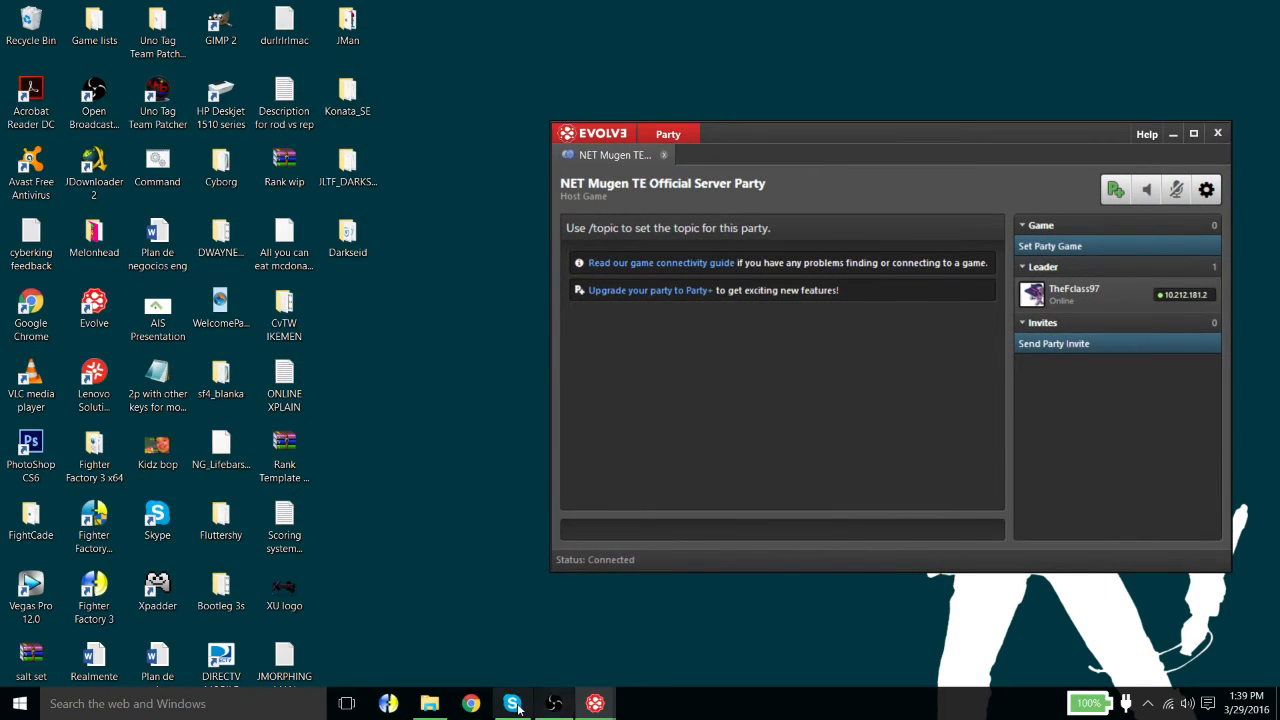
{"action": "mouse_move", "coordinate": [610, 606]}
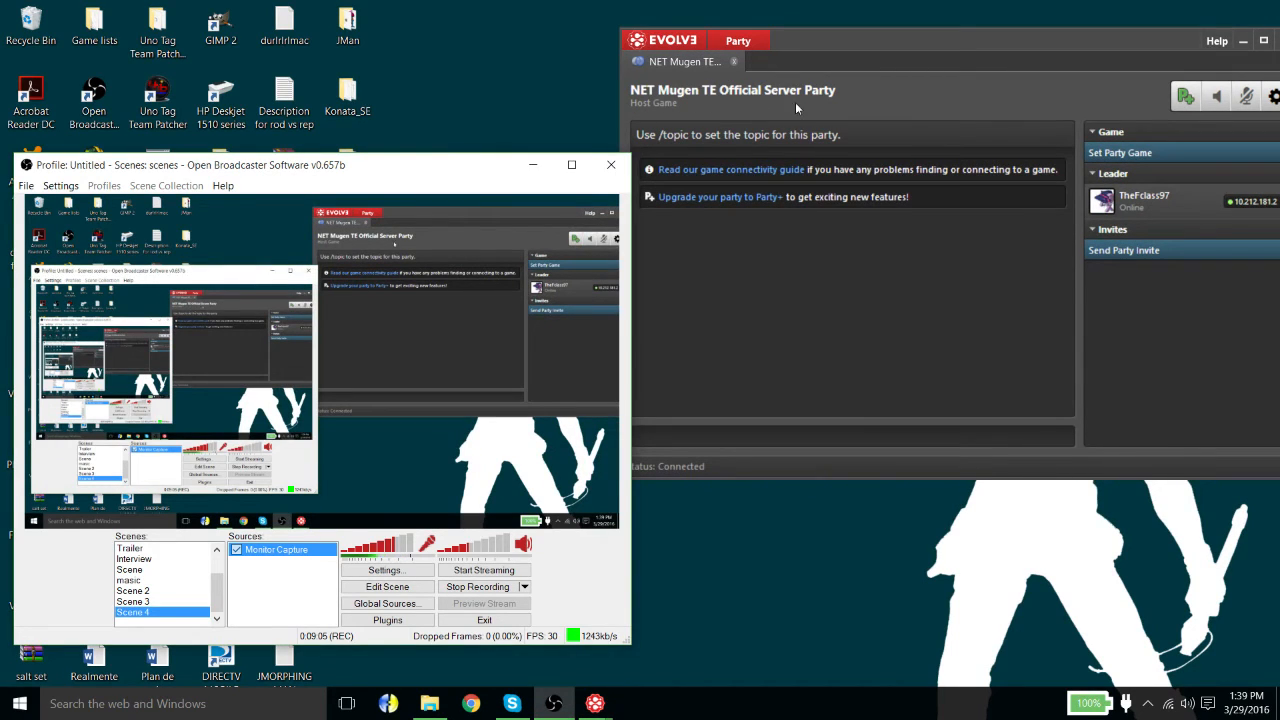
{"action": "mouse_move", "coordinate": [340, 348]}
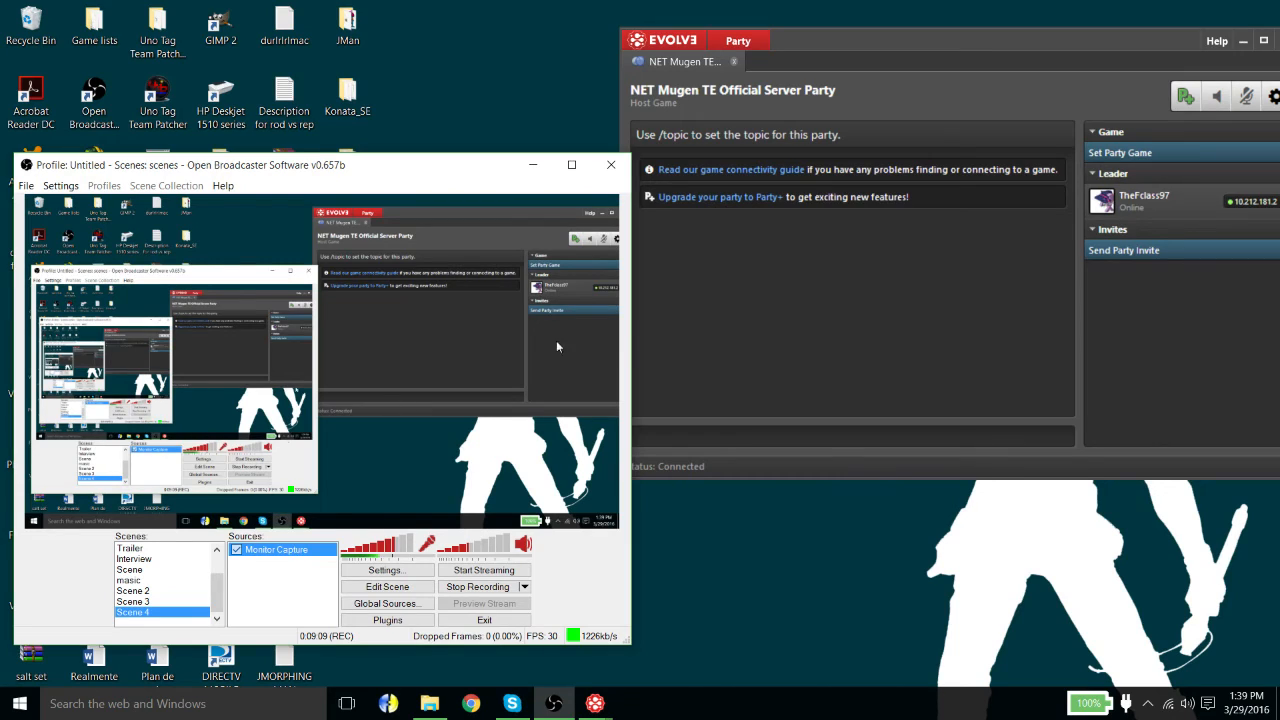
{"action": "mouse_move", "coordinate": [388, 104]}
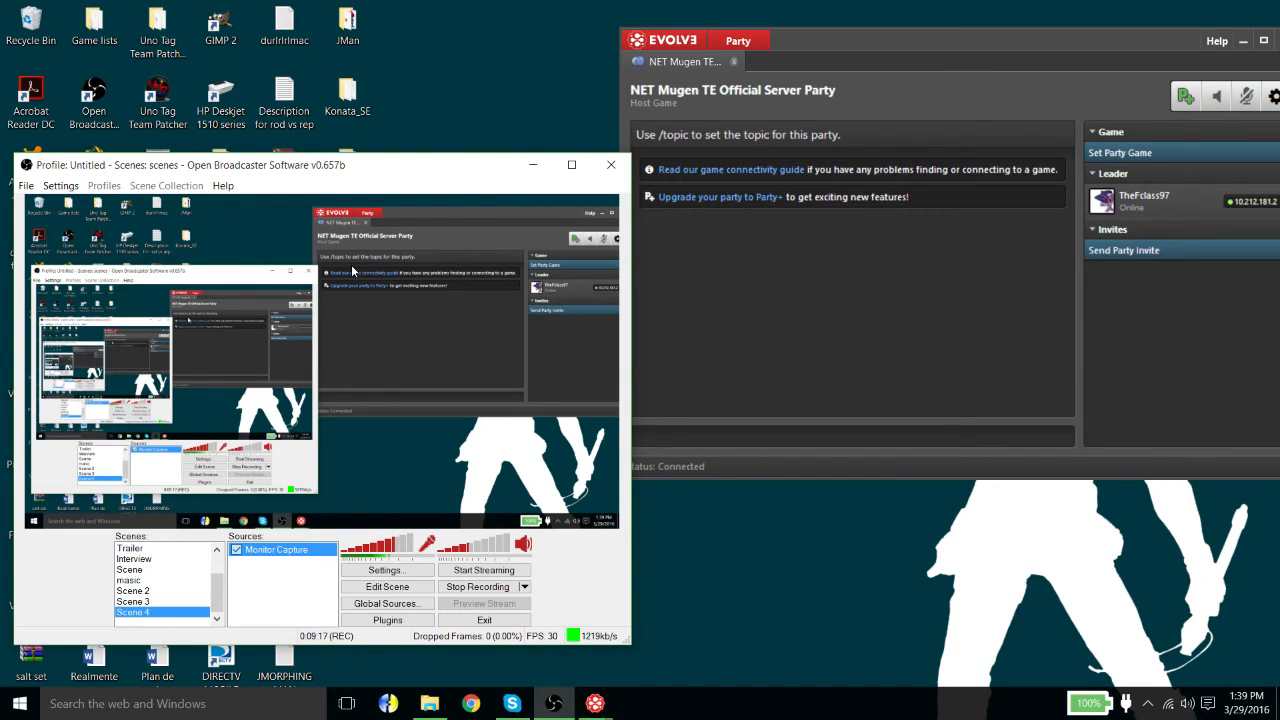
{"action": "mouse_move", "coordinate": [540, 336]}
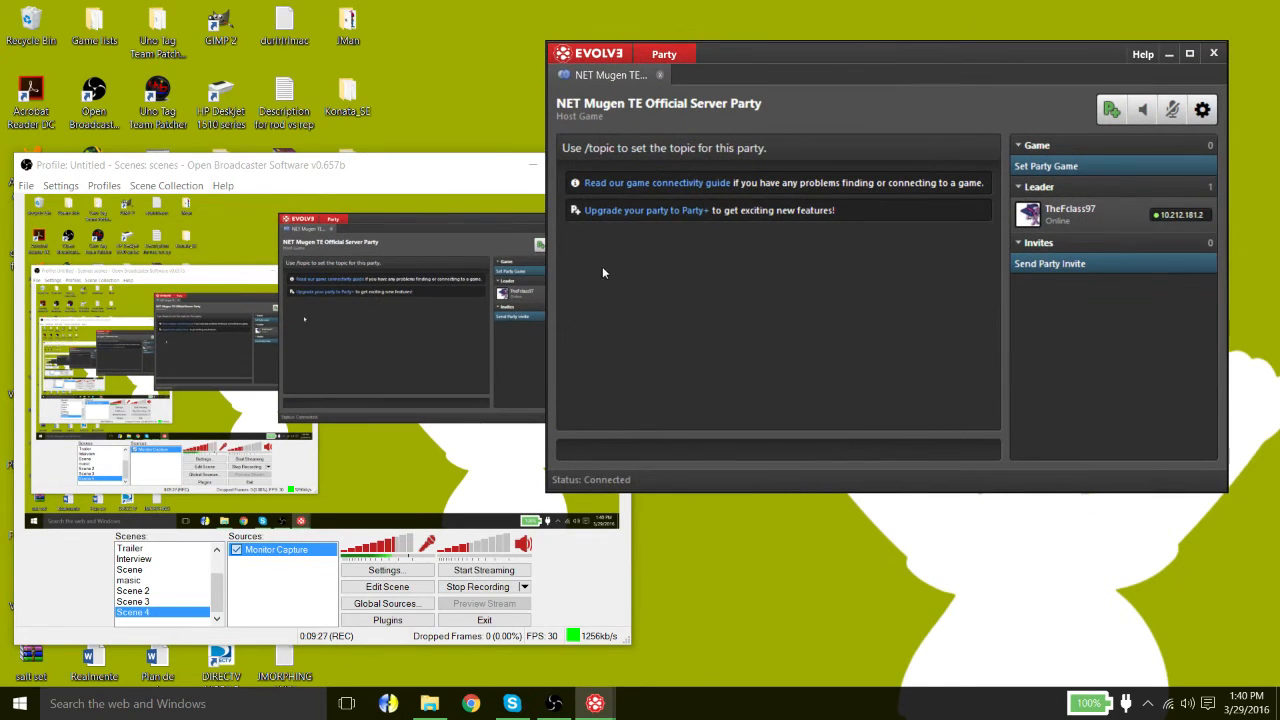
{"action": "mouse_move", "coordinate": [630, 304]}
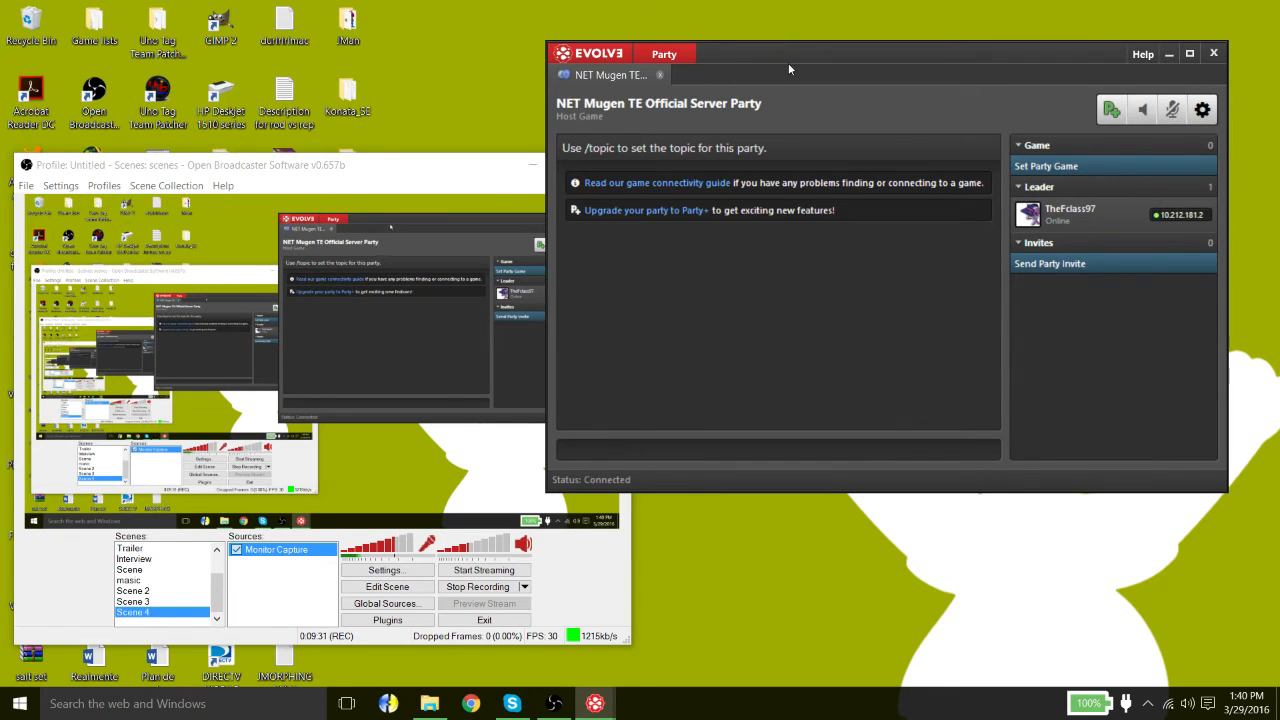
Step: Drag the Evolve party window to a new spot on the desktop
{"action": "left_click_drag", "start_coordinate": [790, 52], "coordinate": [924, 44]}
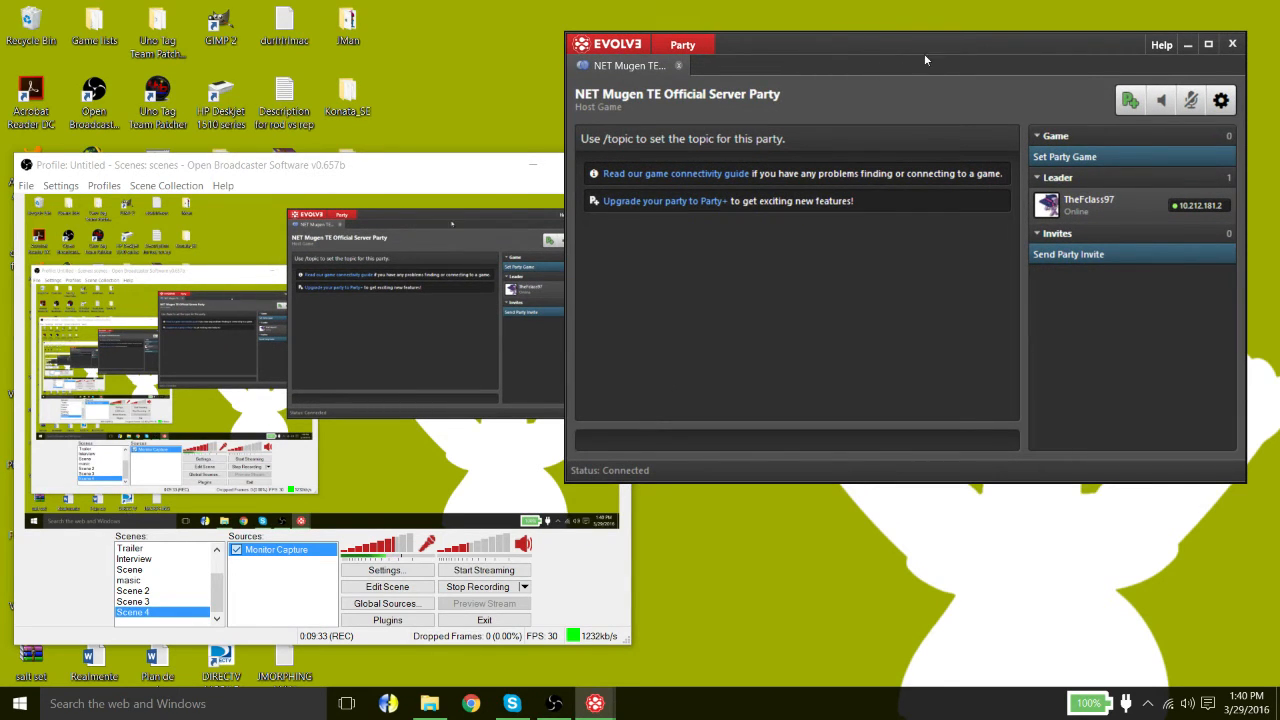
{"action": "mouse_move", "coordinate": [1216, 26]}
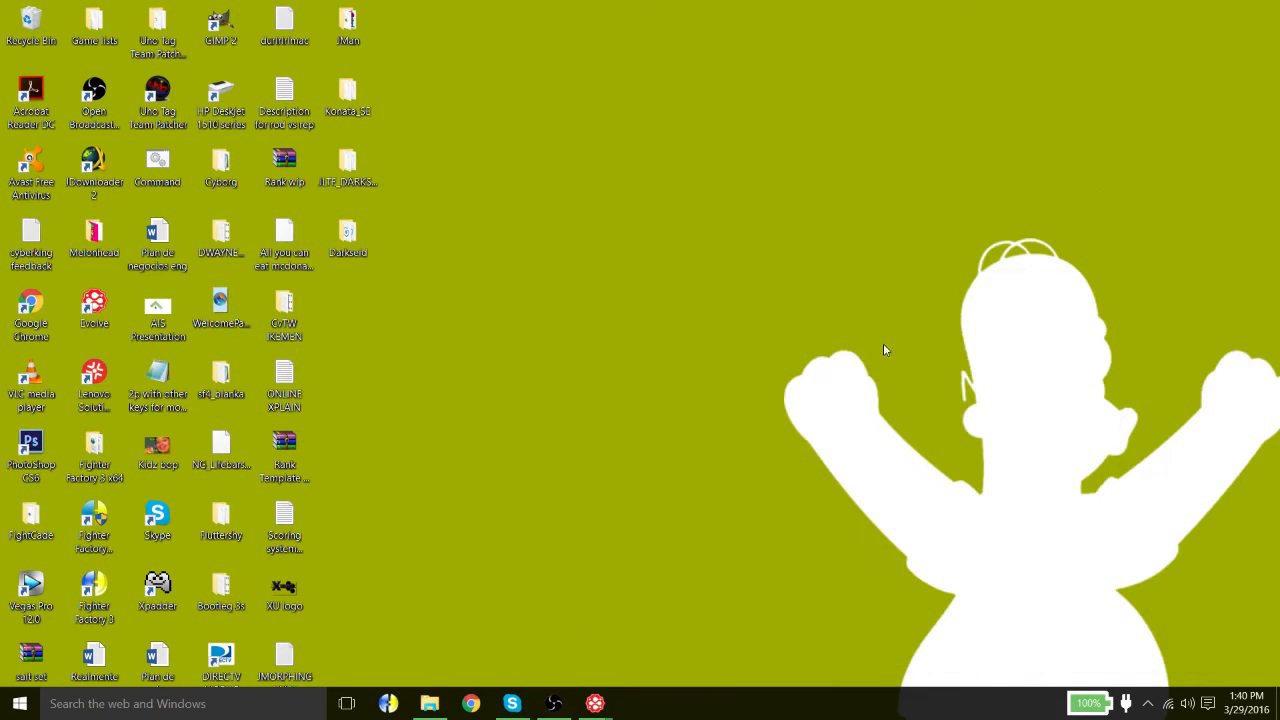
{"action": "mouse_move", "coordinate": [488, 340]}
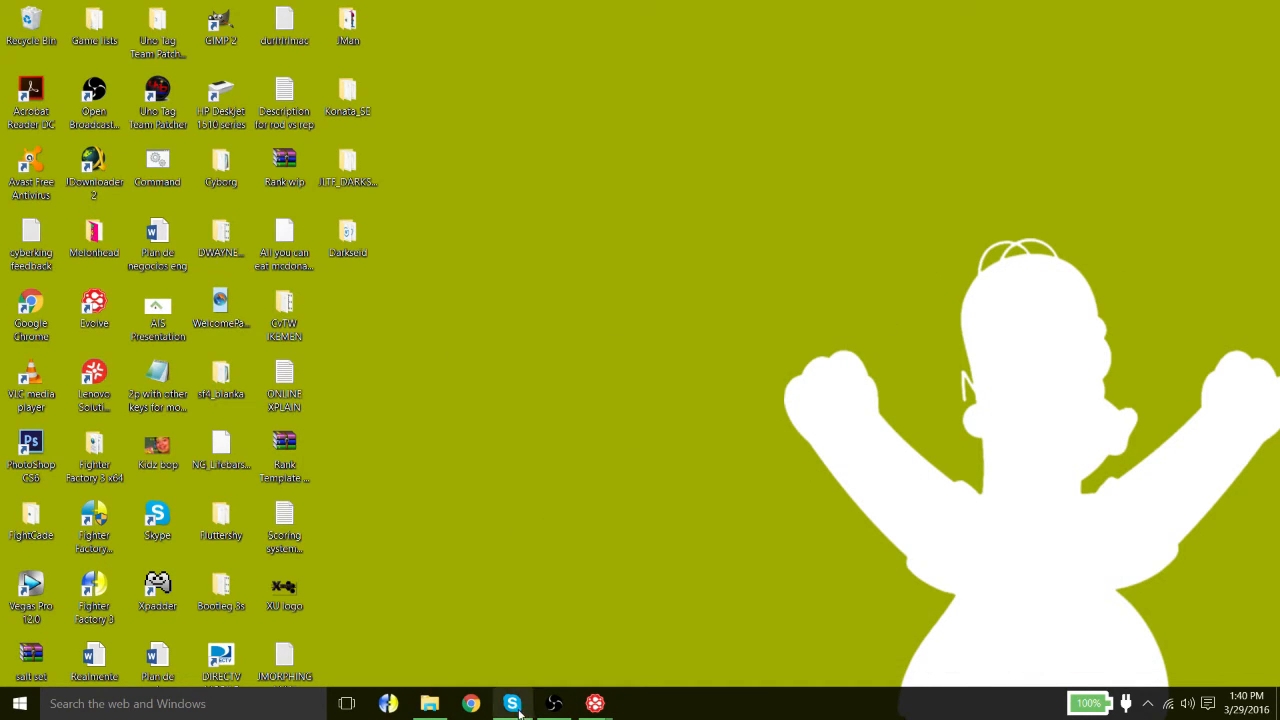
{"action": "mouse_move", "coordinate": [392, 704]}
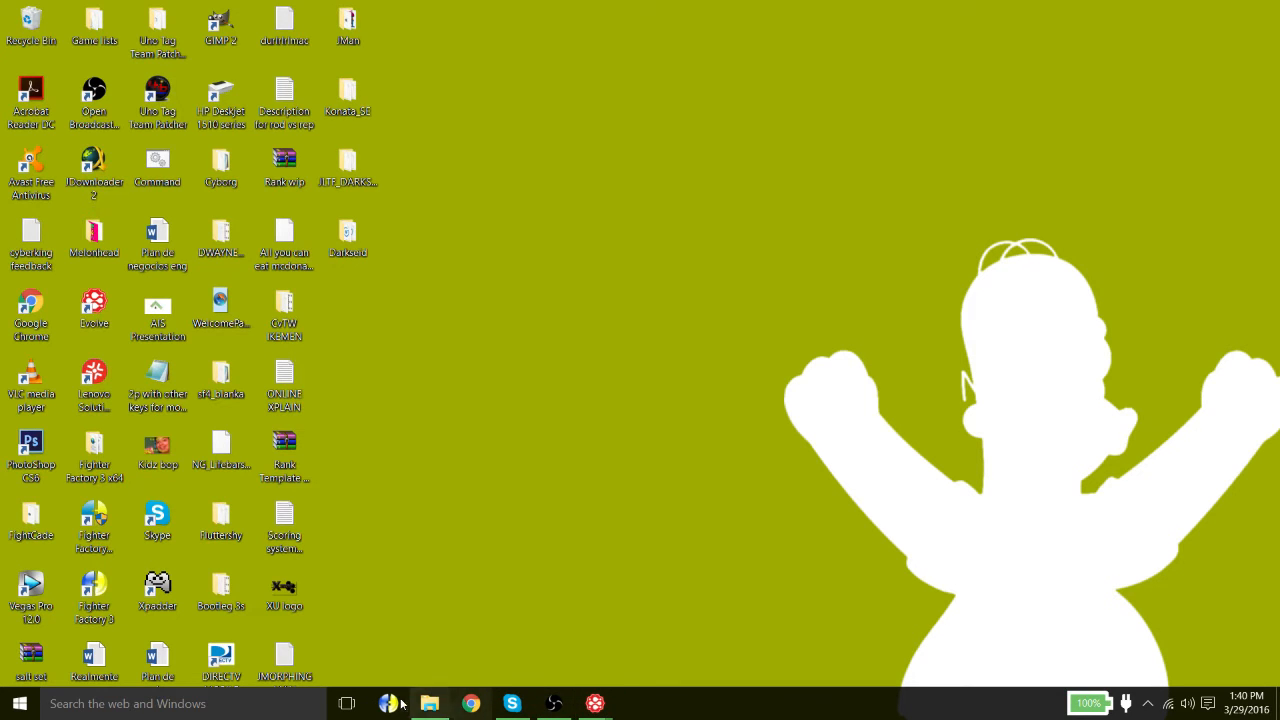
Step: Bring the Evolve party room window back up from the taskbar
{"action": "left_click", "coordinate": [430, 702]}
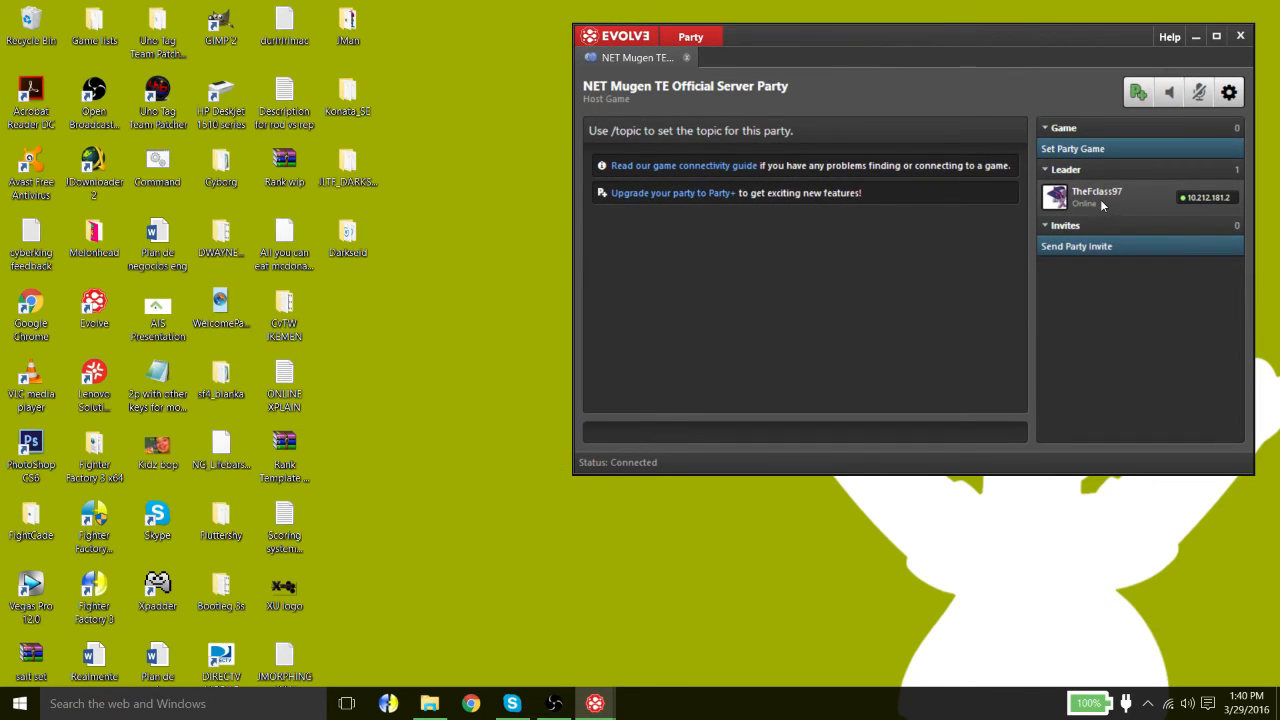
{"action": "mouse_move", "coordinate": [1108, 212]}
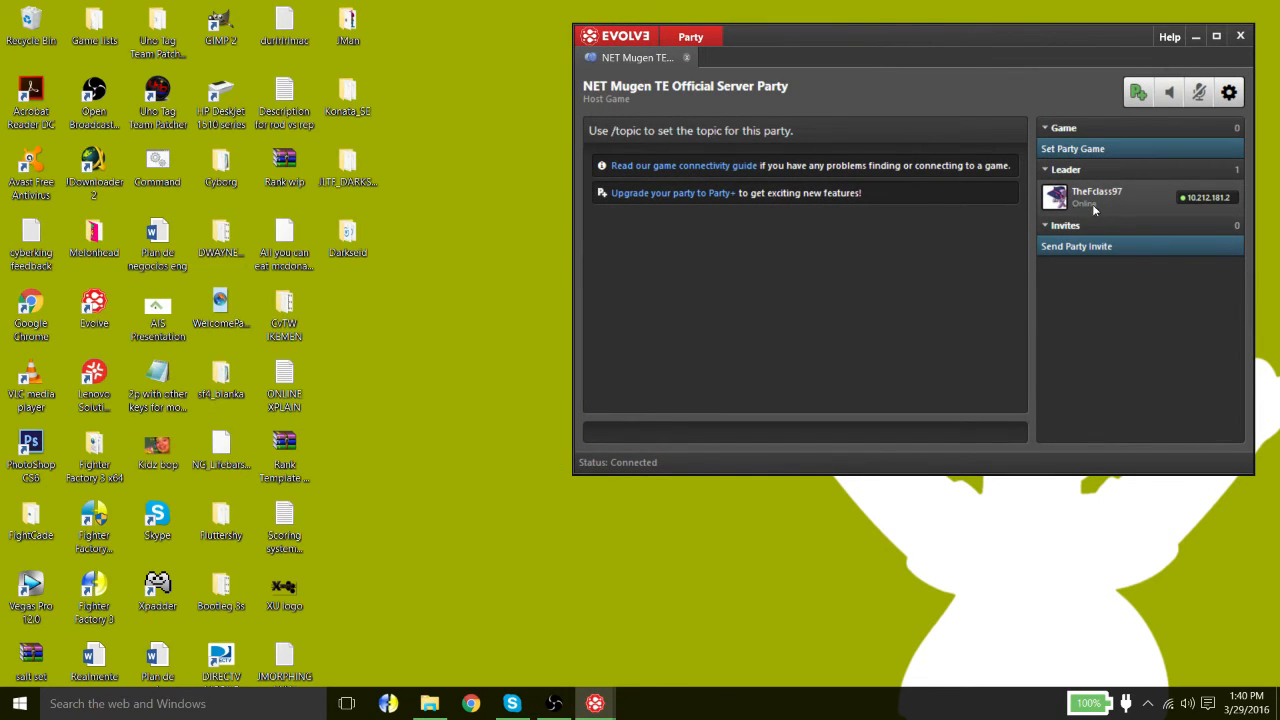
{"action": "mouse_move", "coordinate": [1124, 218]}
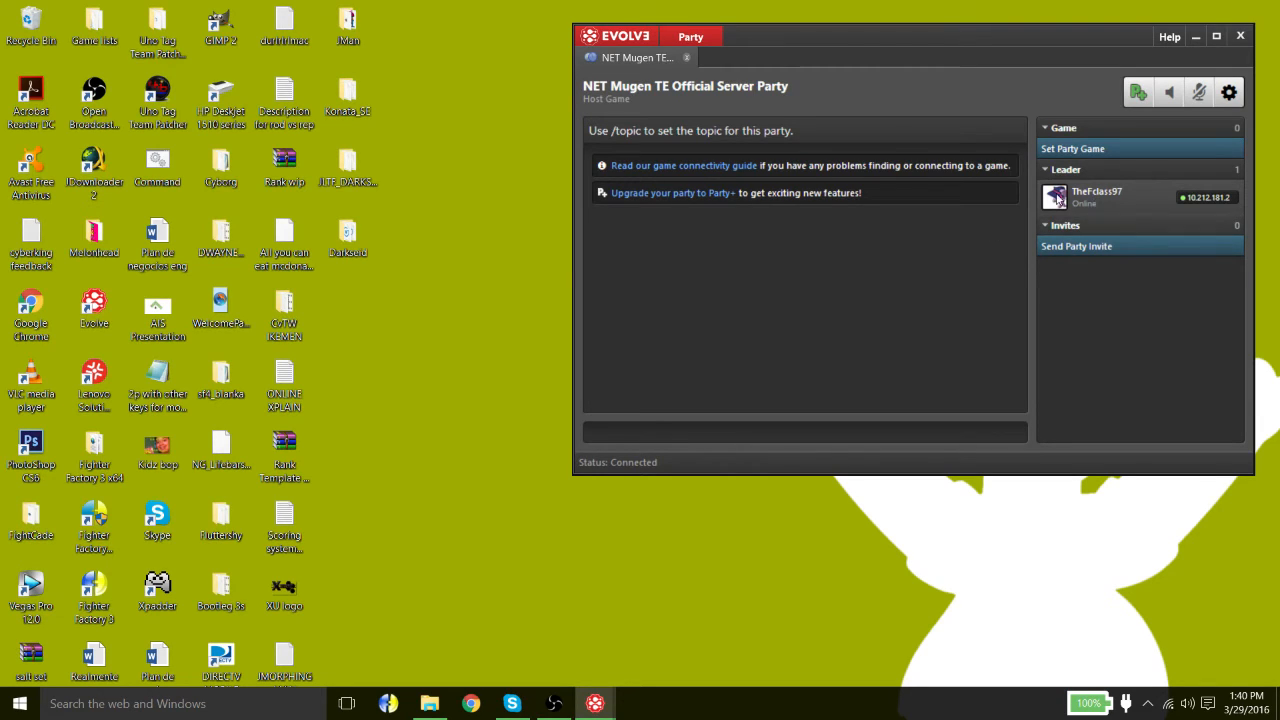
{"action": "mouse_move", "coordinate": [1088, 210]}
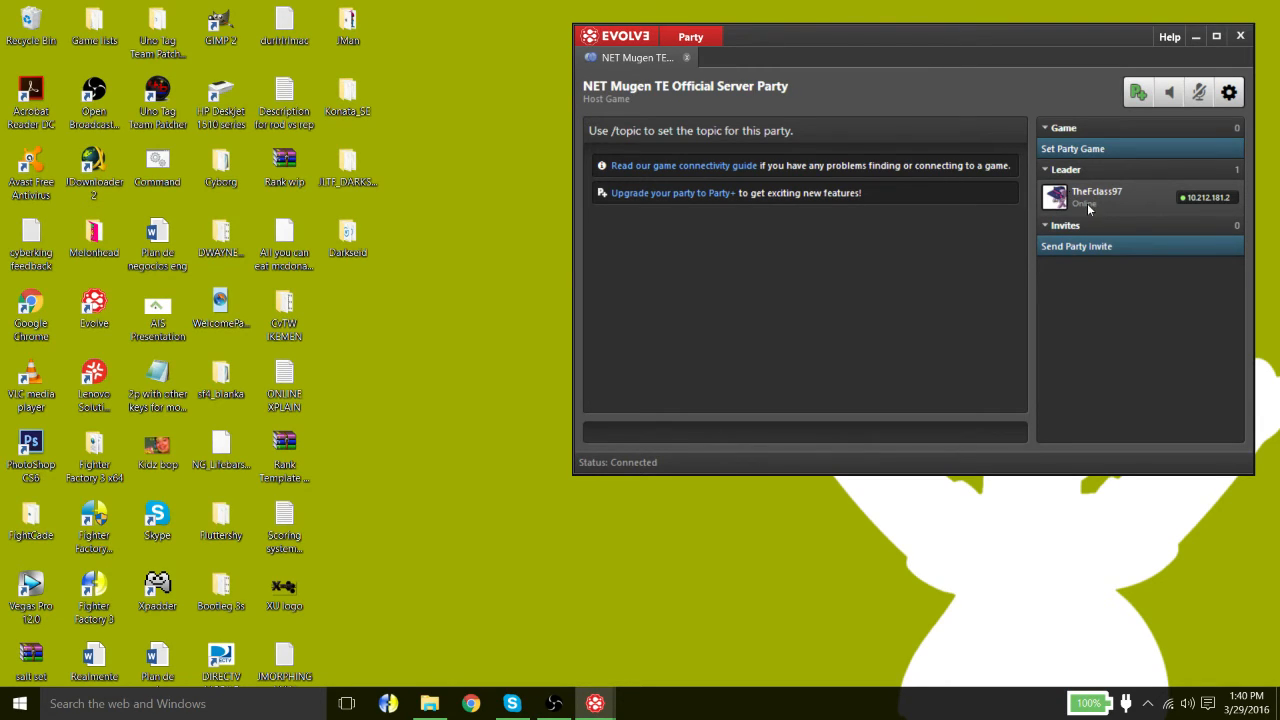
Step: Search 'device' in Start and expand Network adapters in Device Manager
{"action": "left_click", "coordinate": [12, 704]}
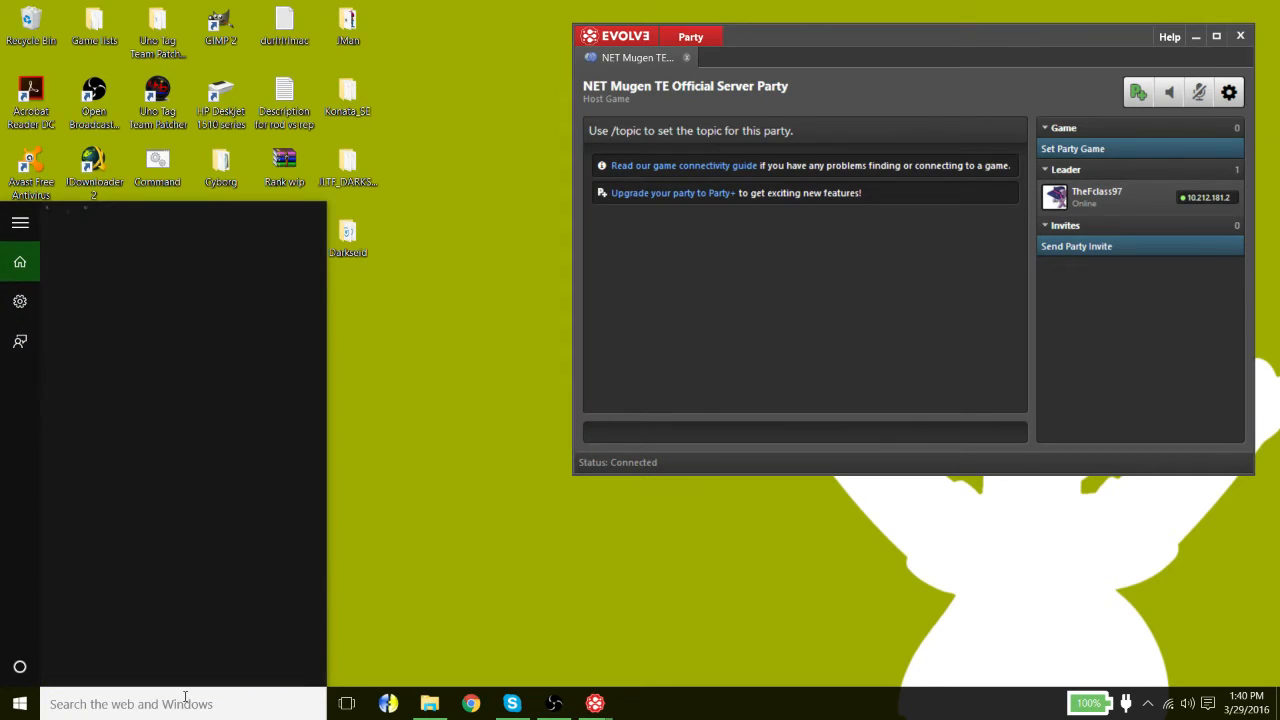
{"action": "type", "text": "de"}
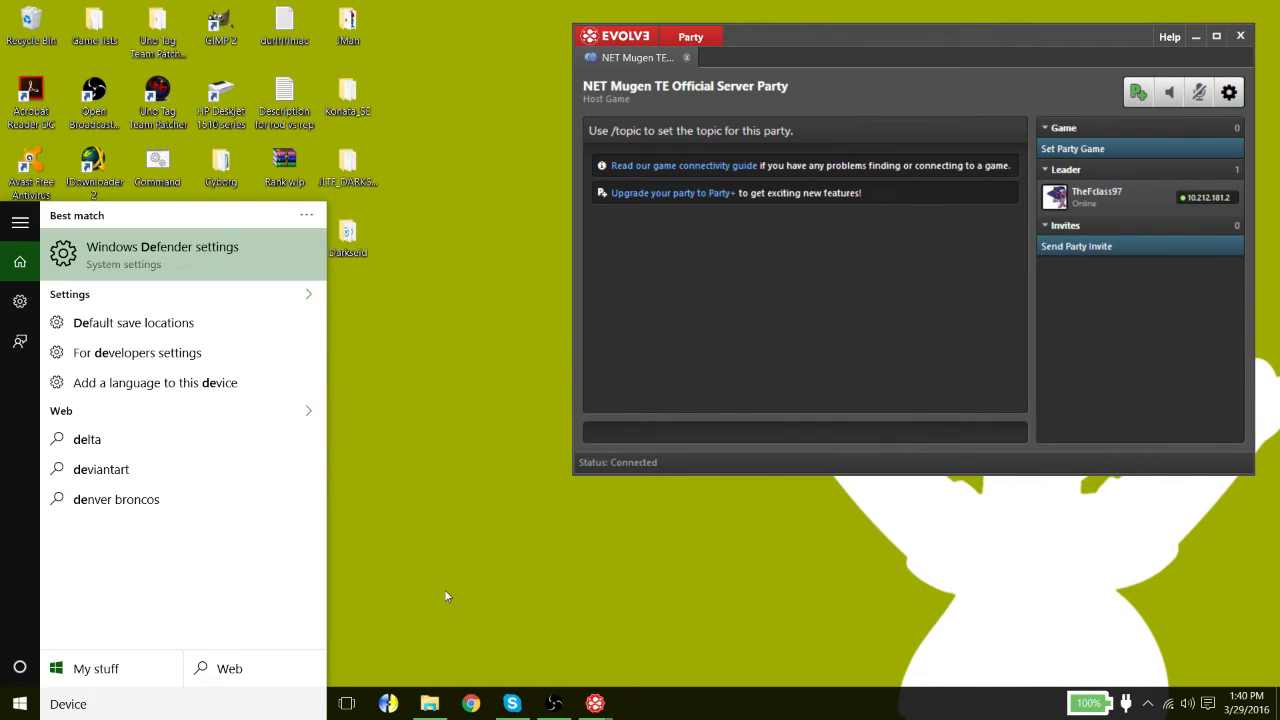
{"action": "type", "text": "device"}
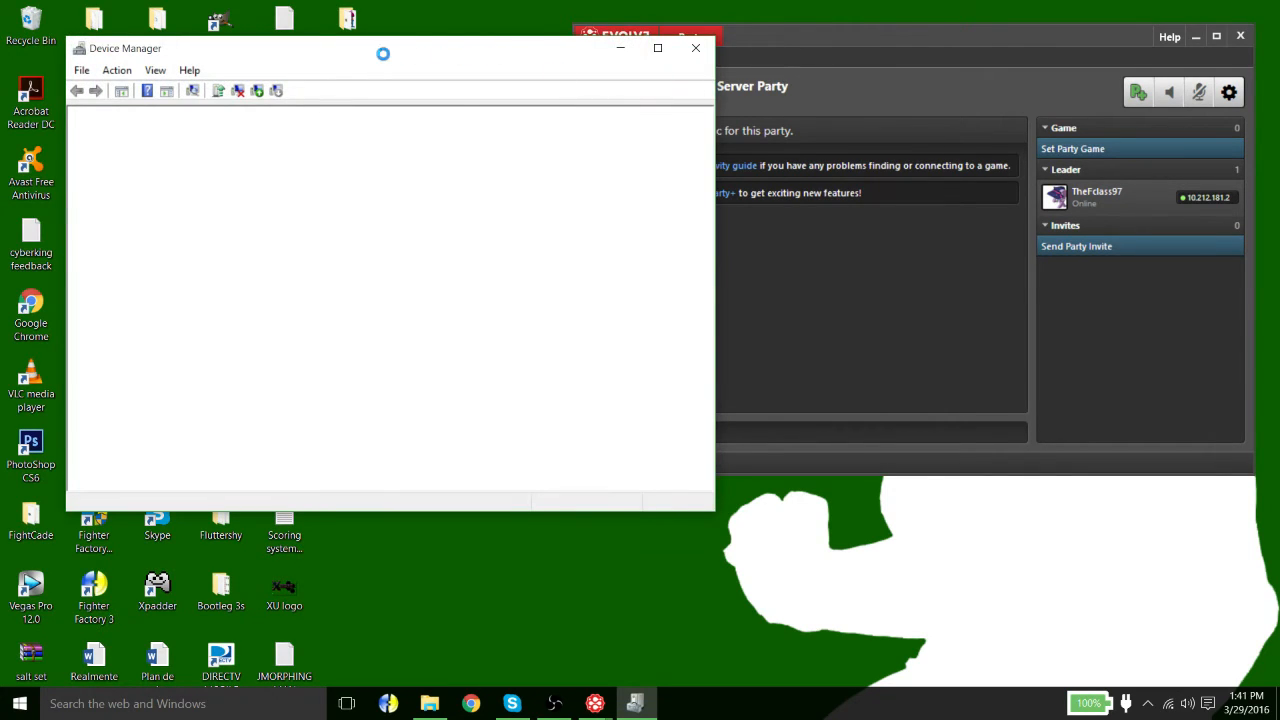
{"action": "mouse_move", "coordinate": [356, 48]}
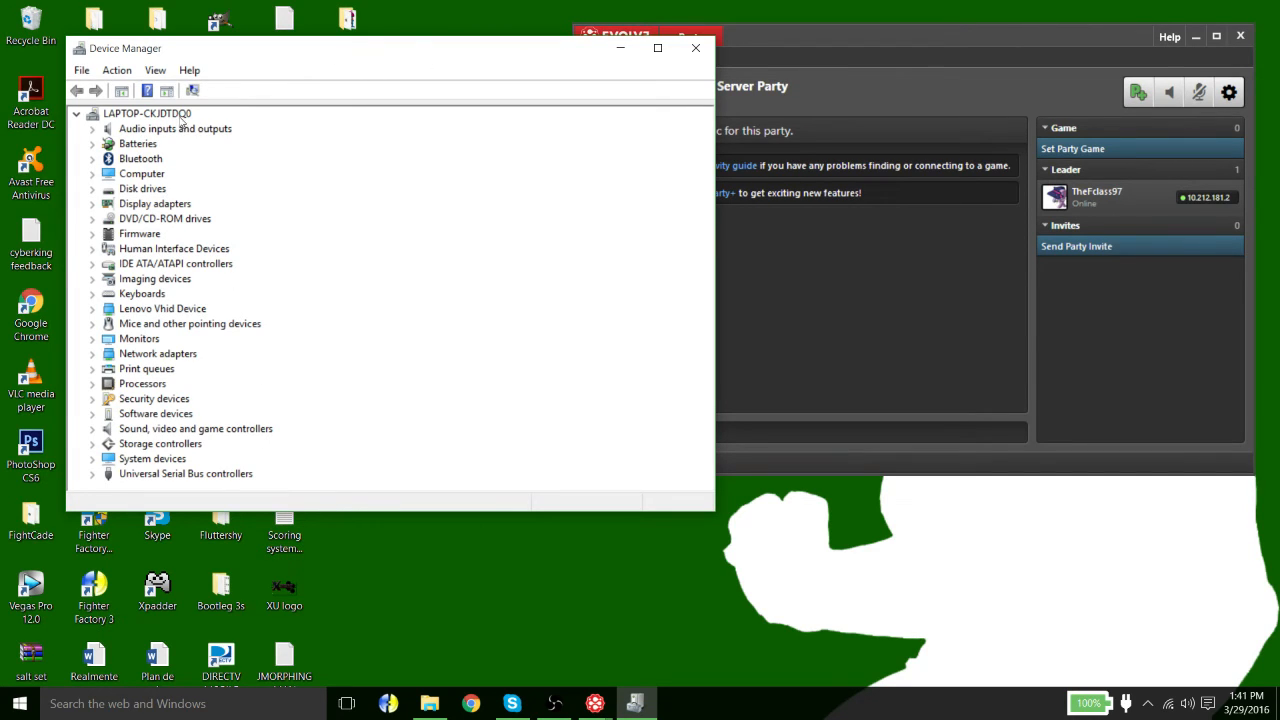
{"action": "left_click", "coordinate": [174, 248]}
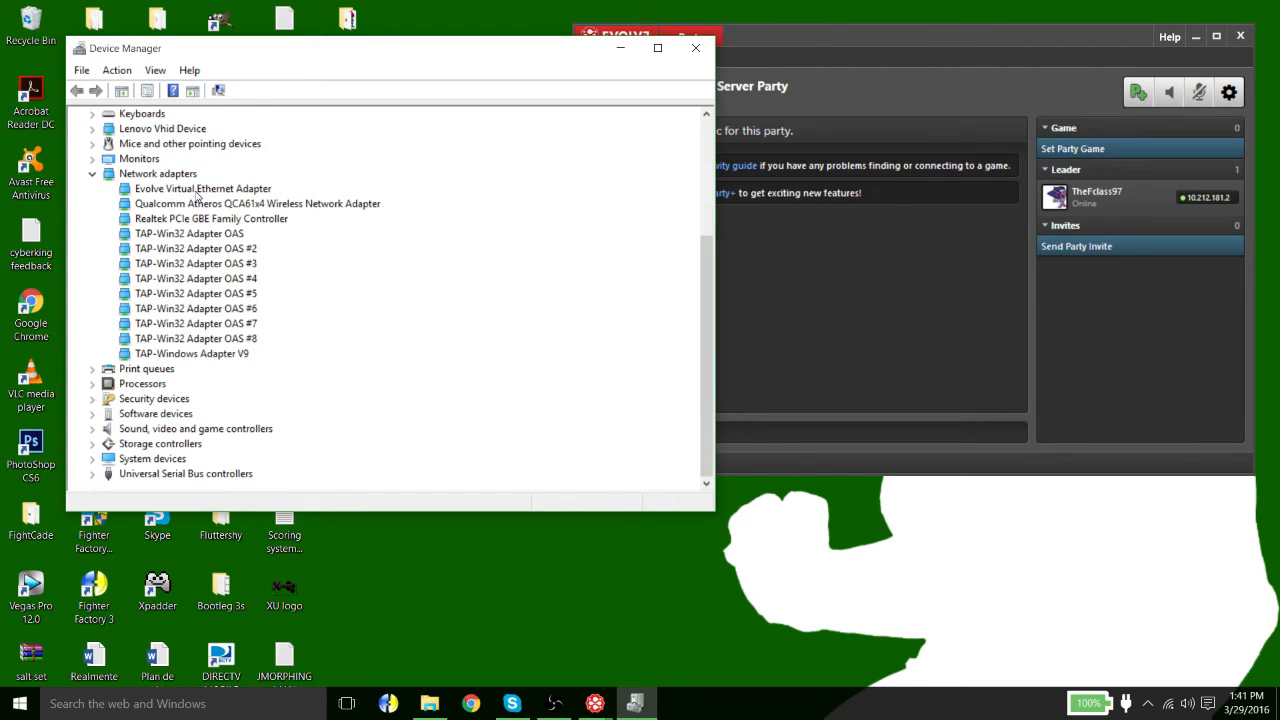
Step: Show the Evolve Virtual Ethernet Adapter's Advanced properties with MAC Address selected
{"action": "left_click", "coordinate": [202, 188]}
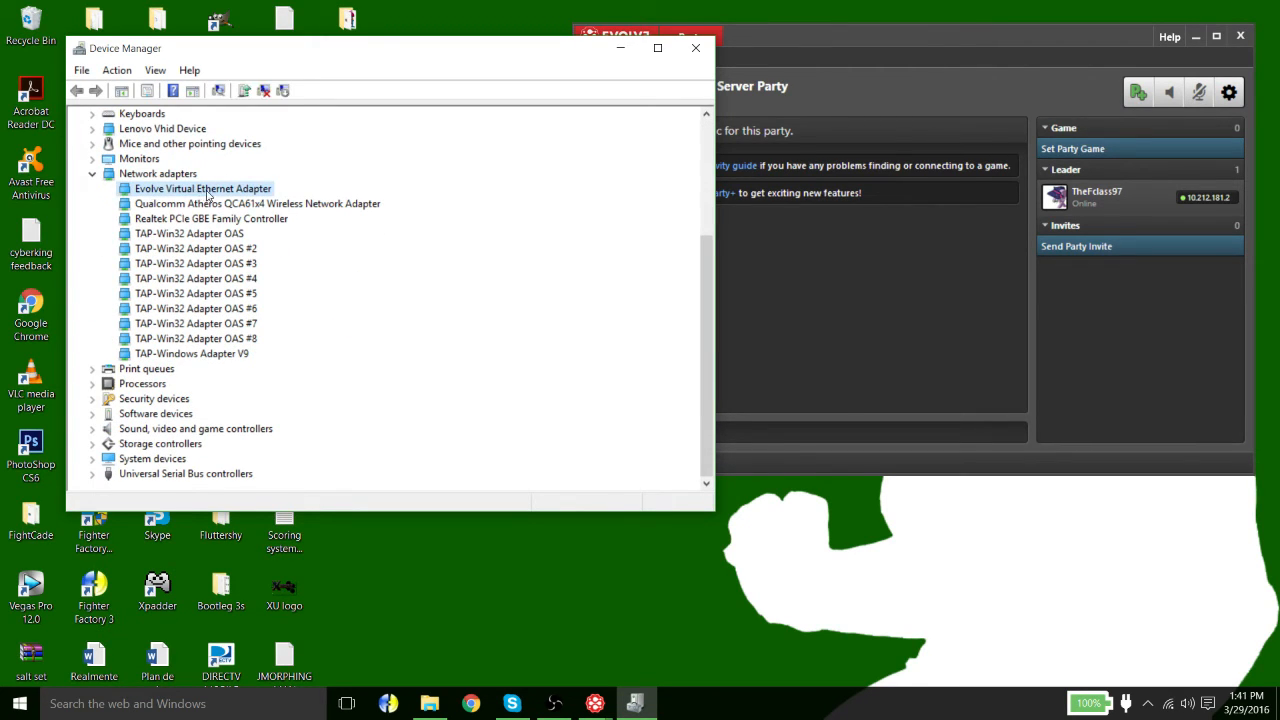
{"action": "double_click", "coordinate": [204, 188]}
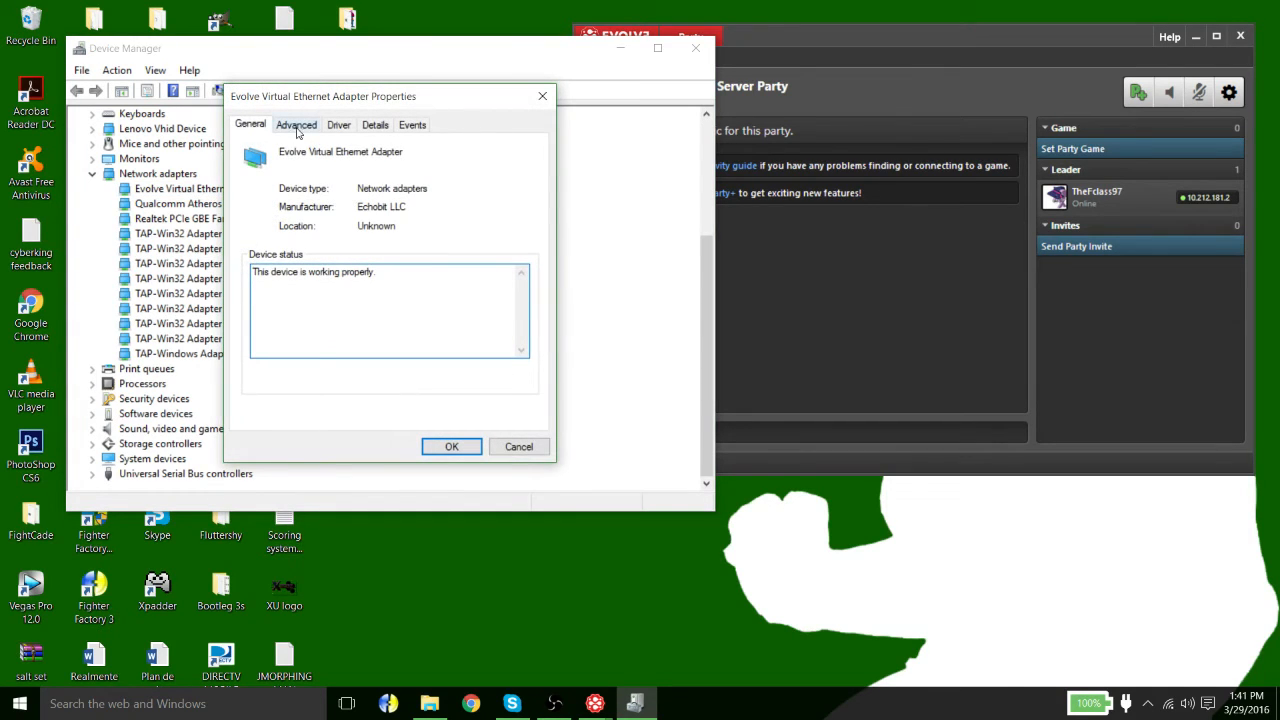
{"action": "left_click", "coordinate": [296, 124]}
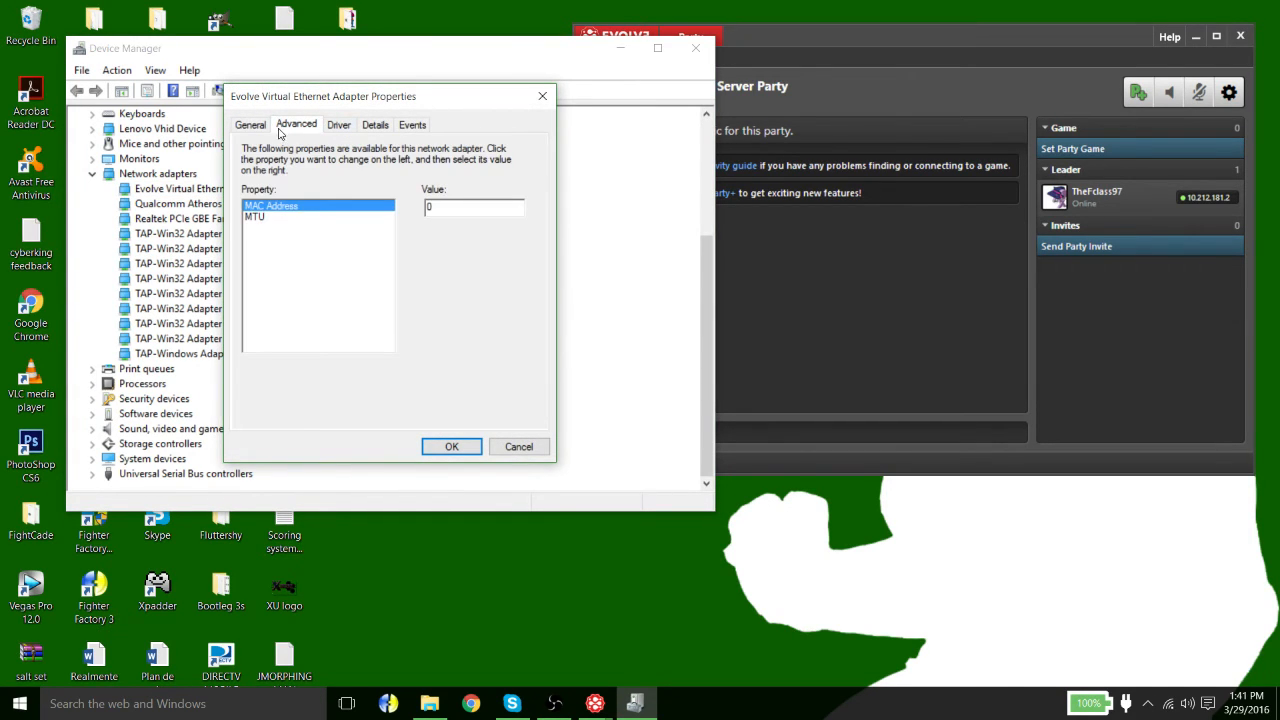
{"action": "left_click", "coordinate": [470, 206]}
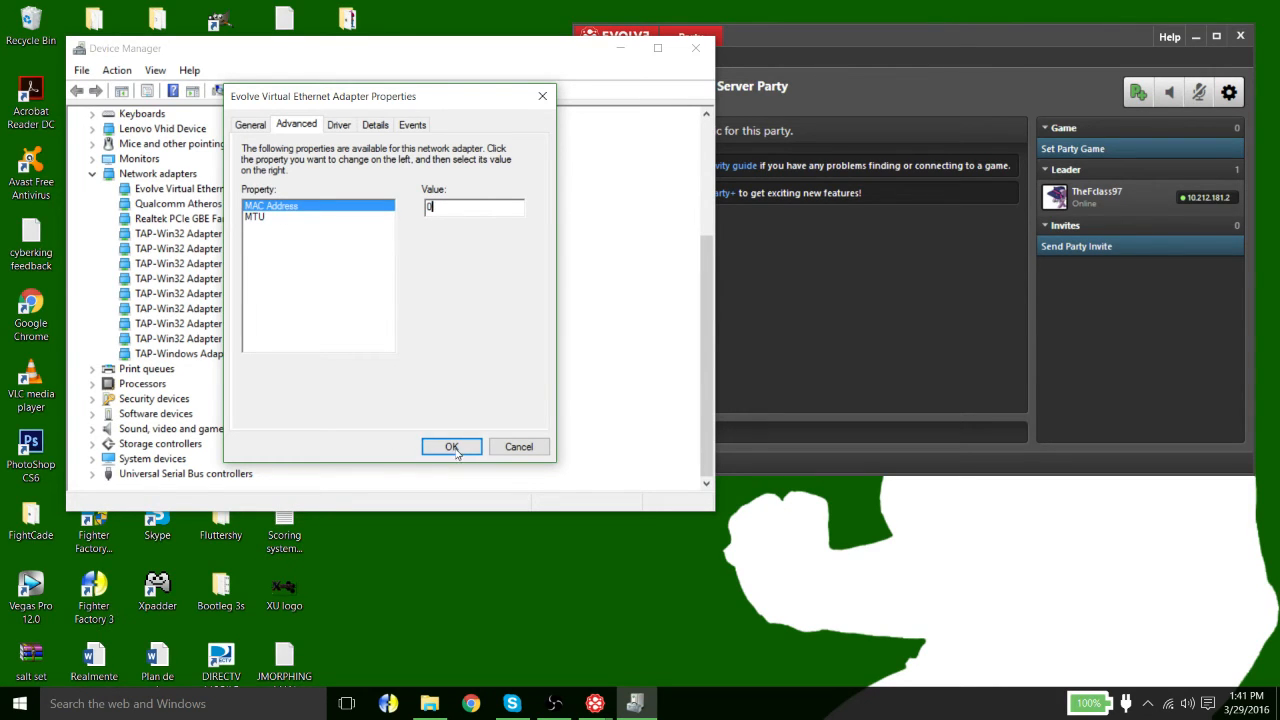
Step: Confirm the Evolve Virtual Ethernet Adapter's MAC Address setting with OK
{"action": "left_click", "coordinate": [452, 446]}
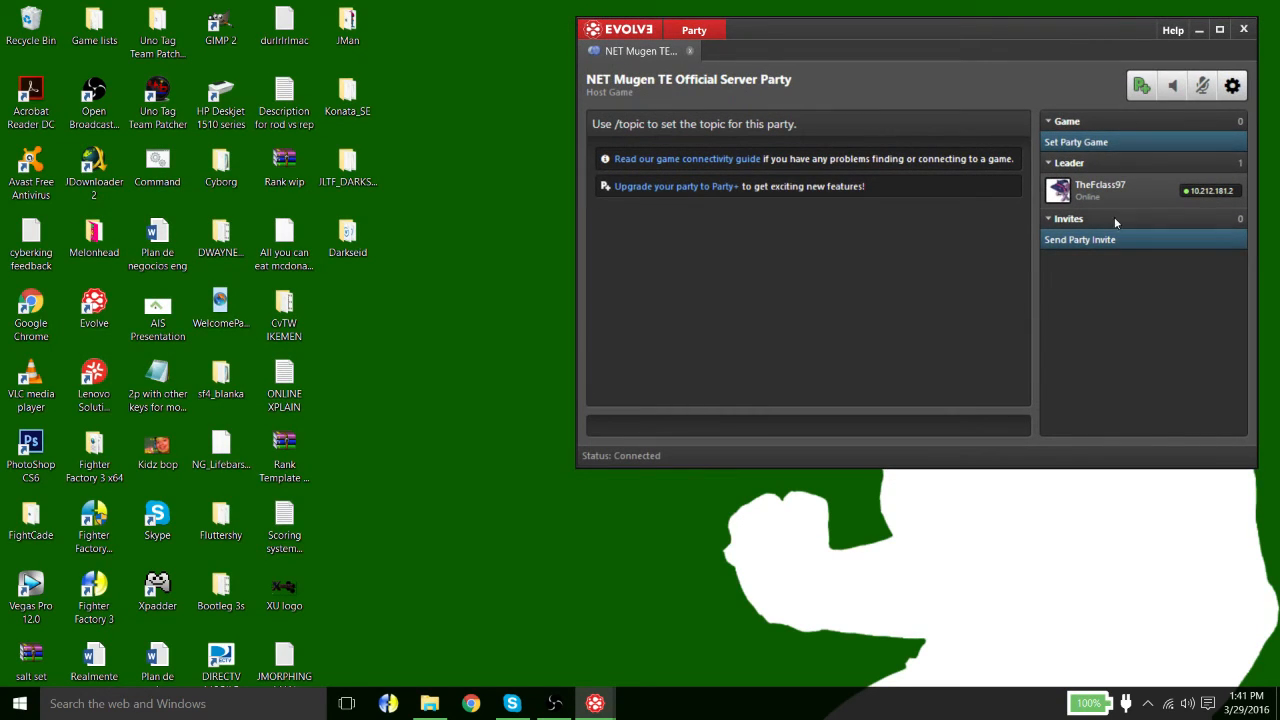
{"action": "mouse_move", "coordinate": [1140, 244]}
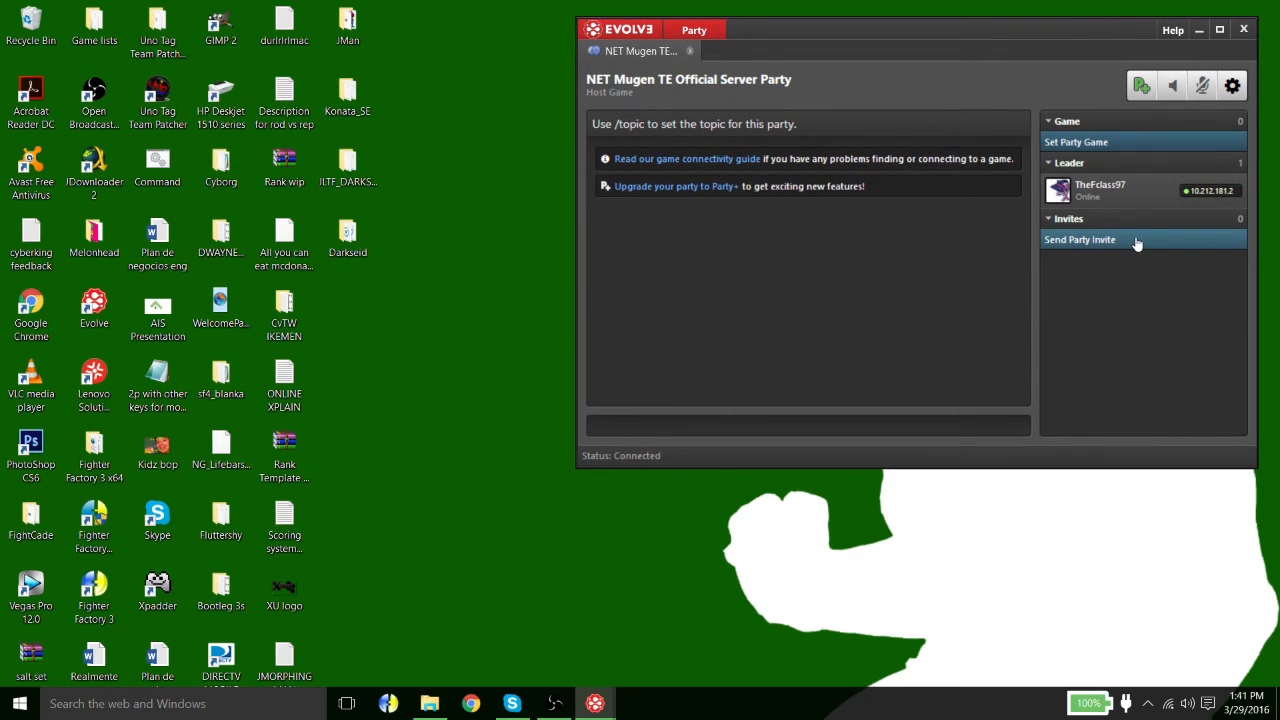
{"action": "mouse_move", "coordinate": [880, 342]}
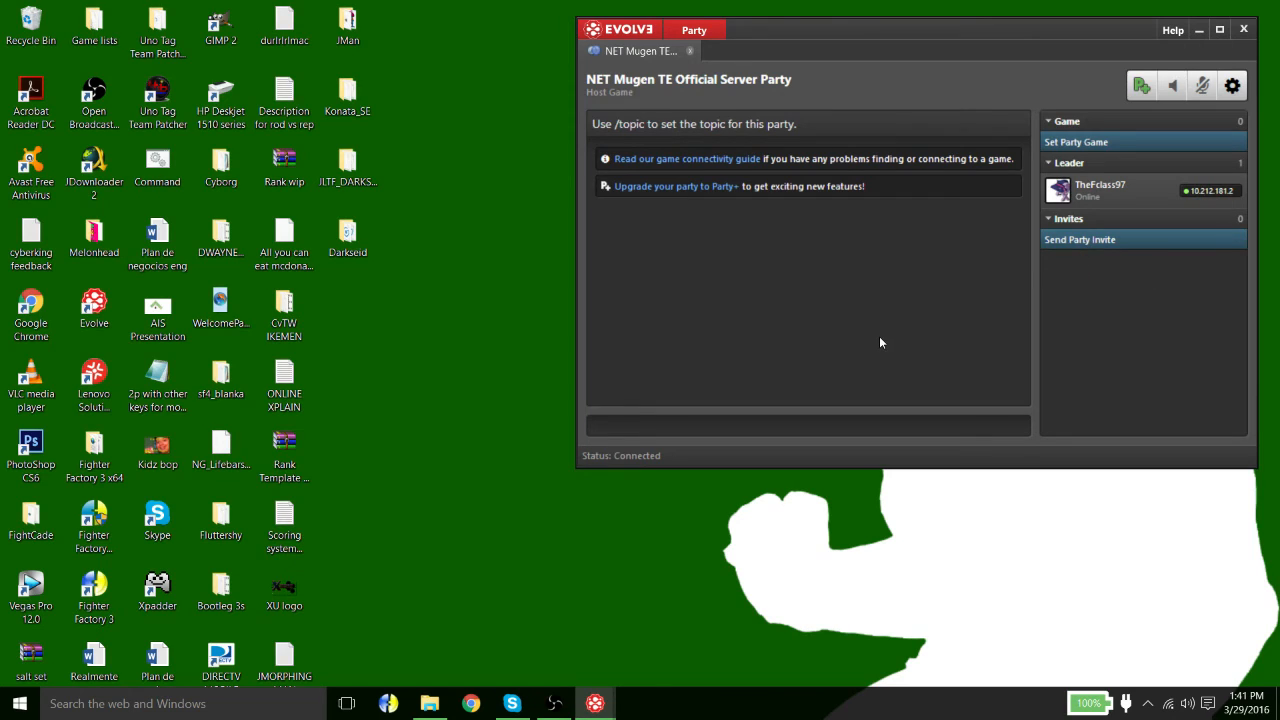
{"action": "mouse_move", "coordinate": [1164, 204]}
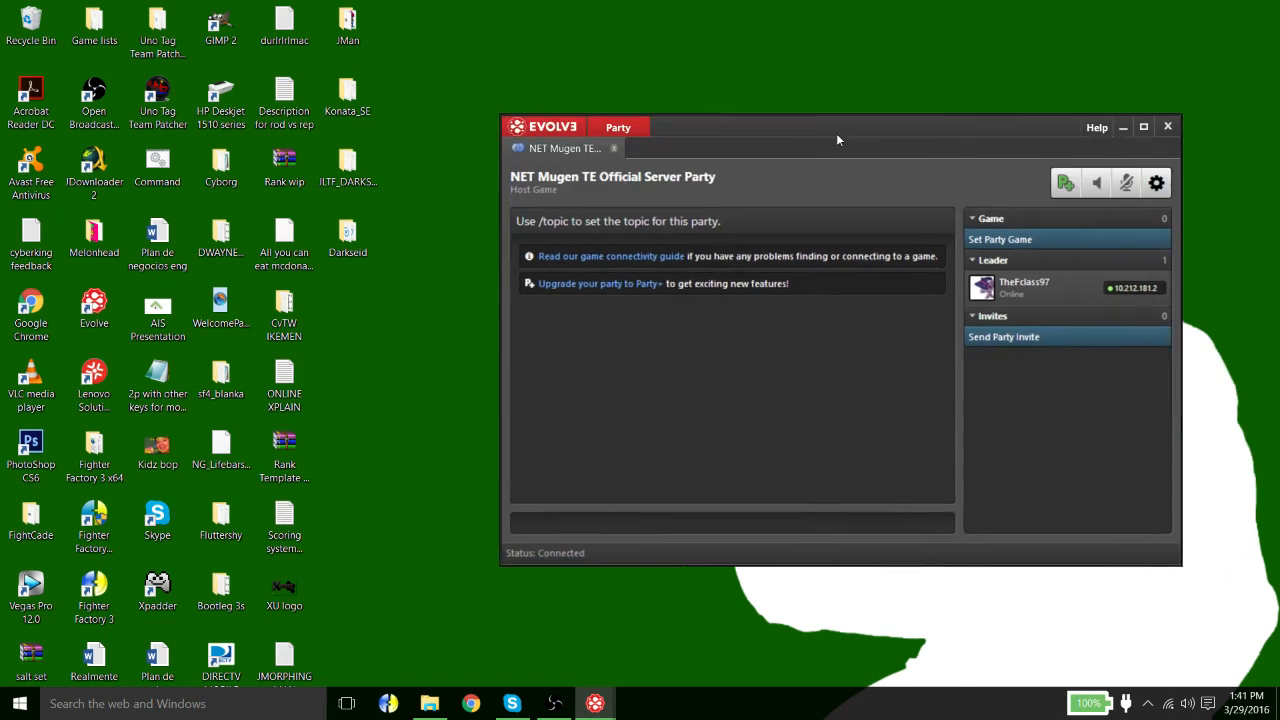
Step: Drag the Evolve party window toward the left edge of the screen
{"action": "left_click_drag", "start_coordinate": [838, 128], "coordinate": [376, 42]}
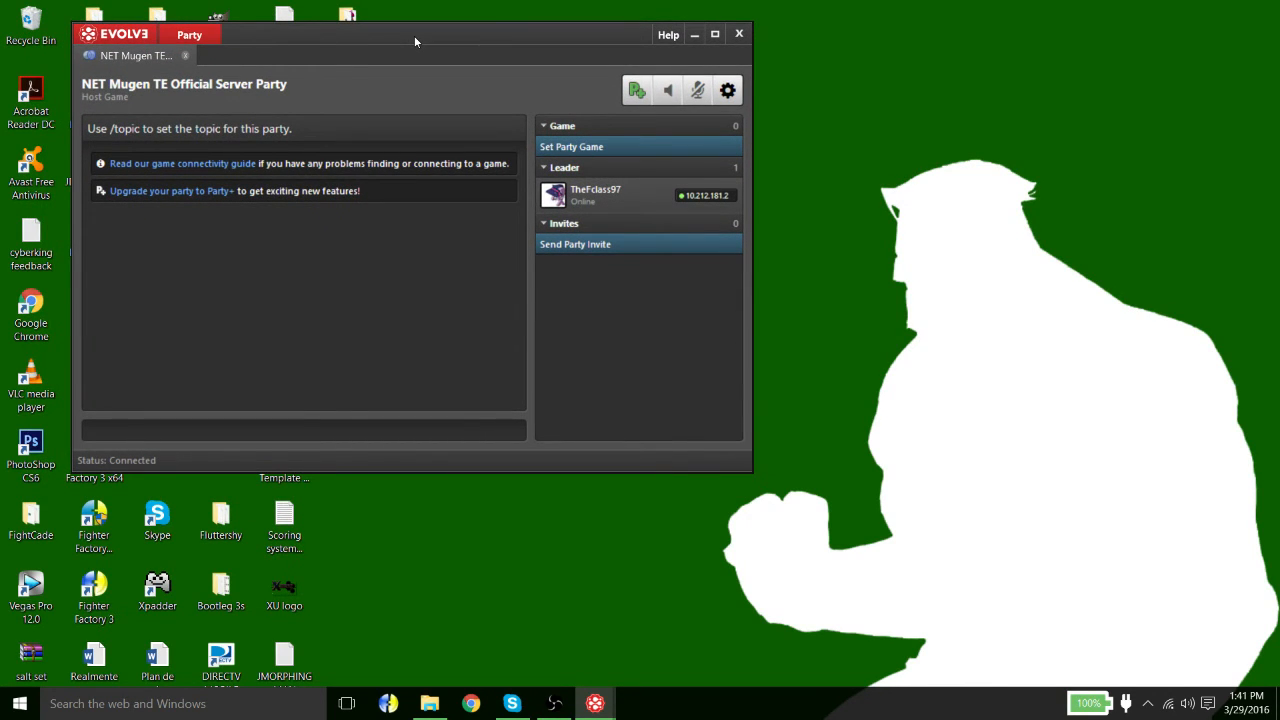
{"action": "mouse_move", "coordinate": [432, 42]}
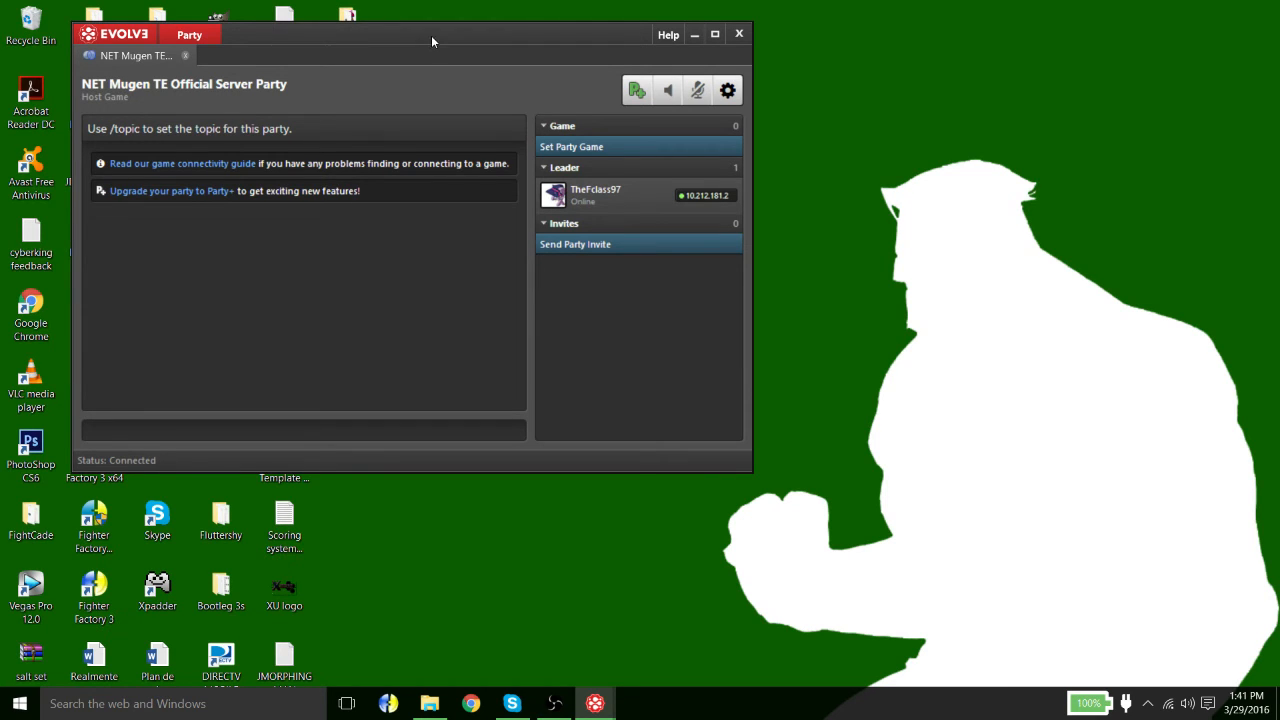
{"action": "left_click_drag", "start_coordinate": [432, 40], "coordinate": [816, 174]}
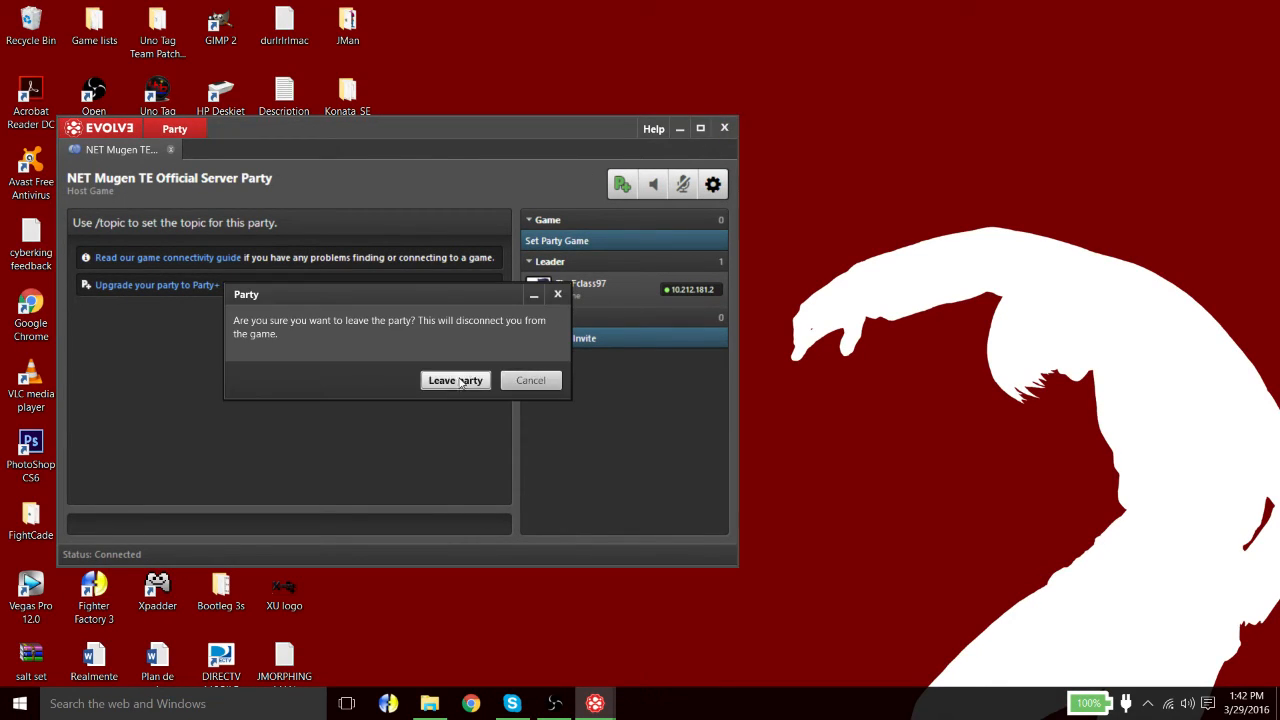
Step: Confirm leaving the NET Mugen TE party and exit Evolve
{"action": "left_click", "coordinate": [456, 380]}
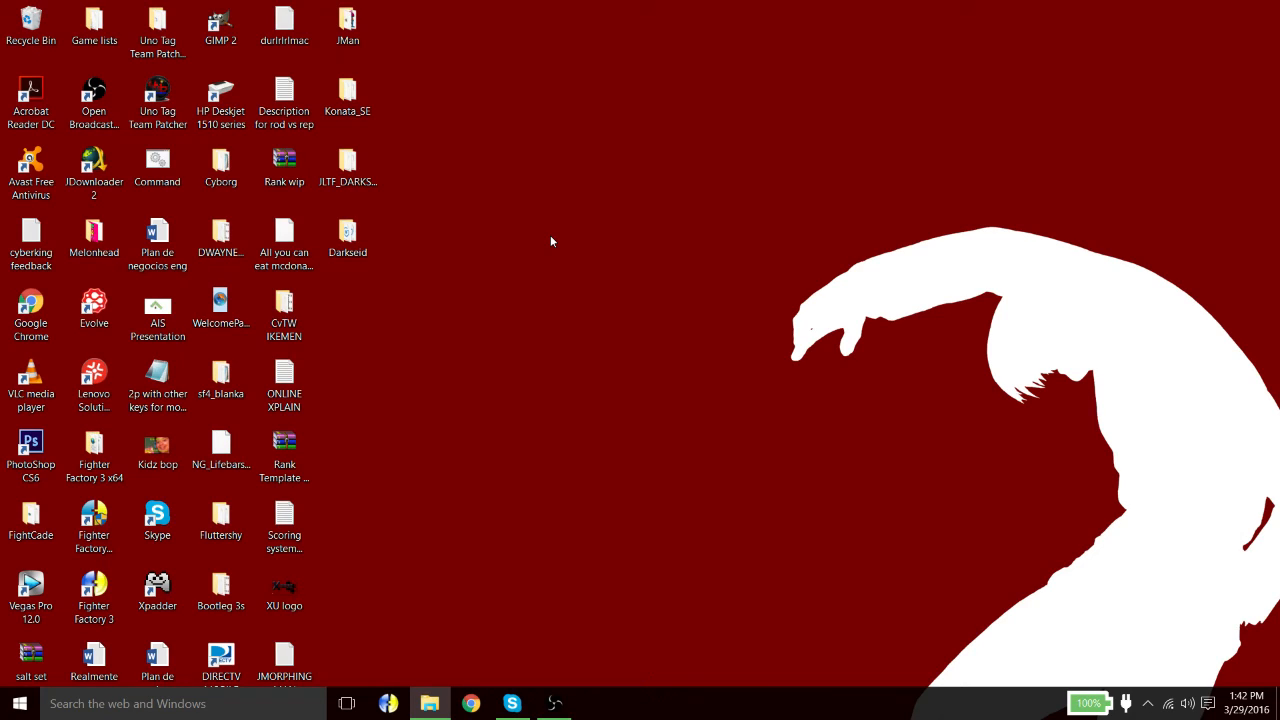
{"action": "mouse_move", "coordinate": [536, 240]}
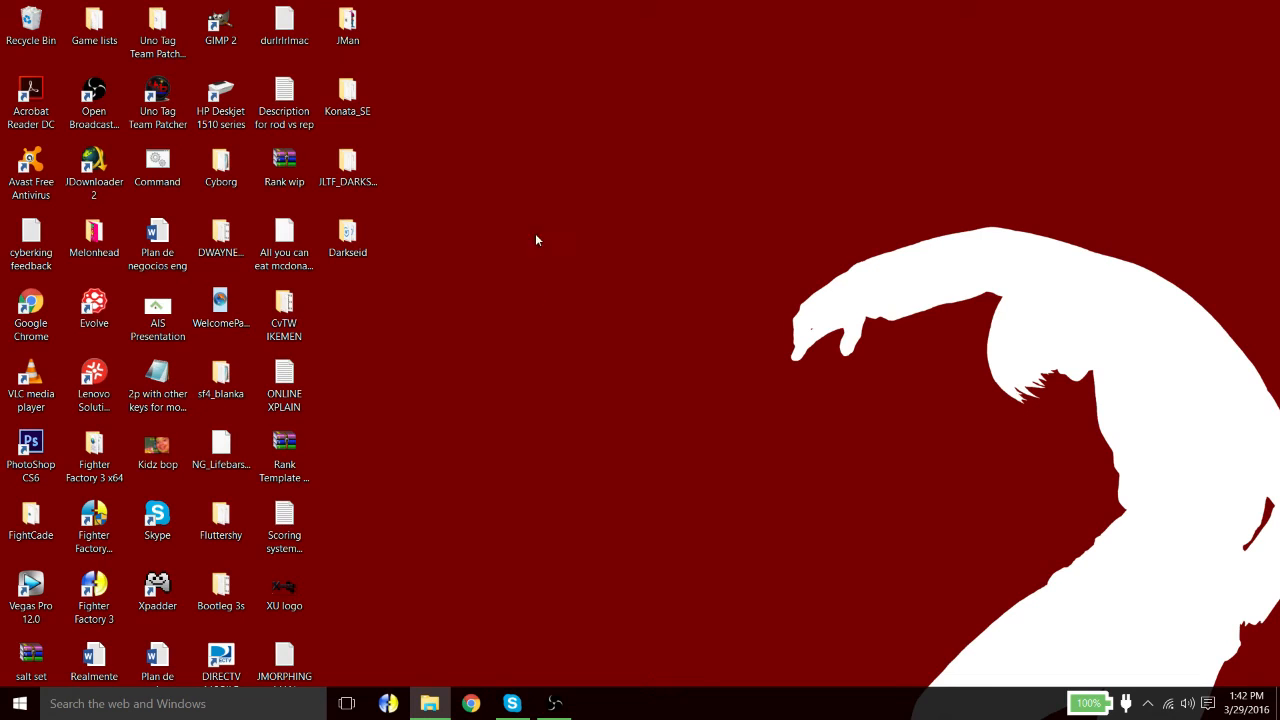
Step: Launch ikemen.exe from the CvTW IKEMEN folder, then quit the game
{"action": "double_click", "coordinate": [284, 304]}
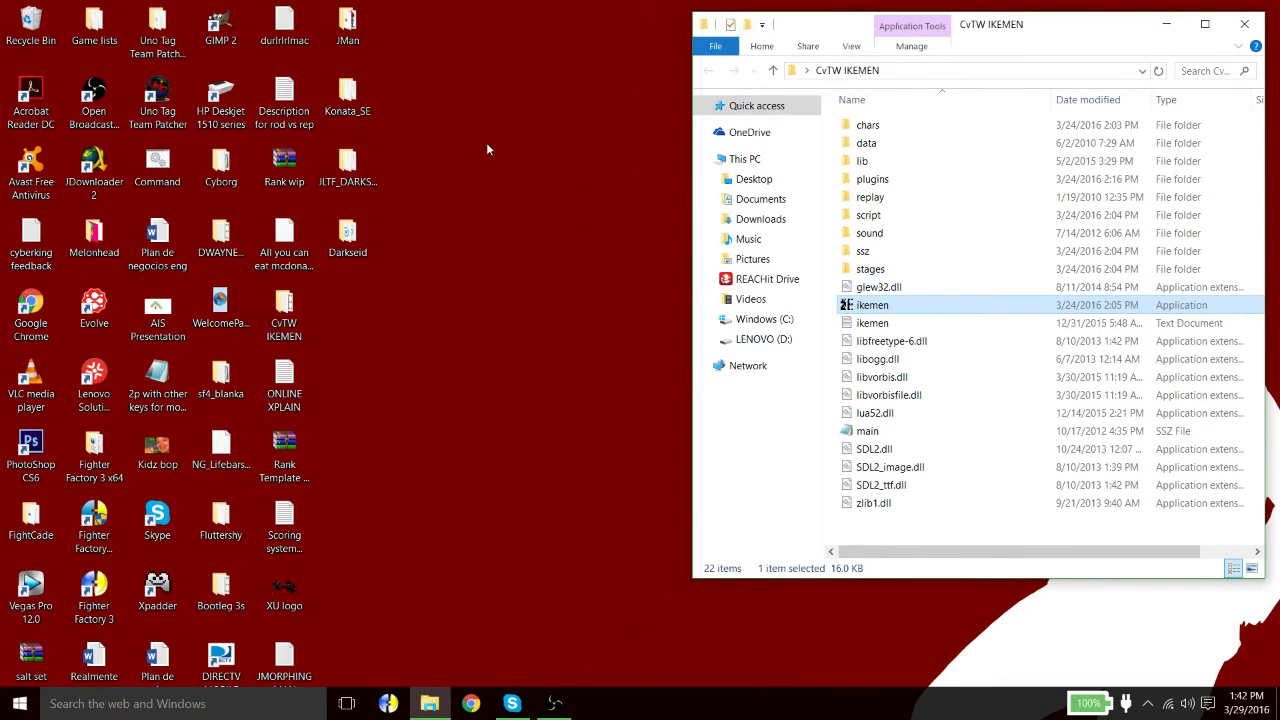
{"action": "mouse_move", "coordinate": [556, 158]}
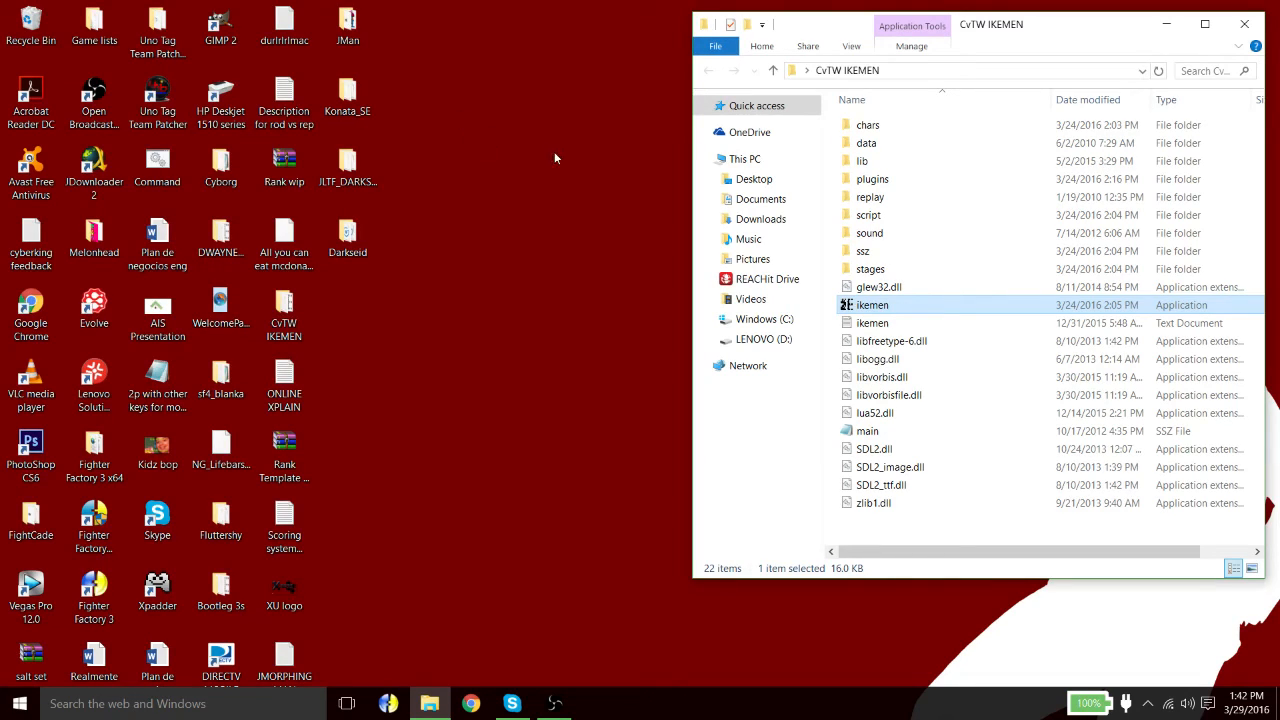
{"action": "mouse_move", "coordinate": [600, 80]}
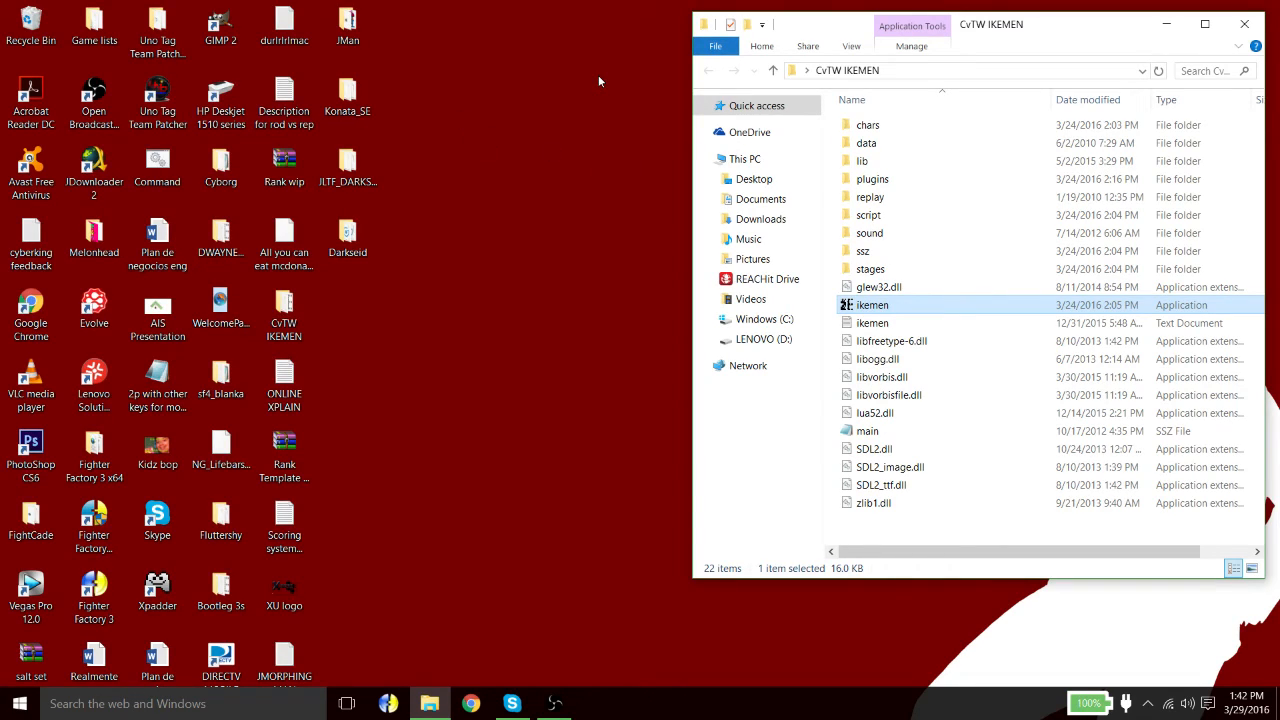
{"action": "mouse_move", "coordinate": [500, 316]}
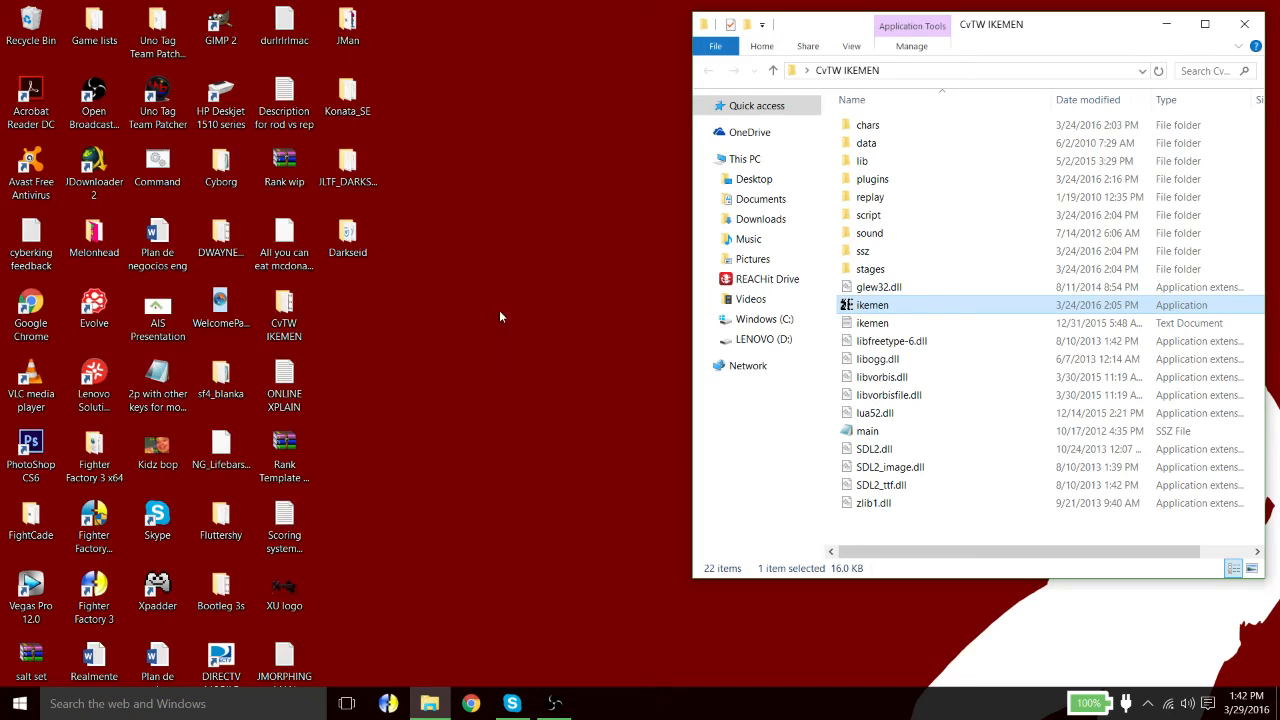
{"action": "mouse_move", "coordinate": [534, 318]}
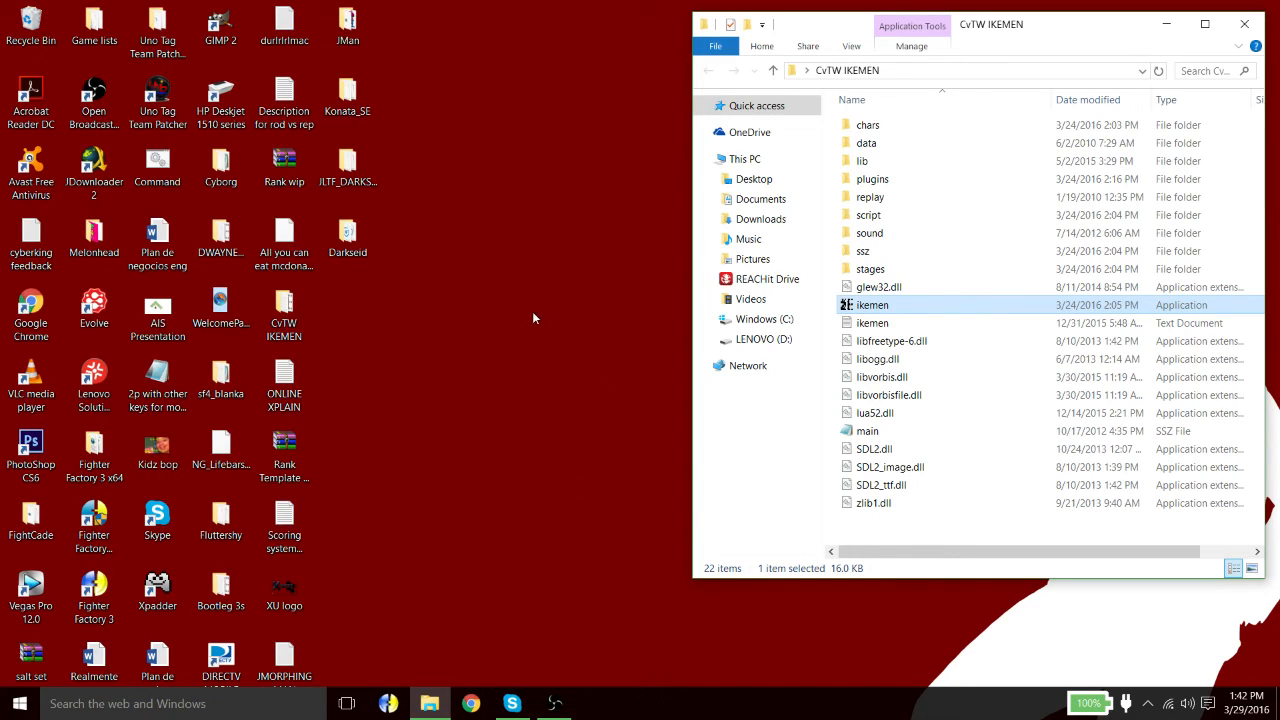
{"action": "mouse_move", "coordinate": [818, 332]}
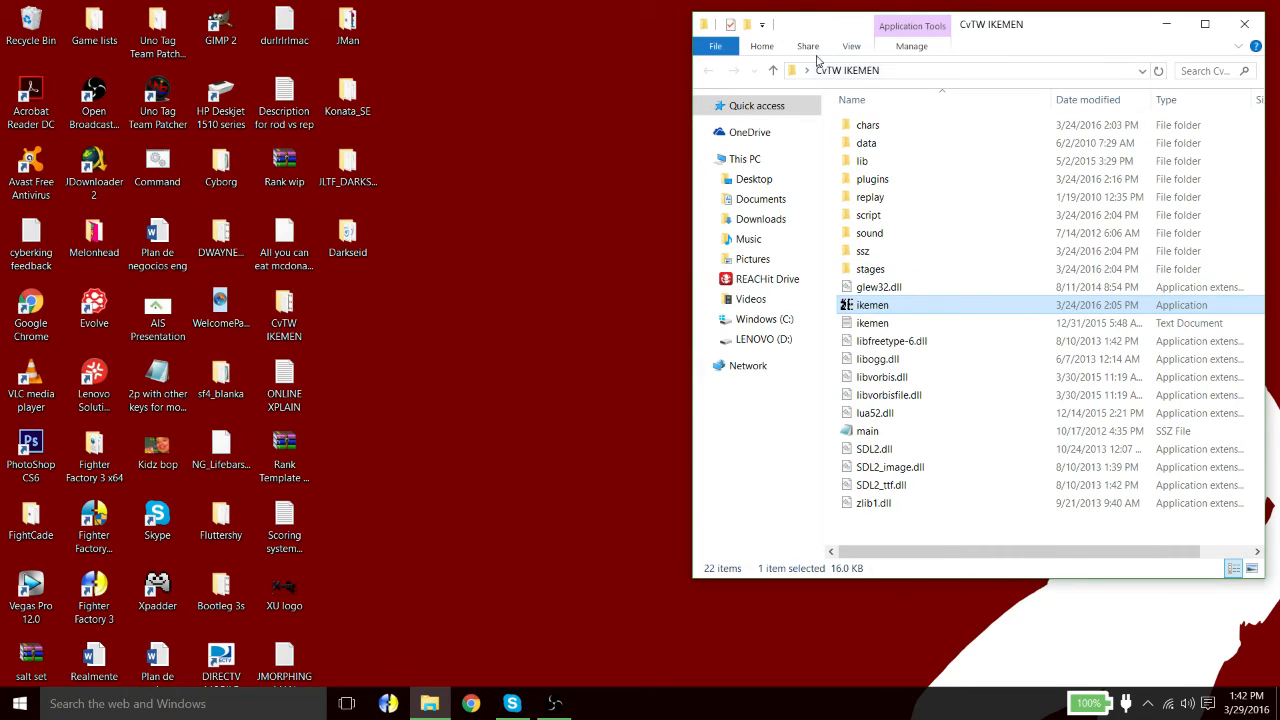
{"action": "double_click", "coordinate": [872, 304]}
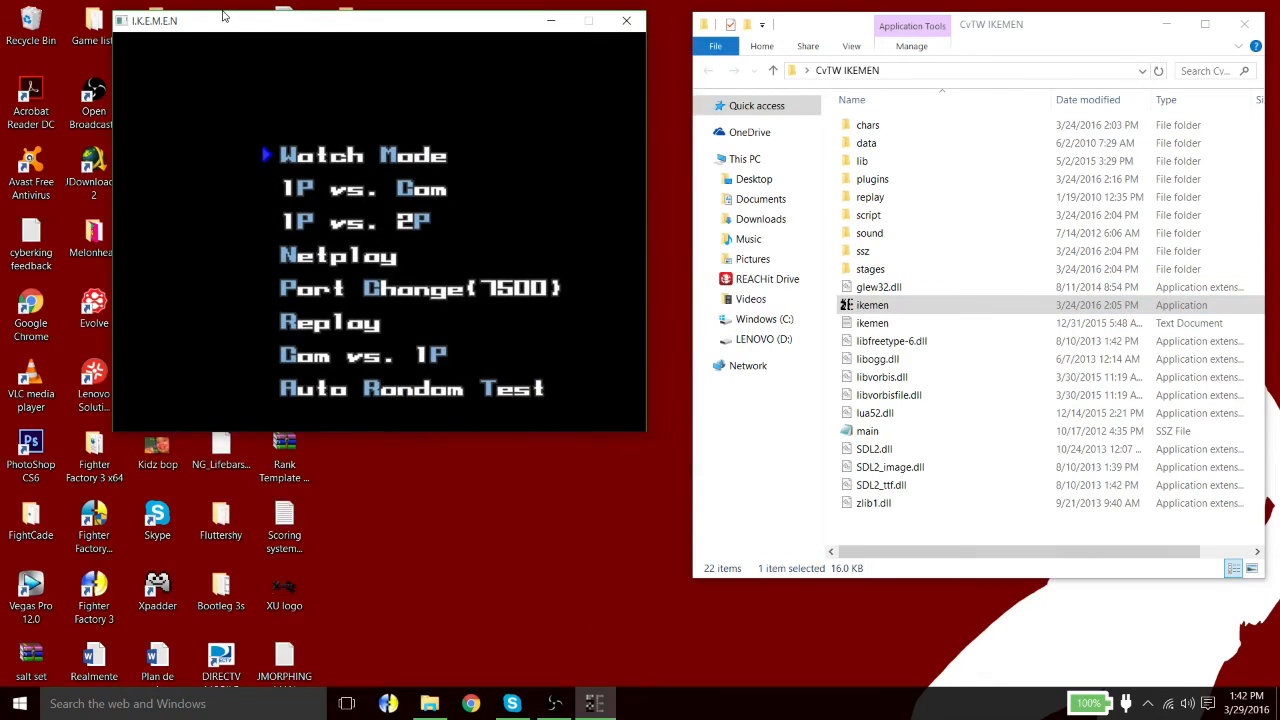
{"action": "key", "text": "Down"}
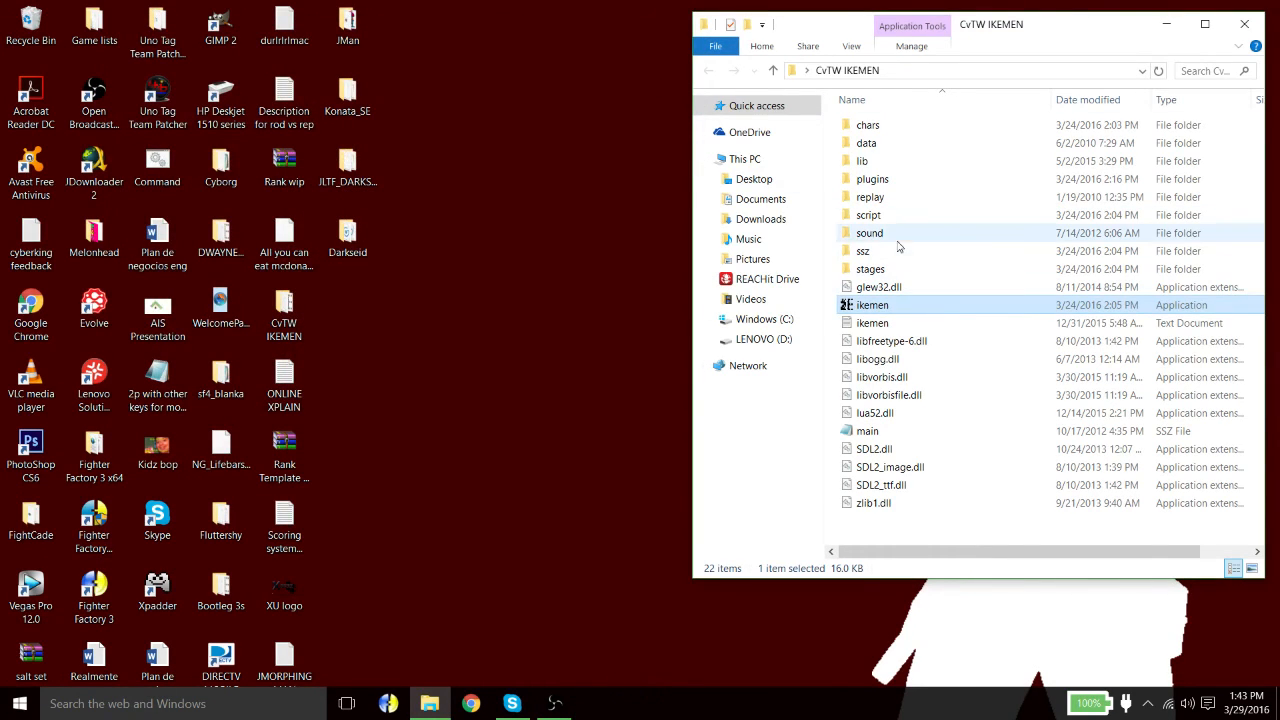
{"action": "mouse_move", "coordinate": [872, 200]}
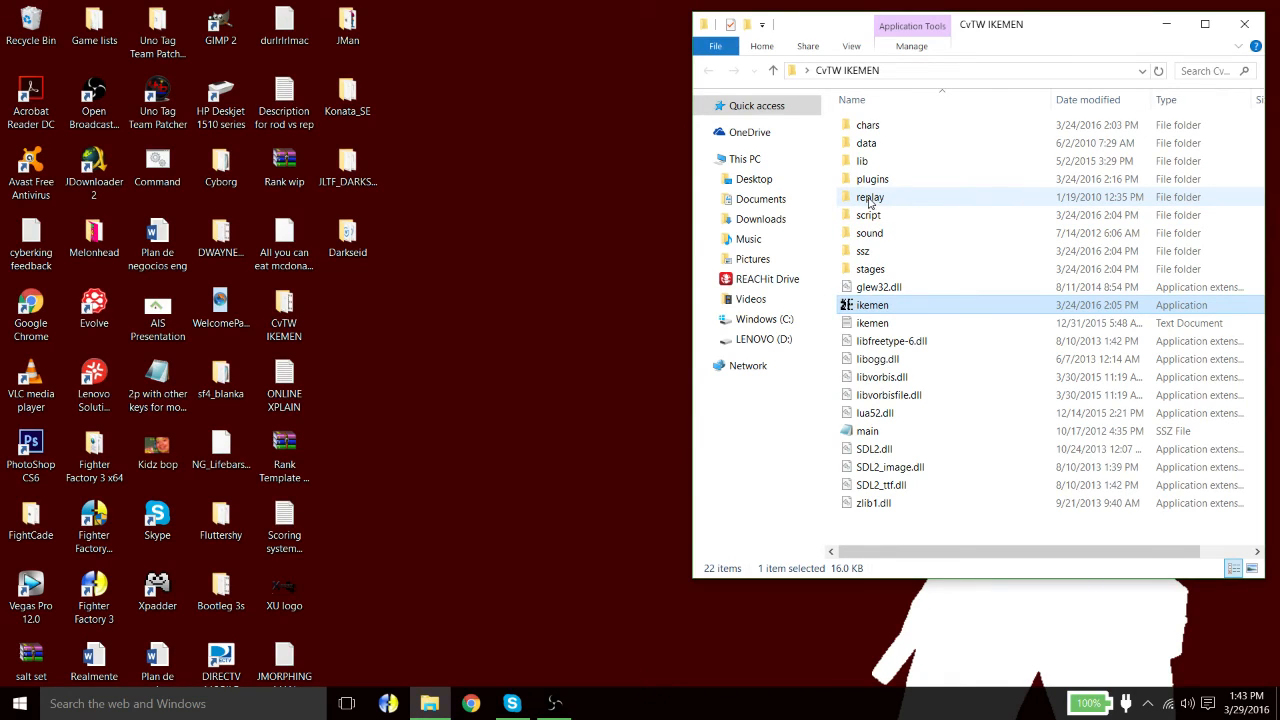
Step: Browse into the replay folder to find the netplay.replay recording
{"action": "double_click", "coordinate": [872, 198]}
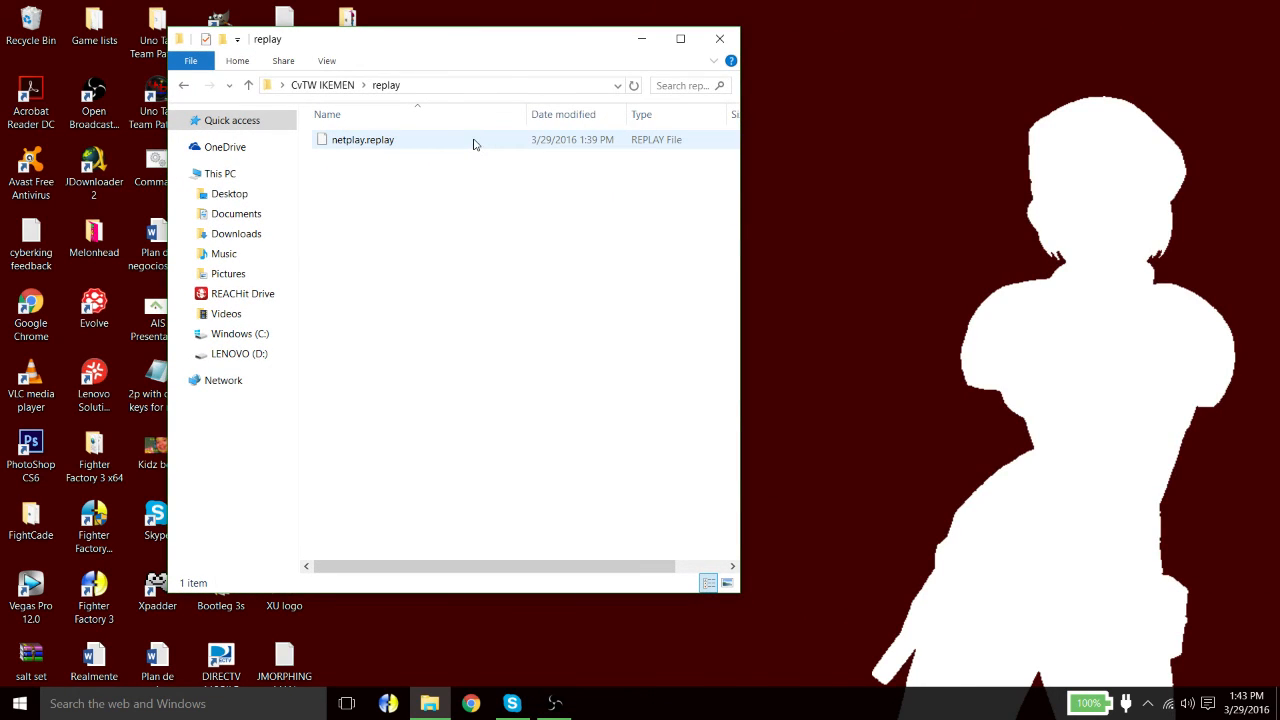
{"action": "left_click", "coordinate": [364, 140]}
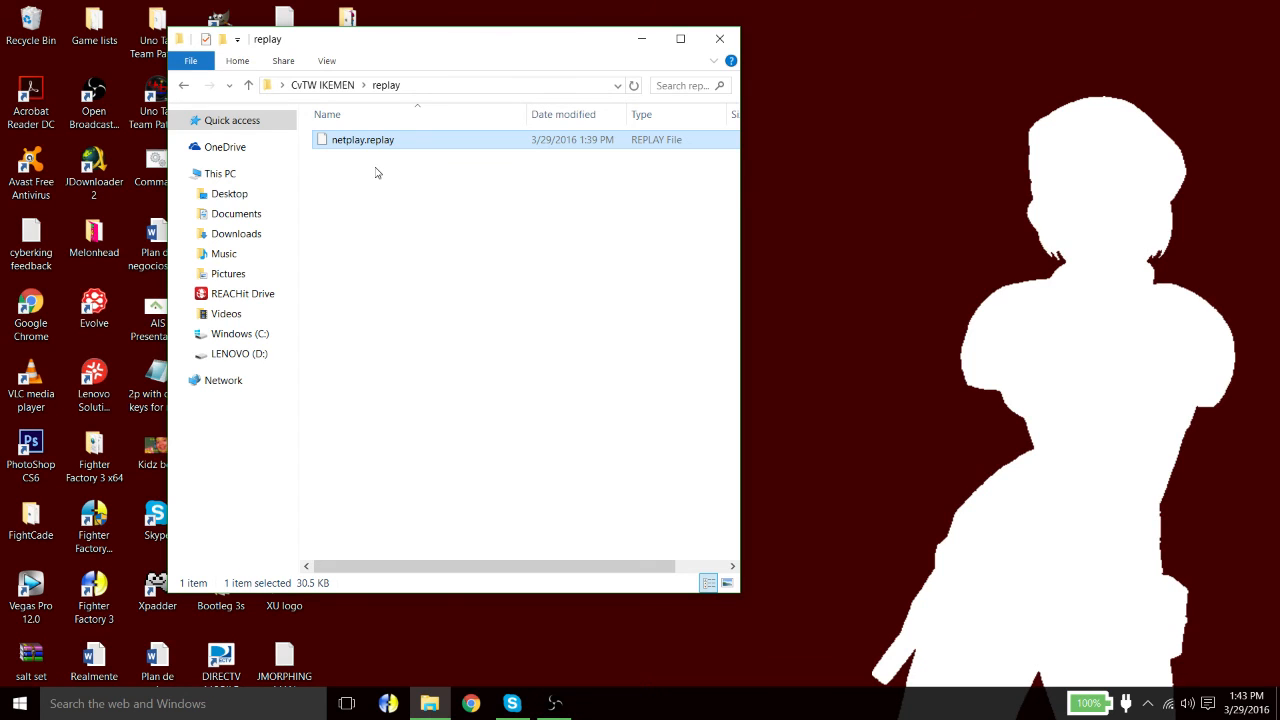
{"action": "mouse_move", "coordinate": [352, 50]}
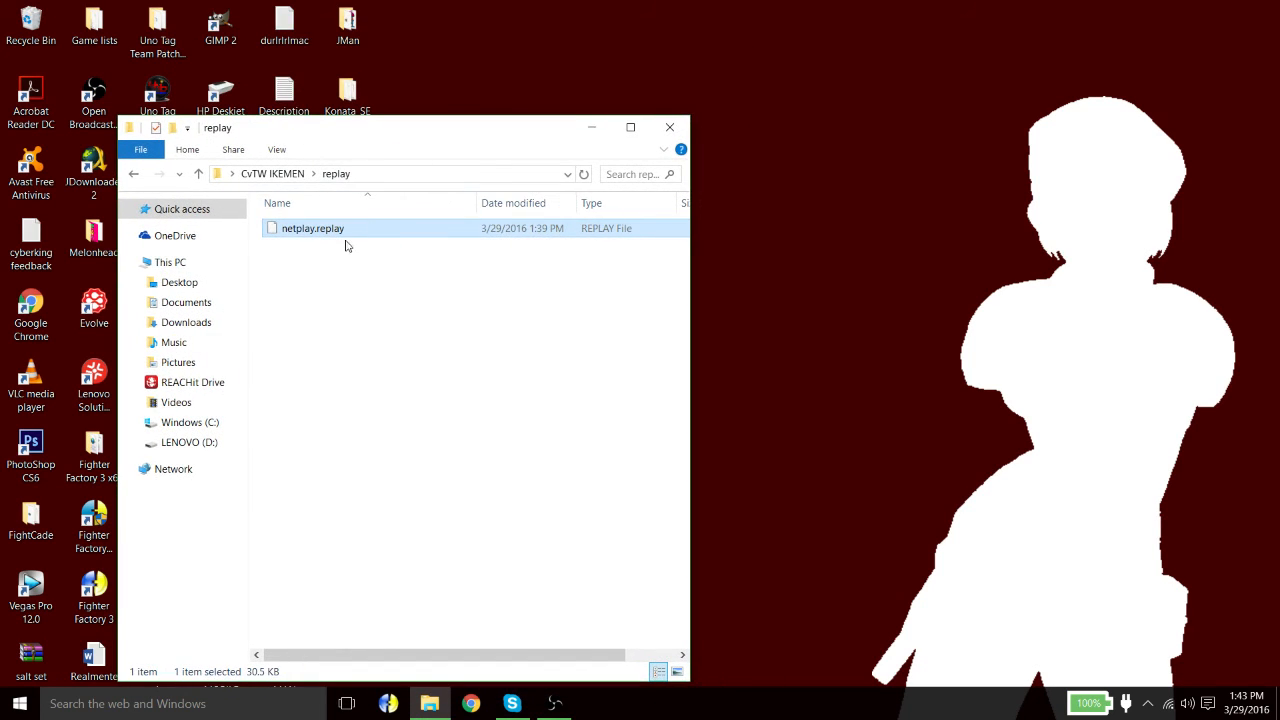
{"action": "mouse_move", "coordinate": [344, 268]}
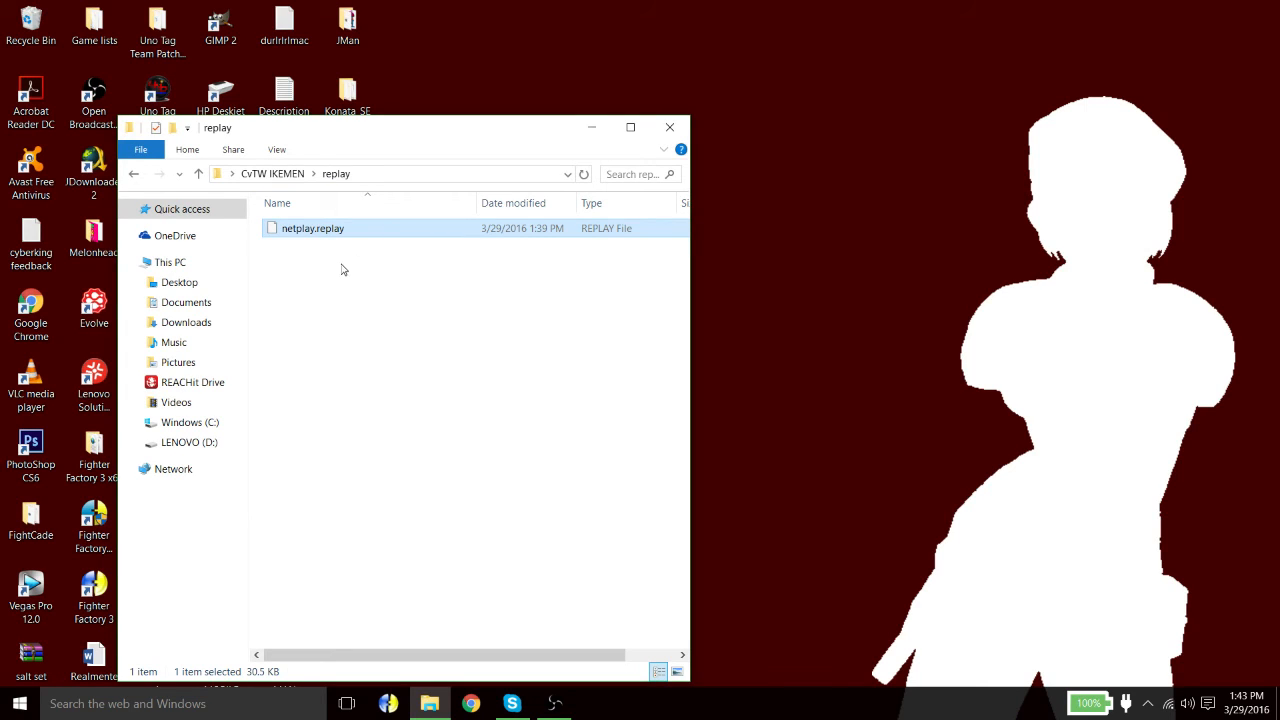
{"action": "mouse_move", "coordinate": [336, 240]}
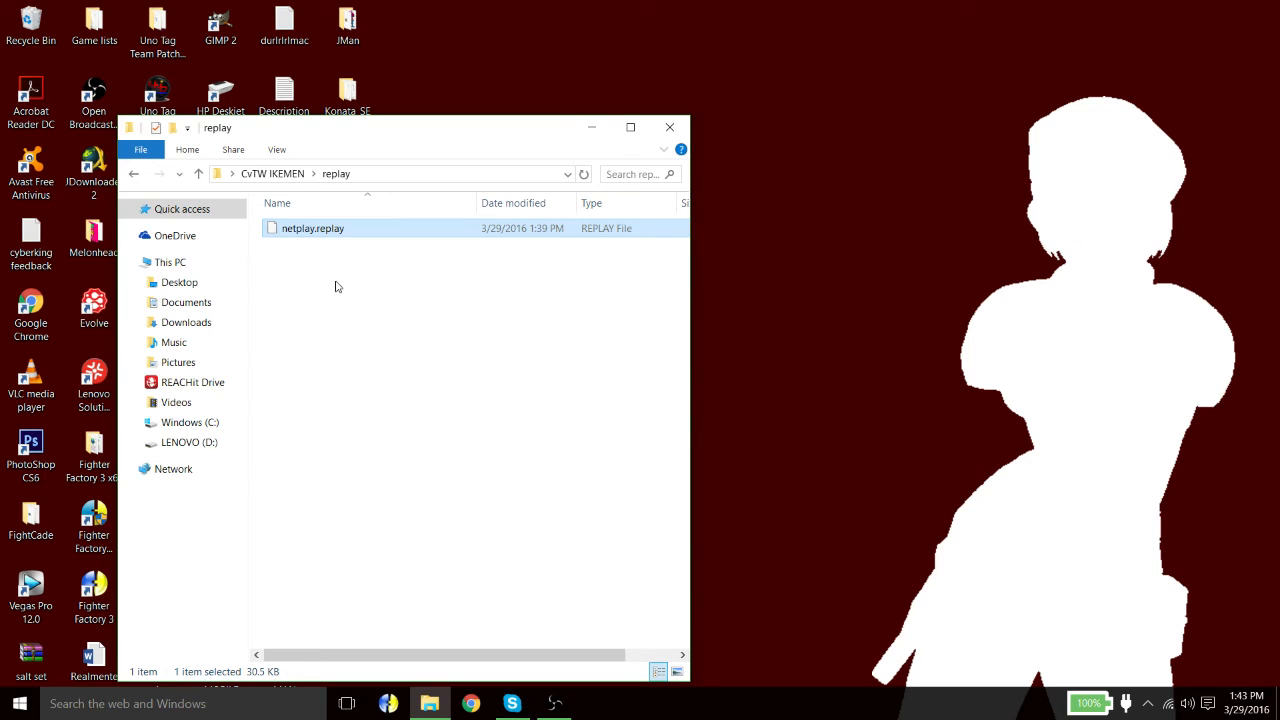
{"action": "mouse_move", "coordinate": [408, 136]}
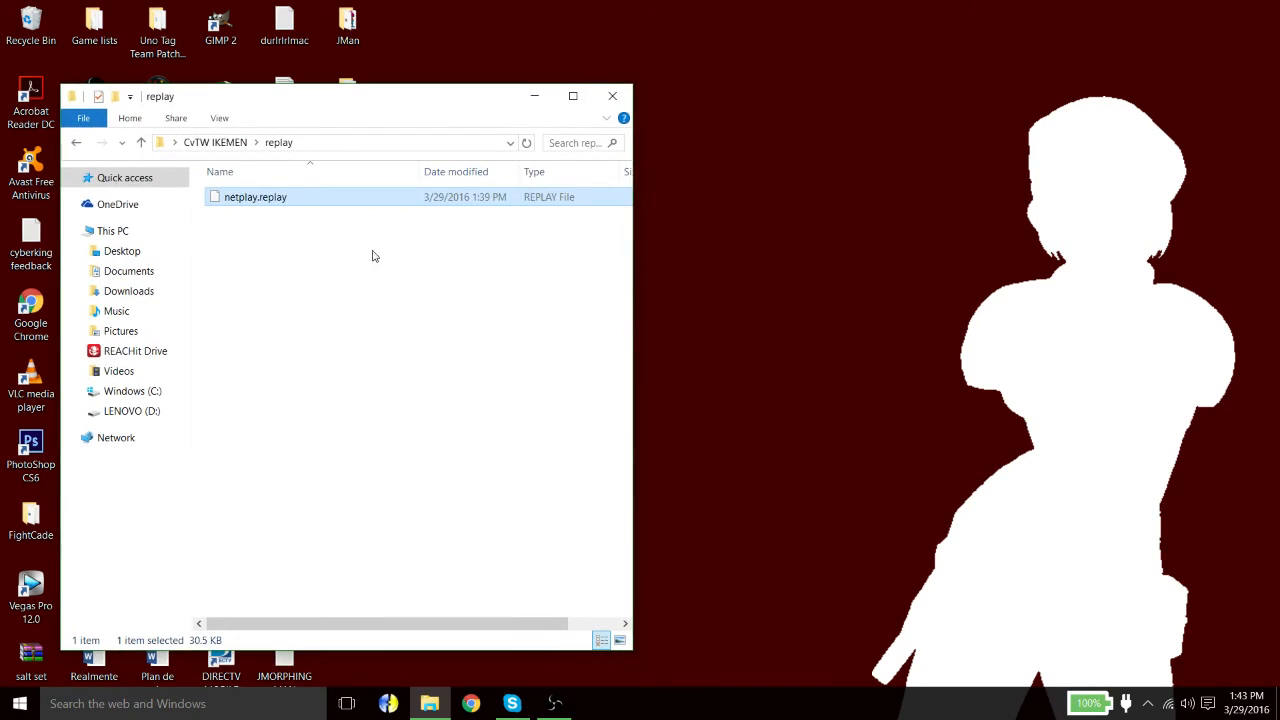
{"action": "mouse_move", "coordinate": [408, 272]}
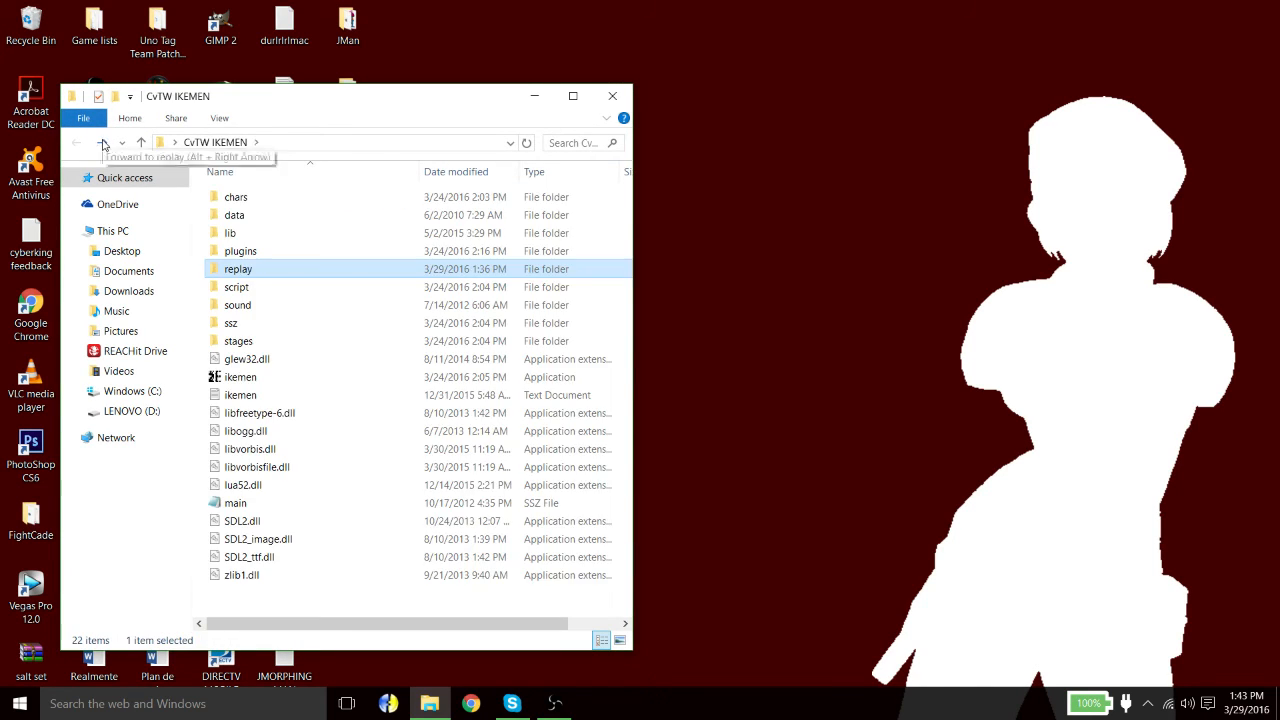
{"action": "double_click", "coordinate": [238, 268]}
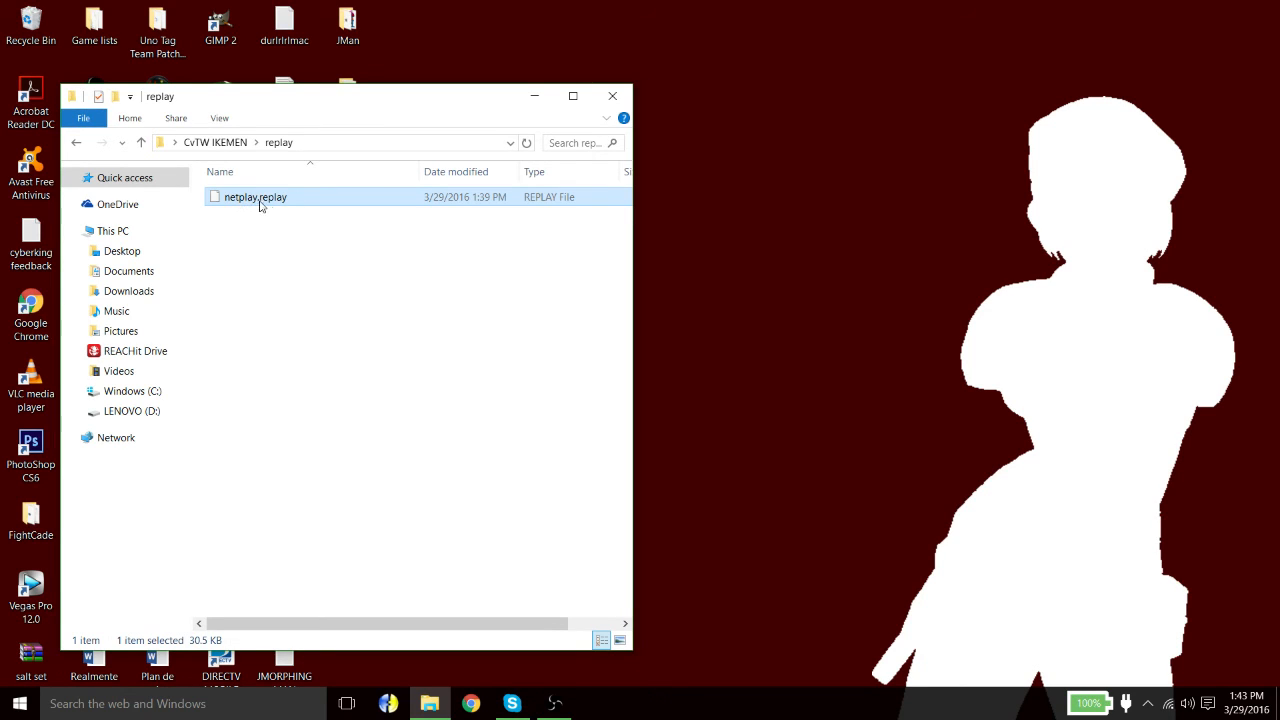
Step: Rename netplay.replay to 'Me vs you.replay' and select it
{"action": "right_click", "coordinate": [260, 198]}
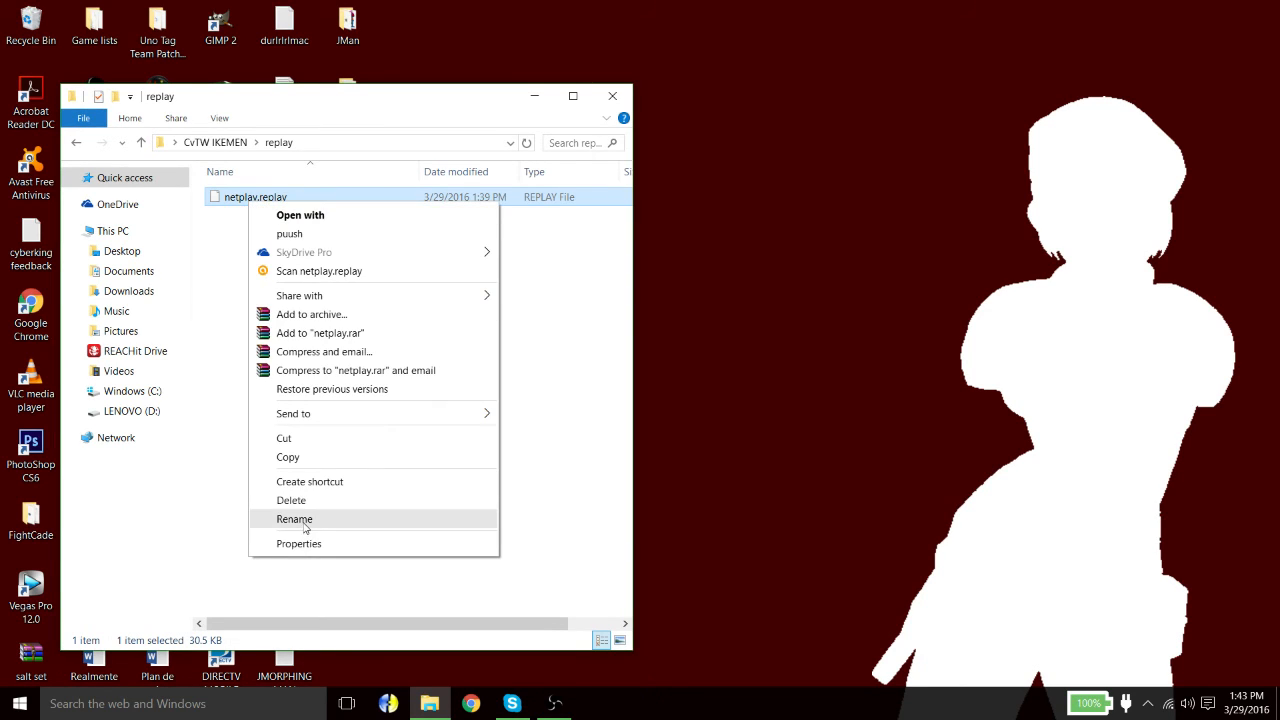
{"action": "left_click", "coordinate": [294, 520]}
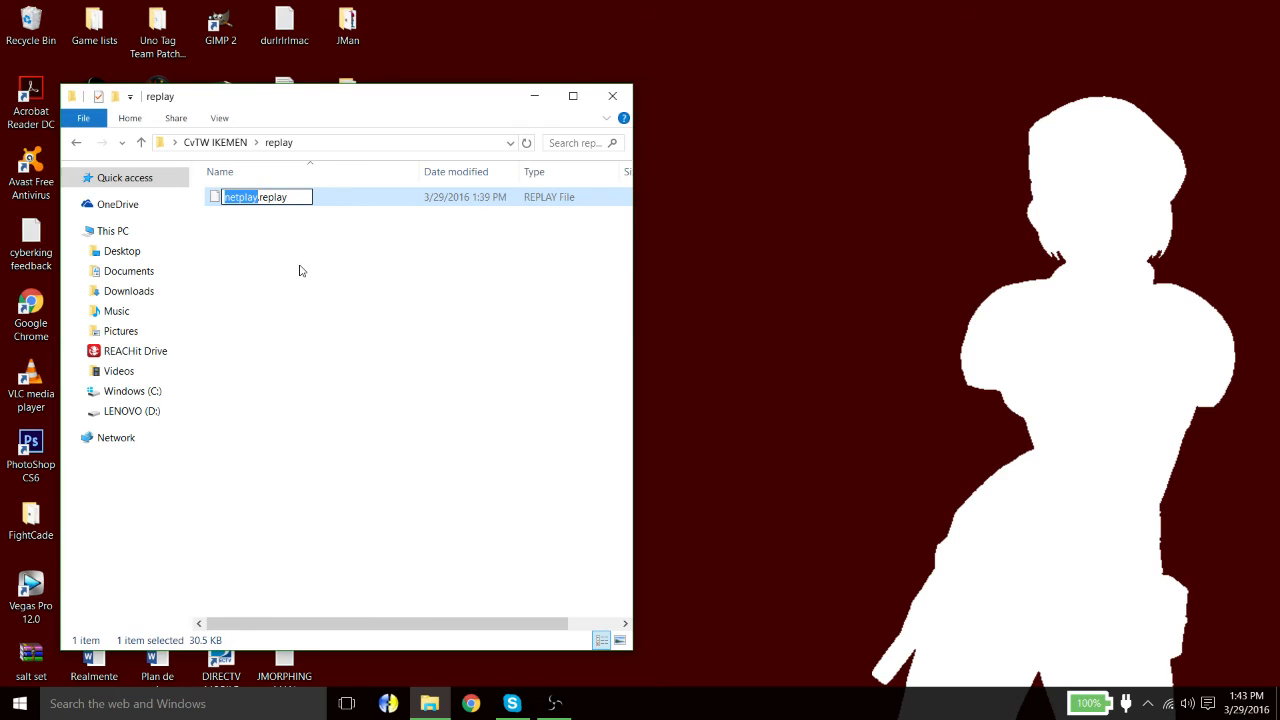
{"action": "type", "text": "Me vs you"}
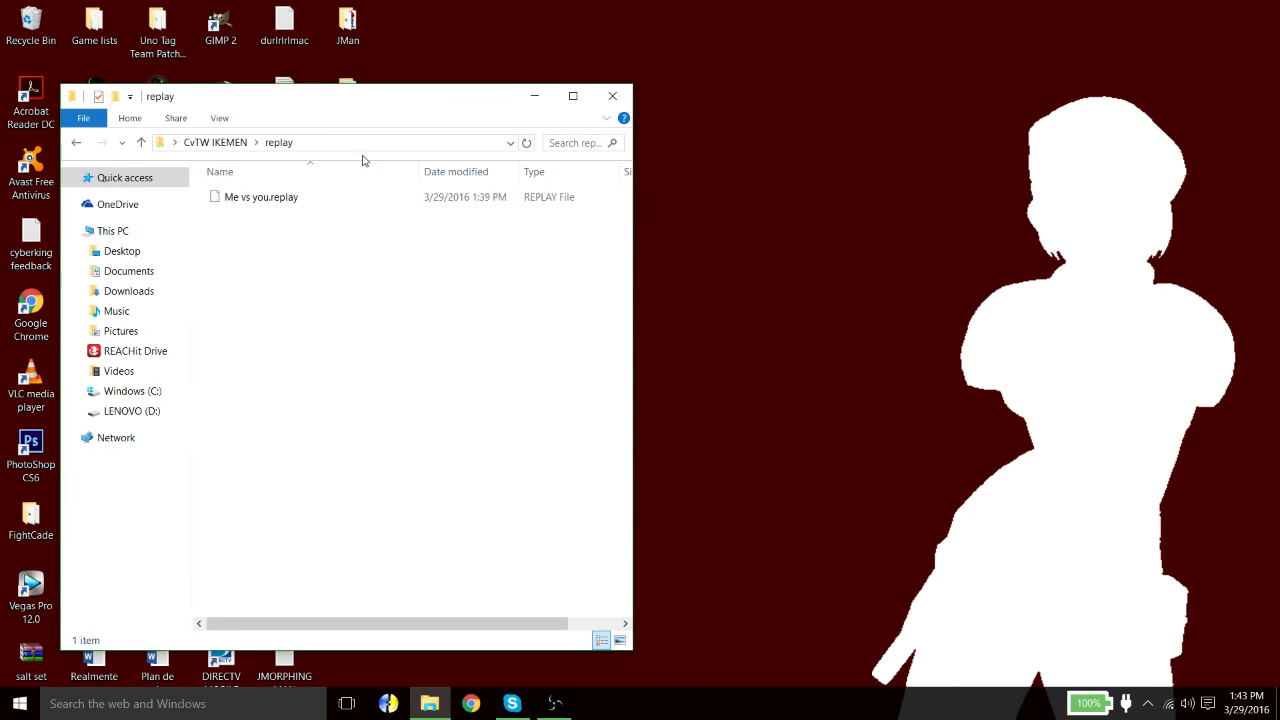
{"action": "left_click", "coordinate": [260, 198]}
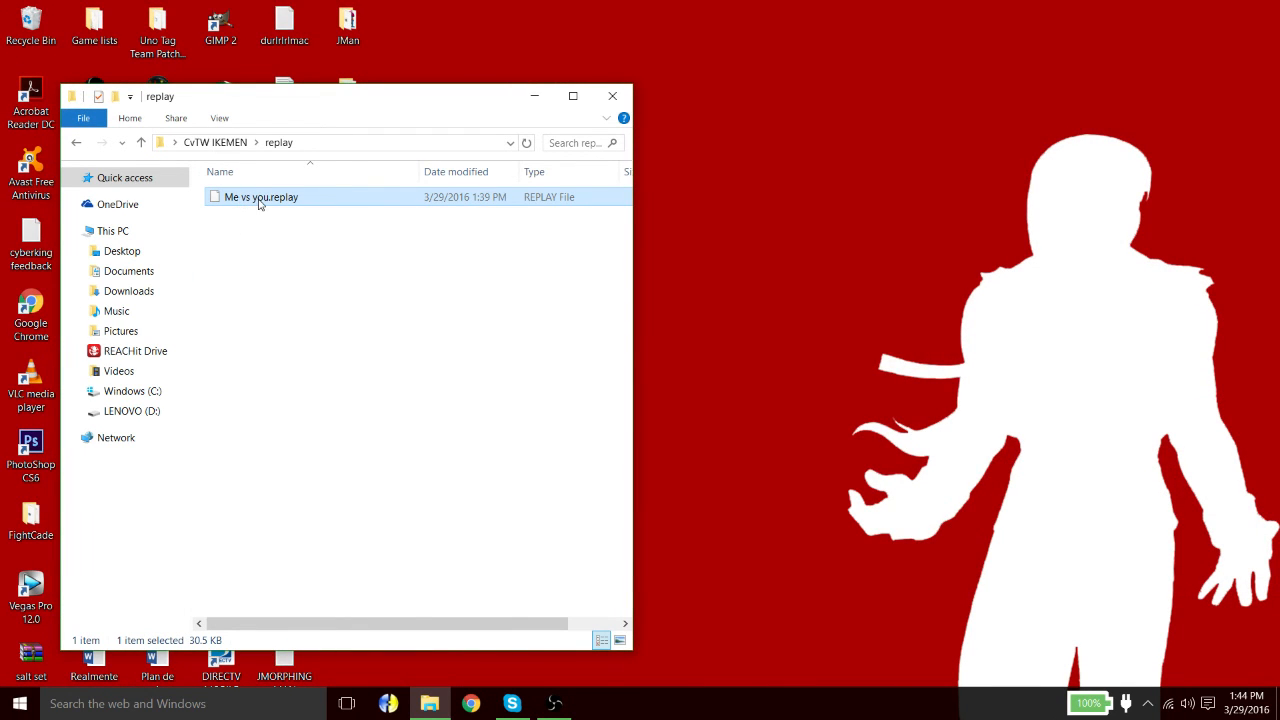
{"action": "left_click", "coordinate": [140, 142]}
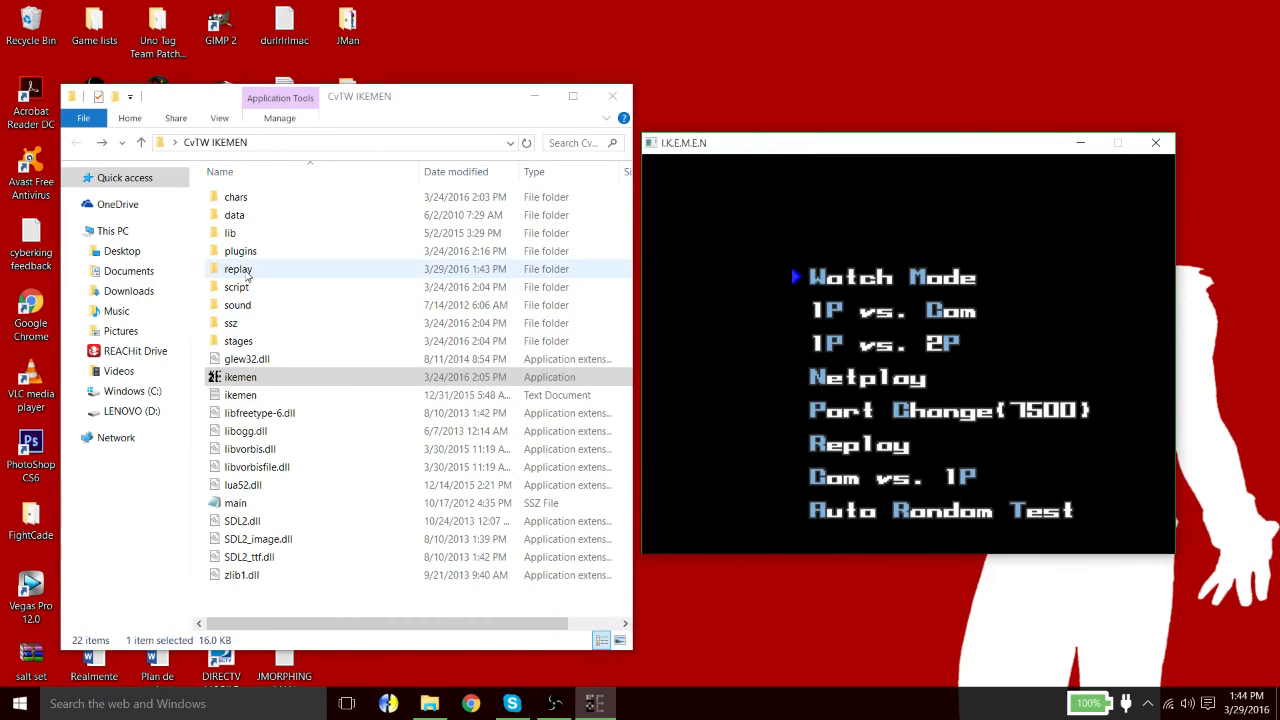
{"action": "double_click", "coordinate": [240, 268]}
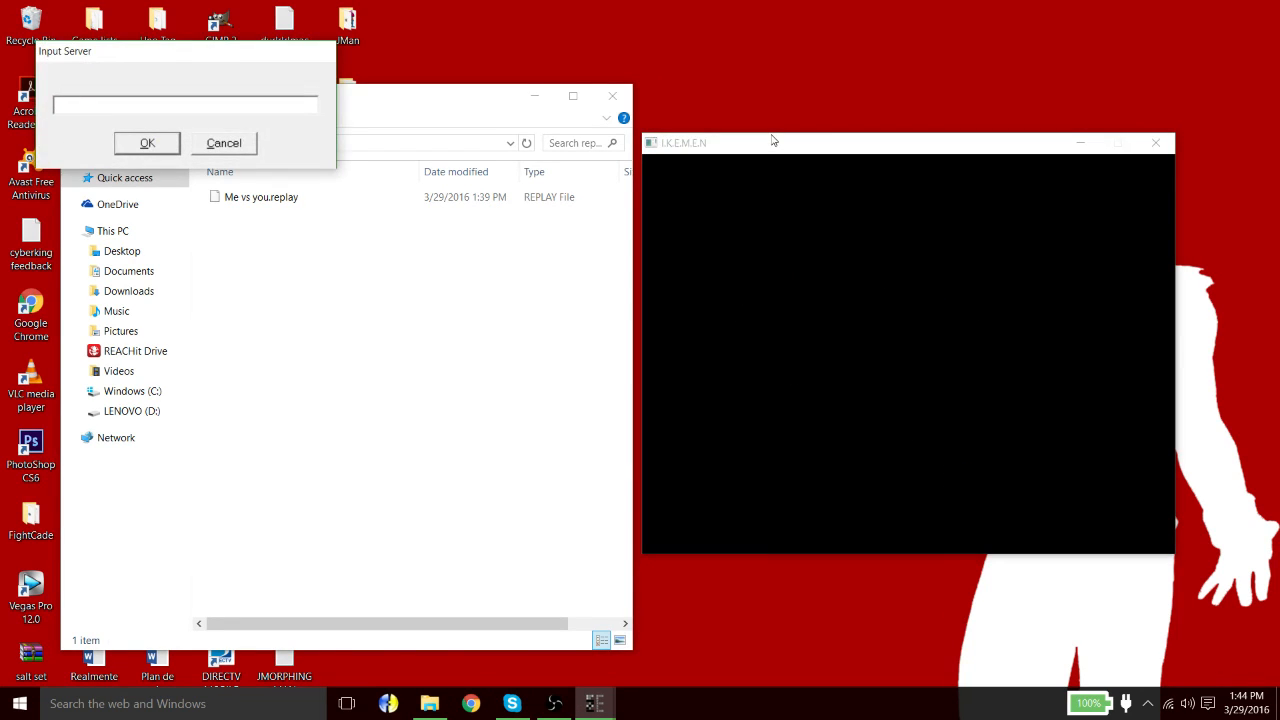
{"action": "left_click", "coordinate": [146, 142]}
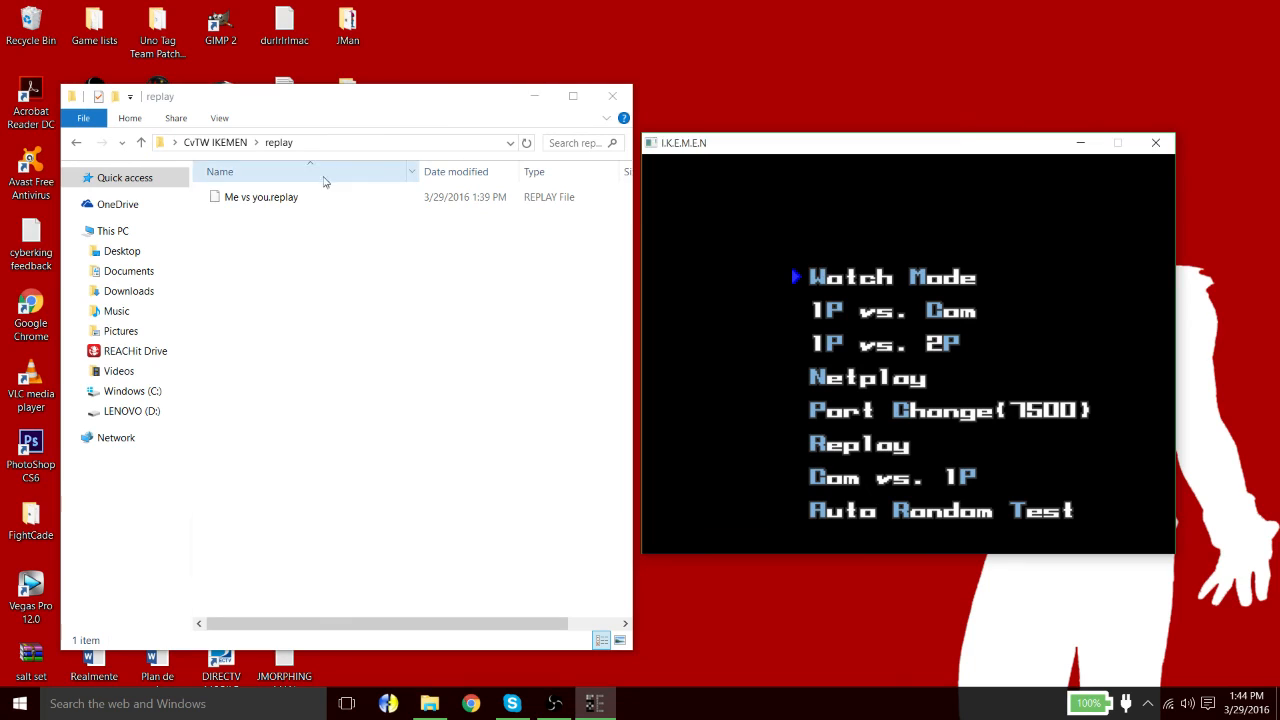
Step: Copy Me vs you.replay and rename the duplicate to netplay.replay
{"action": "left_click", "coordinate": [260, 198]}
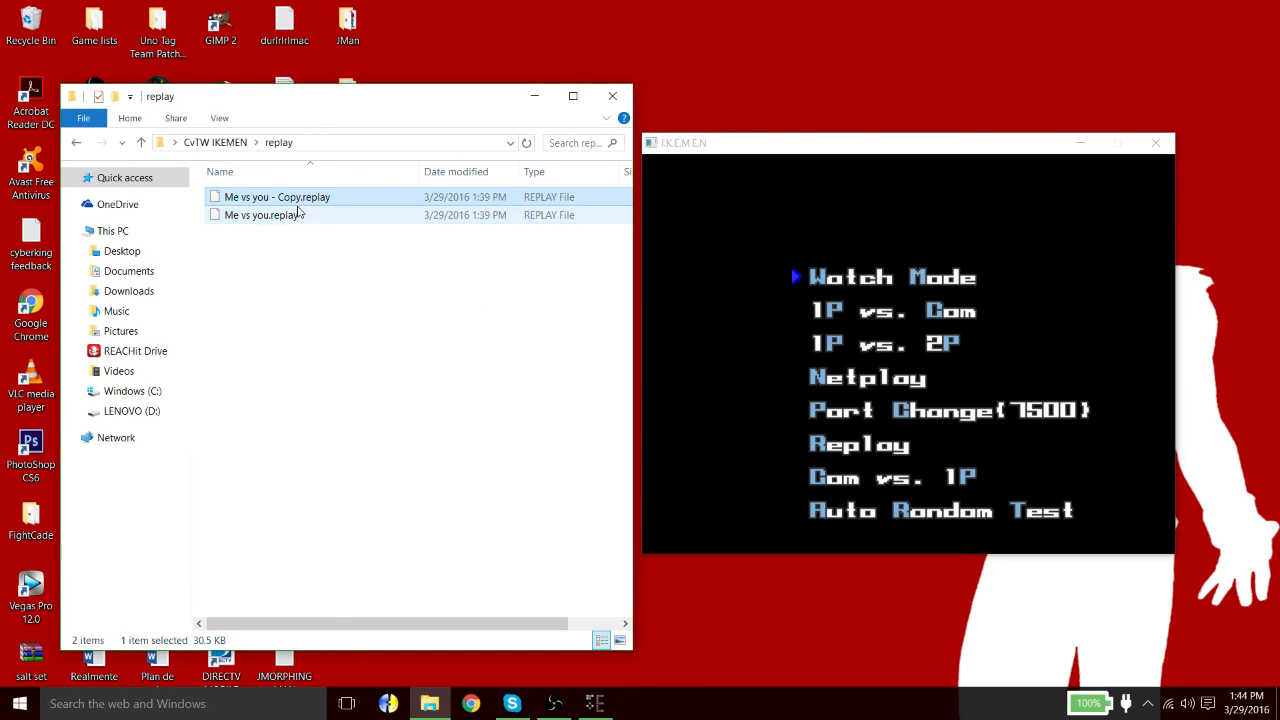
{"action": "right_click", "coordinate": [276, 198]}
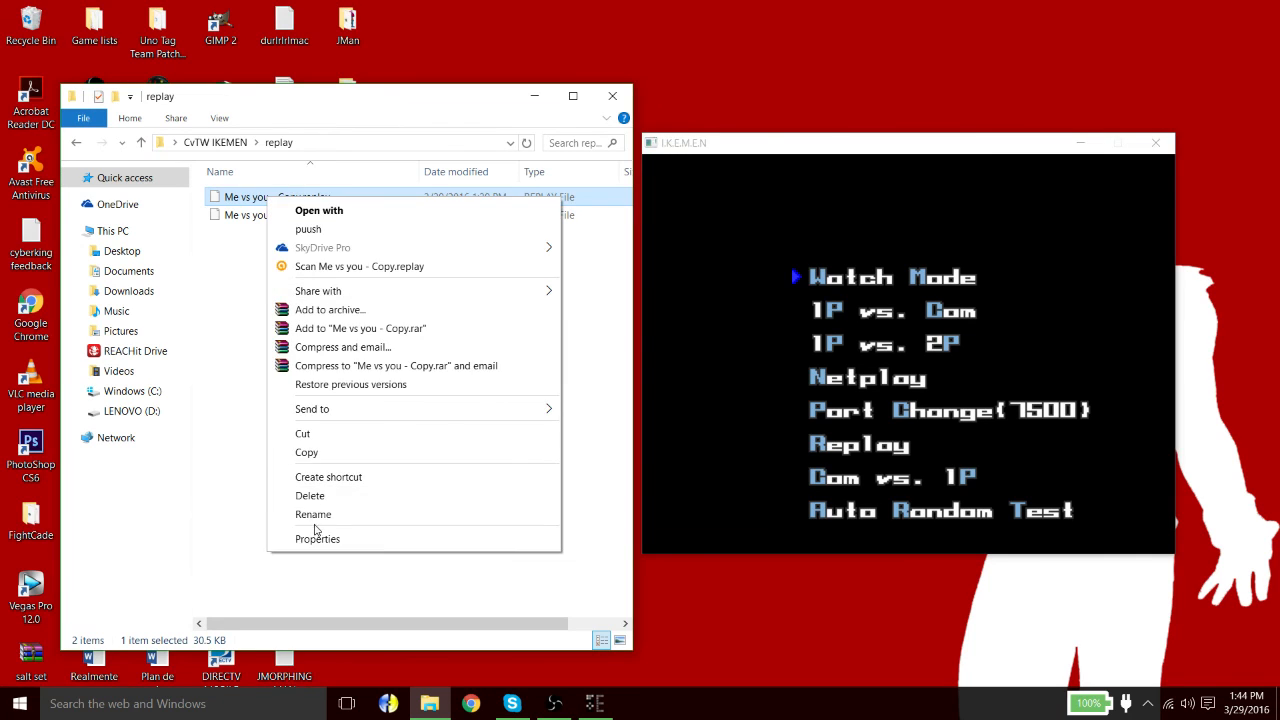
{"action": "left_click", "coordinate": [312, 514]}
{"action": "type", "text": "netplay"}
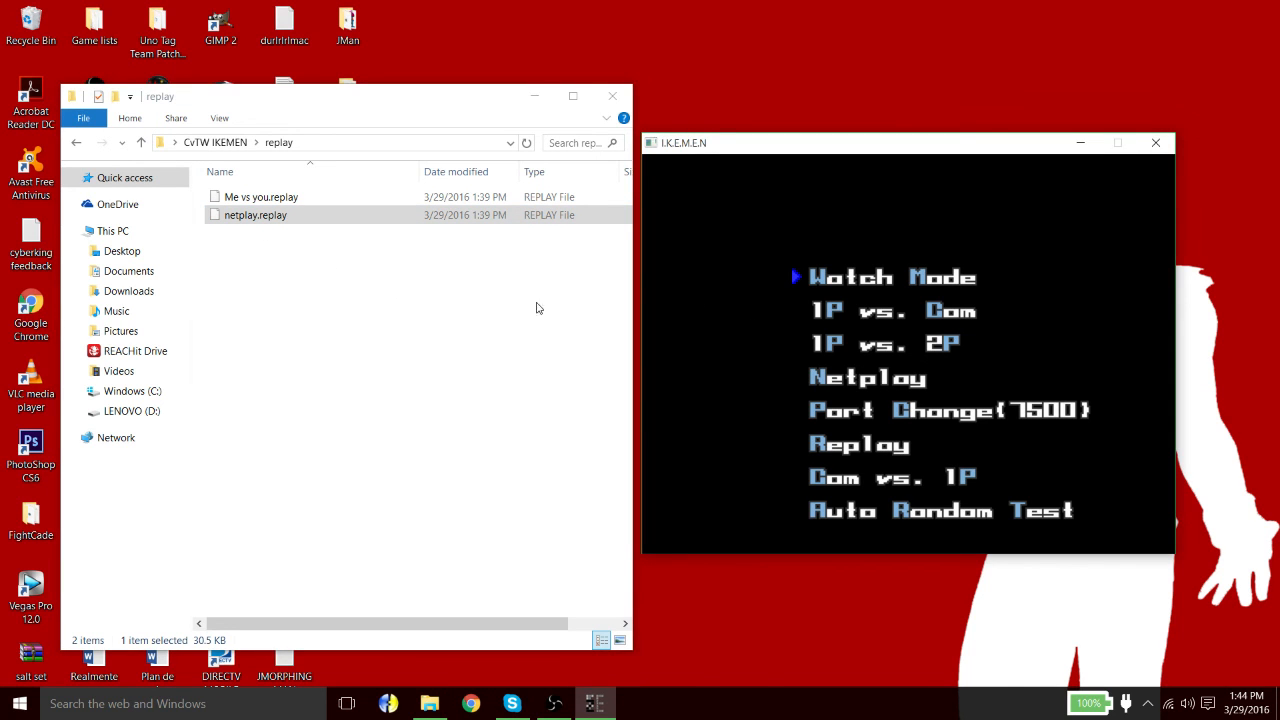
{"action": "key", "text": "down"}
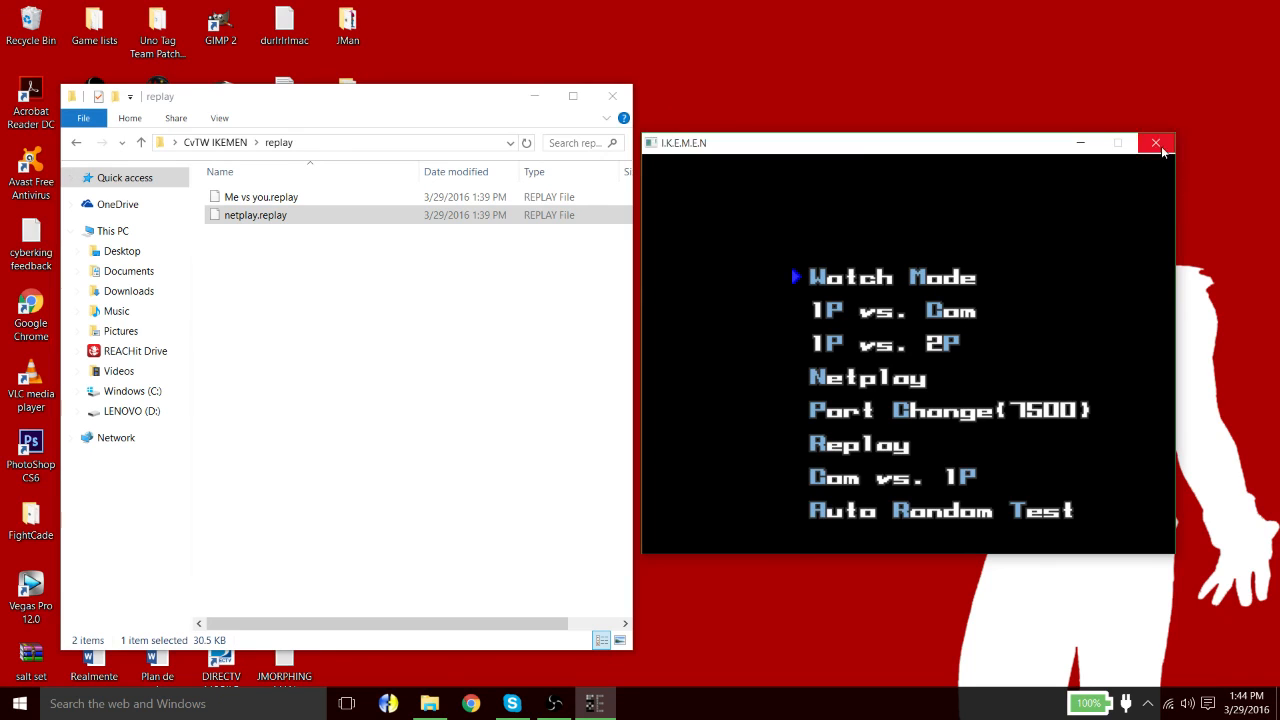
Step: Close the IKEMEN window and return to the CvTW IKEMEN folder with replay selected
{"action": "left_click", "coordinate": [1156, 144]}
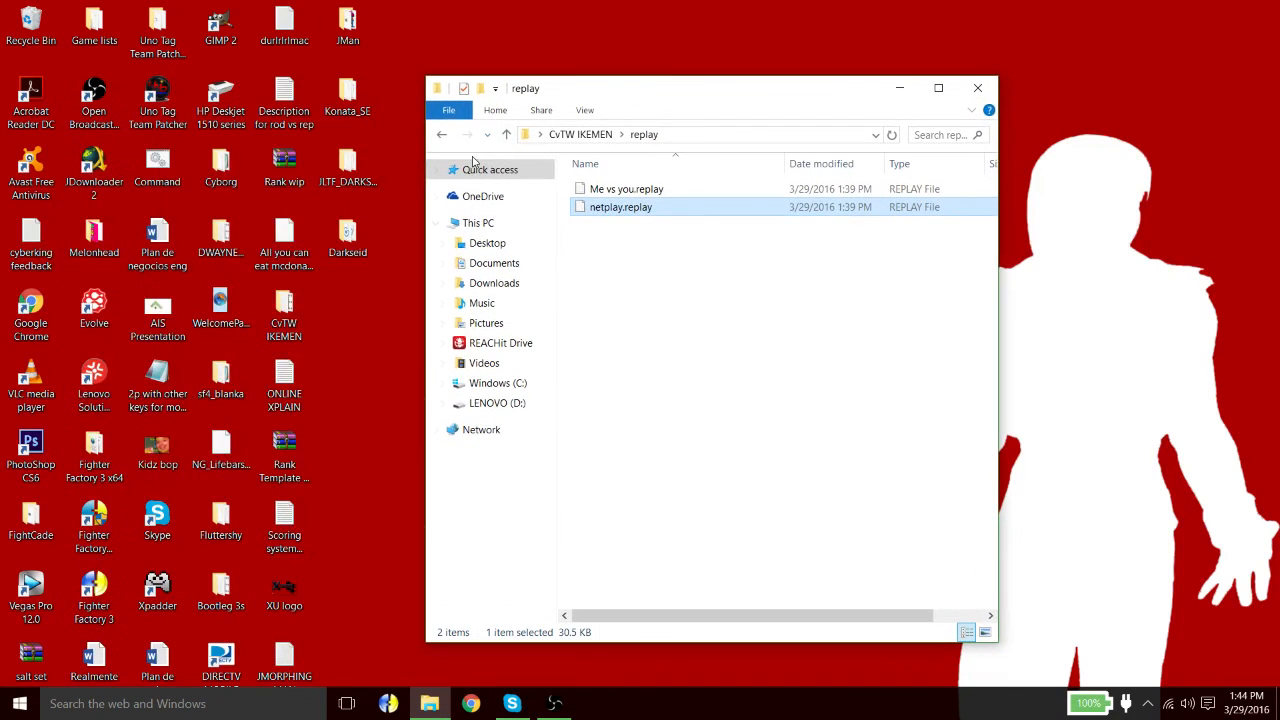
{"action": "left_click", "coordinate": [508, 134]}
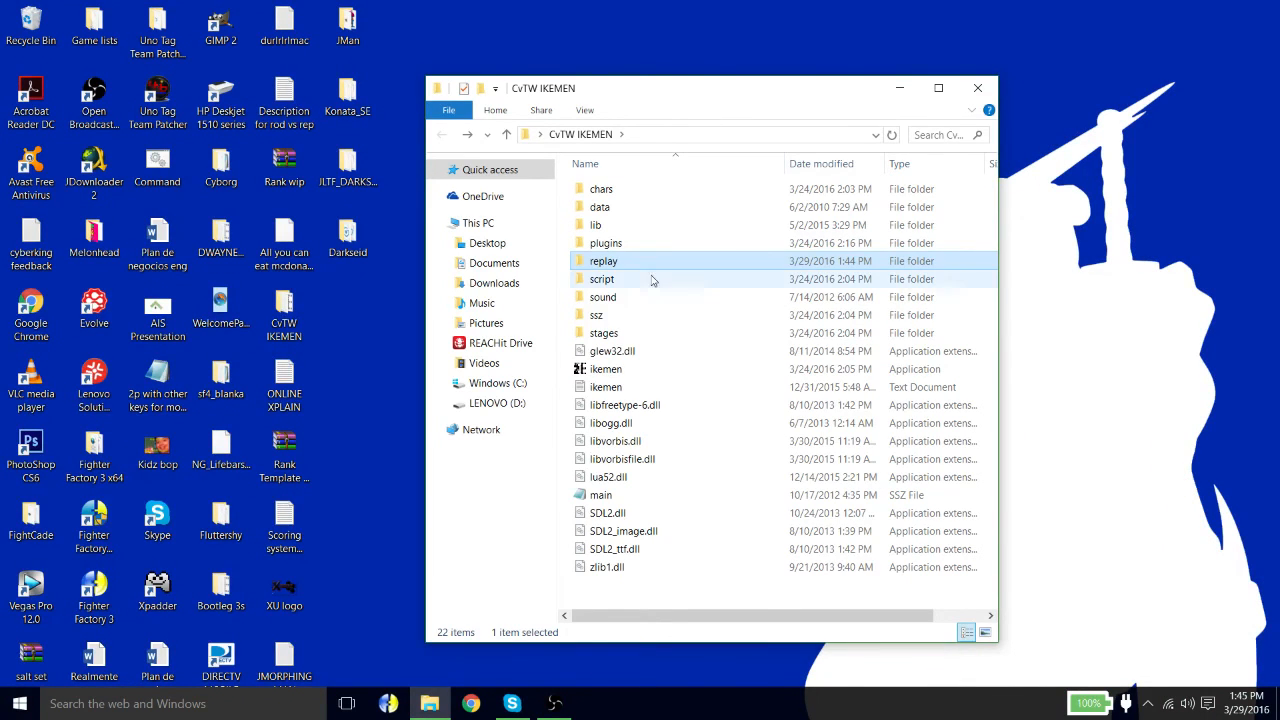
{"action": "mouse_move", "coordinate": [616, 264]}
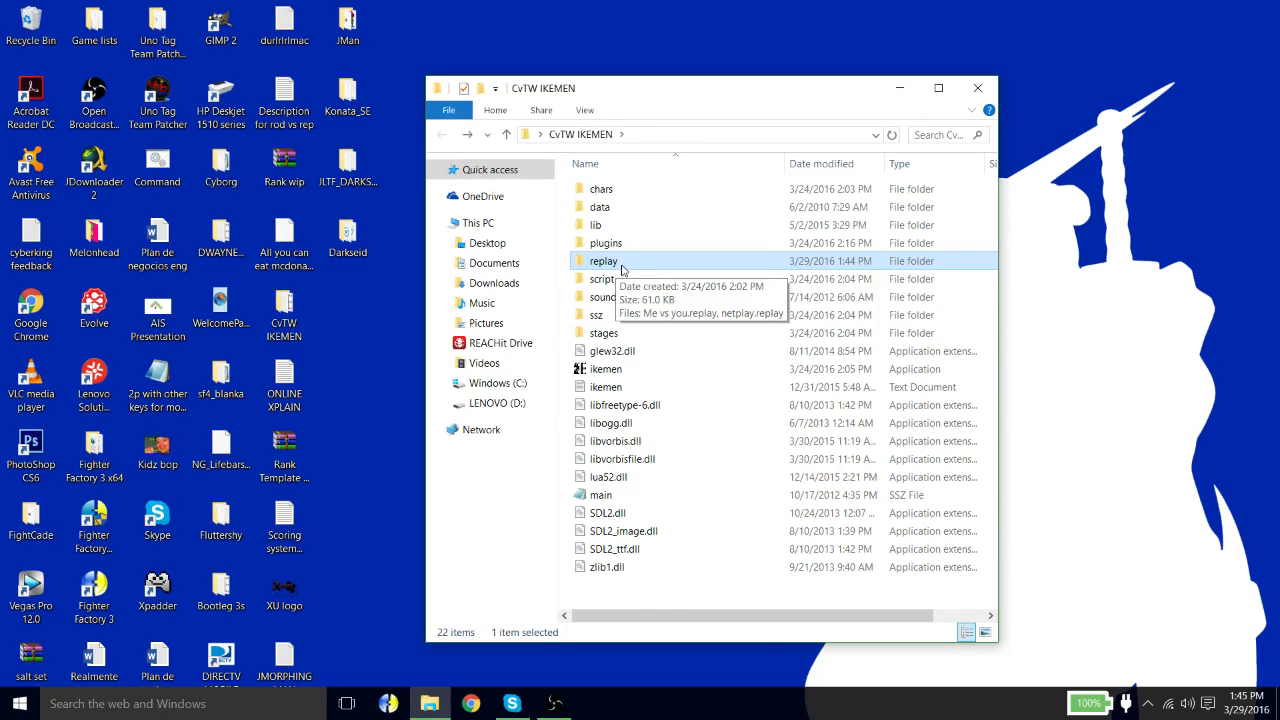
{"action": "mouse_move", "coordinate": [612, 350]}
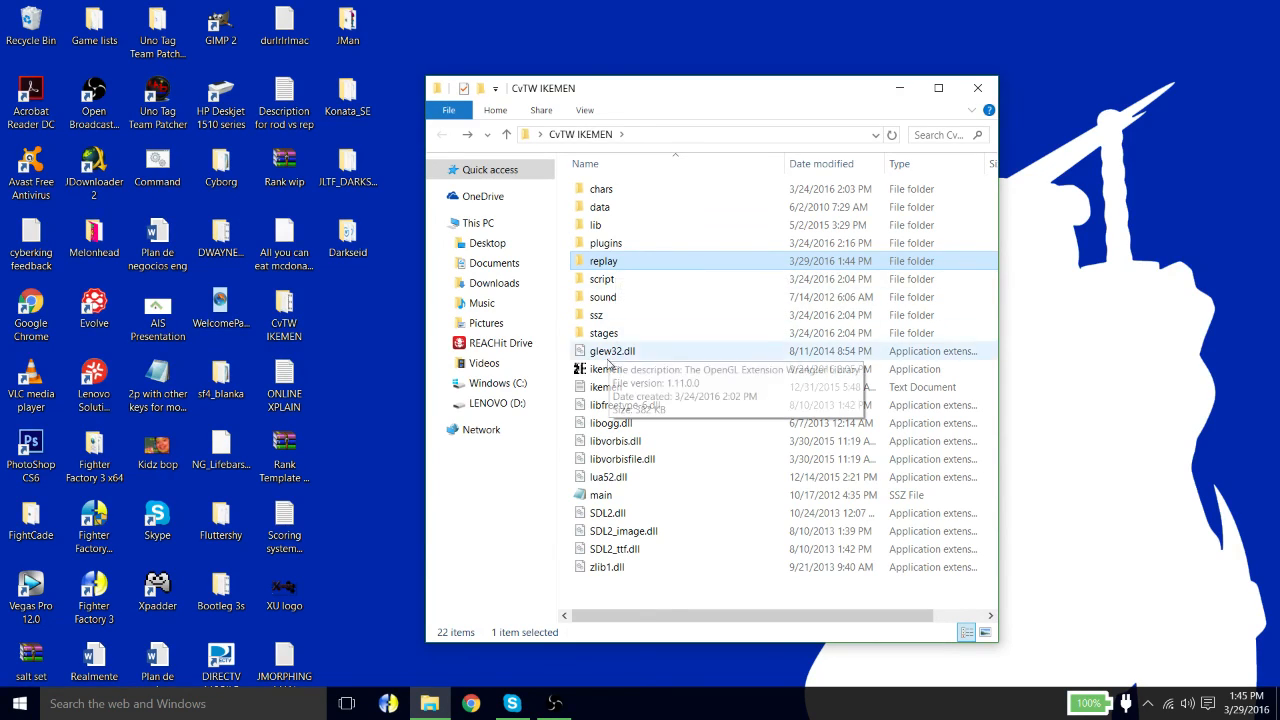
{"action": "mouse_move", "coordinate": [616, 376]}
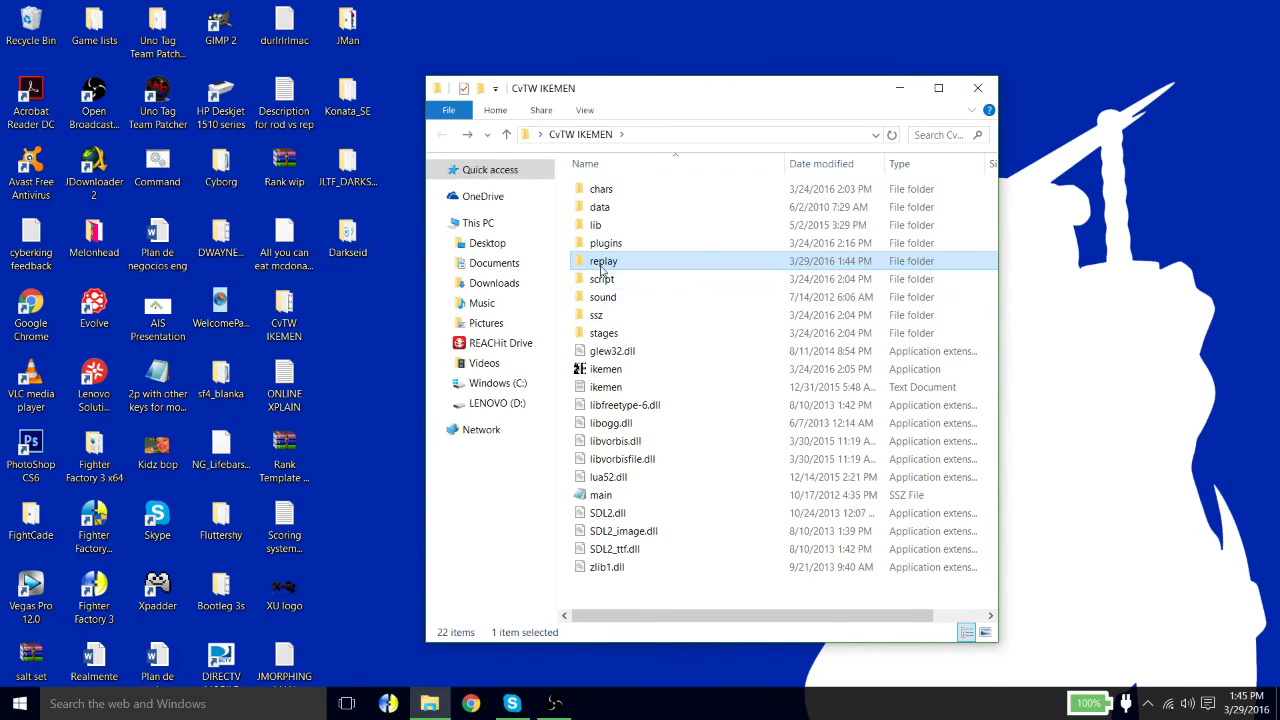
{"action": "left_click", "coordinate": [594, 224]}
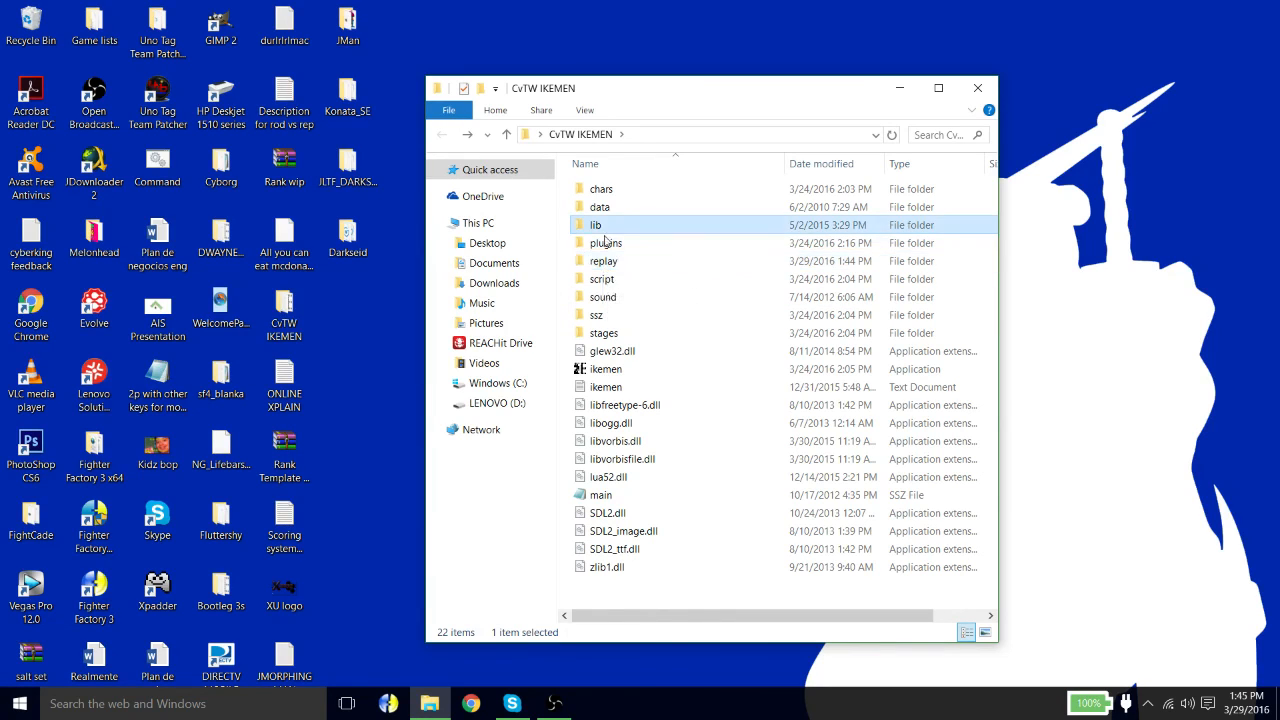
{"action": "left_click", "coordinate": [602, 260]}
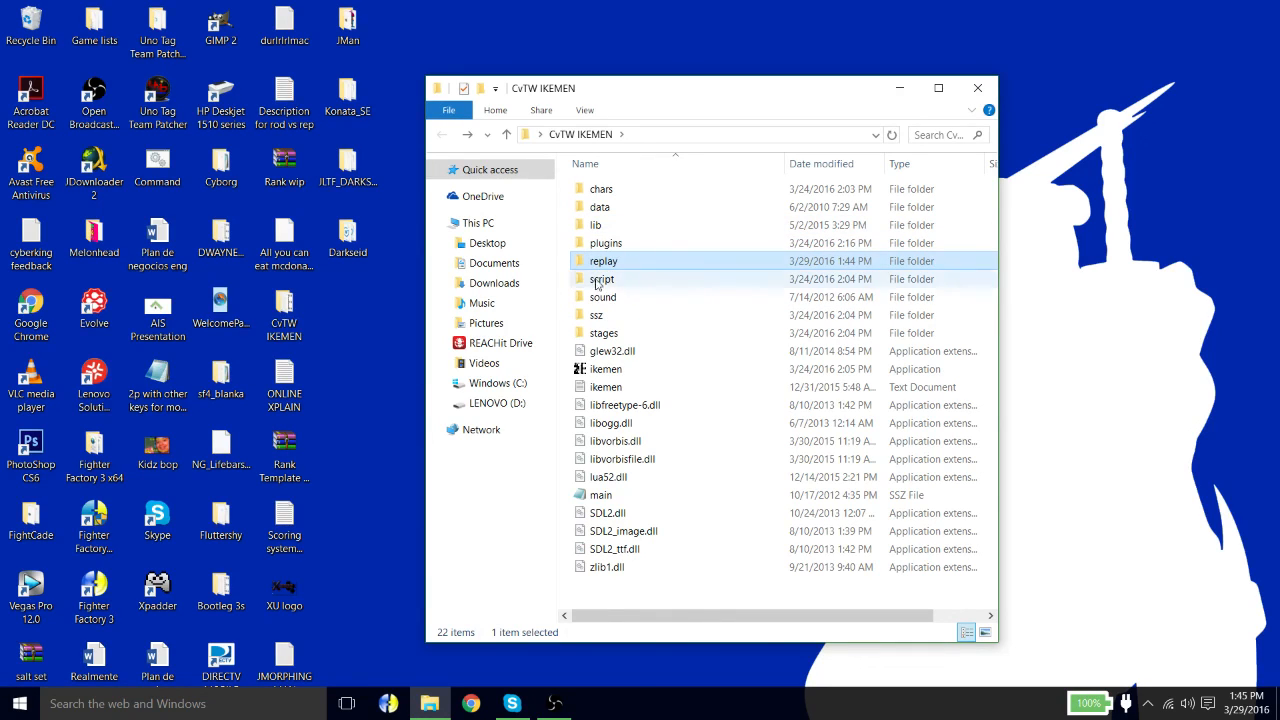